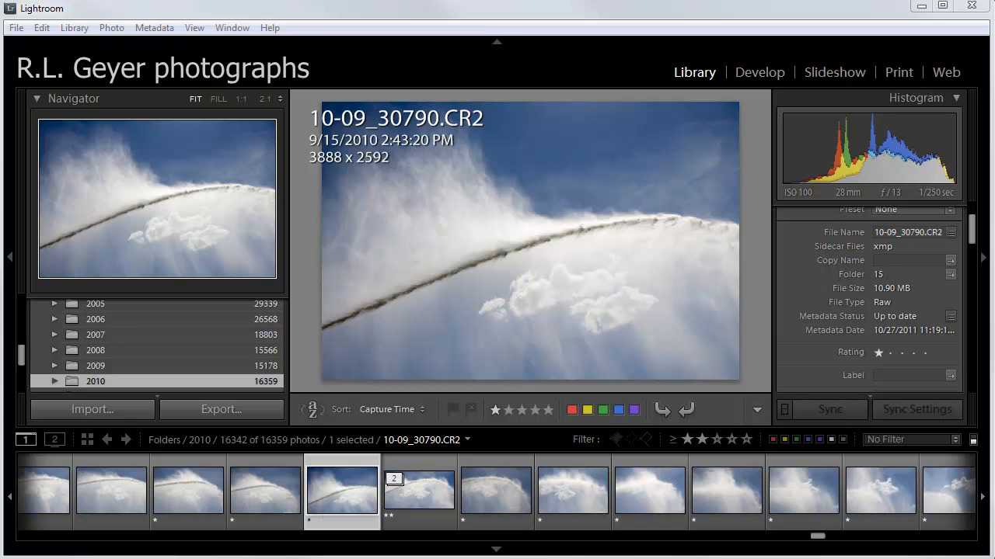
- Switch to the Print module with the cloud photo on a letter-size page
click(898, 71)
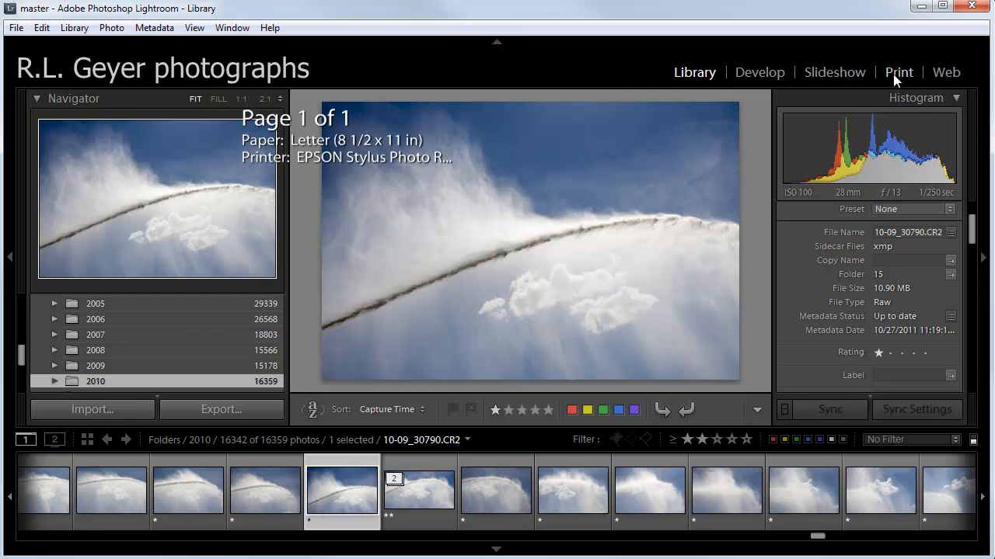
click(898, 71)
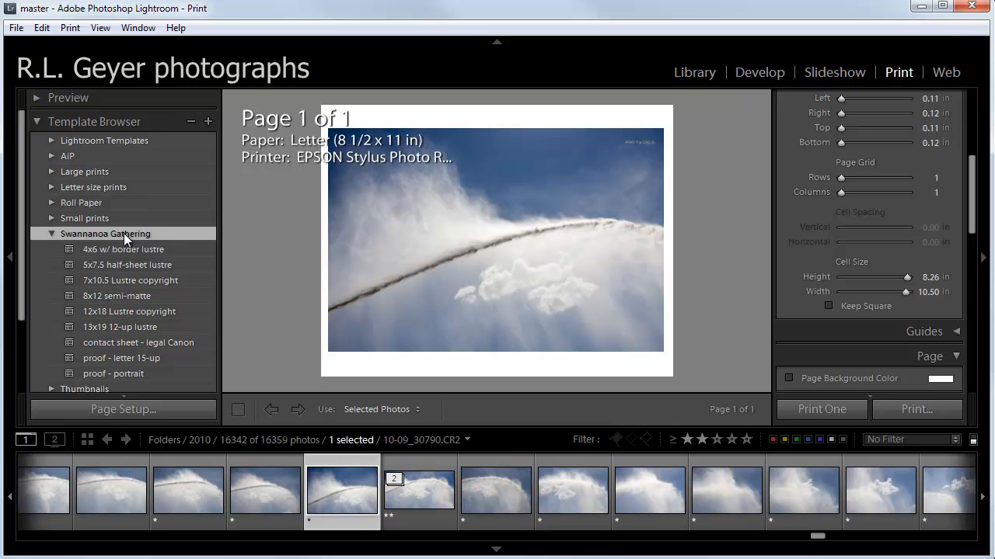
mouse_move(187, 239)
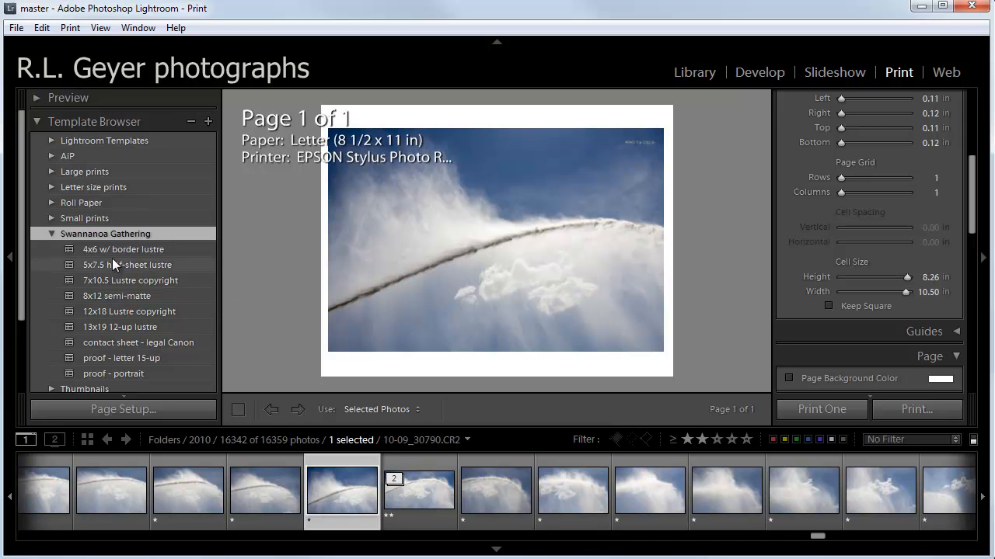
- Apply the 4x6 w/ border lustre, 5x7.5 half-sheet lustre, 7x10.5 Lustre copyright and 8x12 semi-matte templates in turn
click(123, 249)
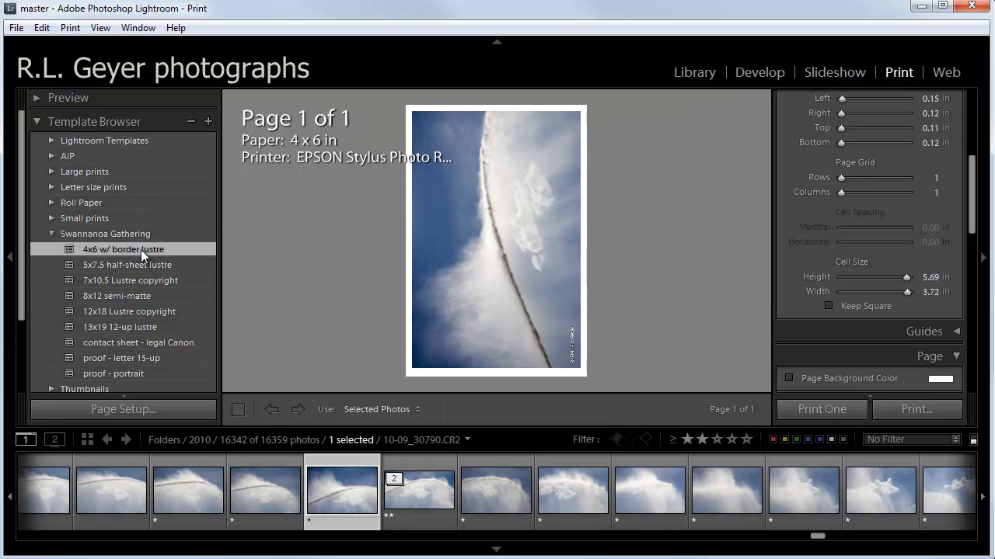
mouse_move(183, 256)
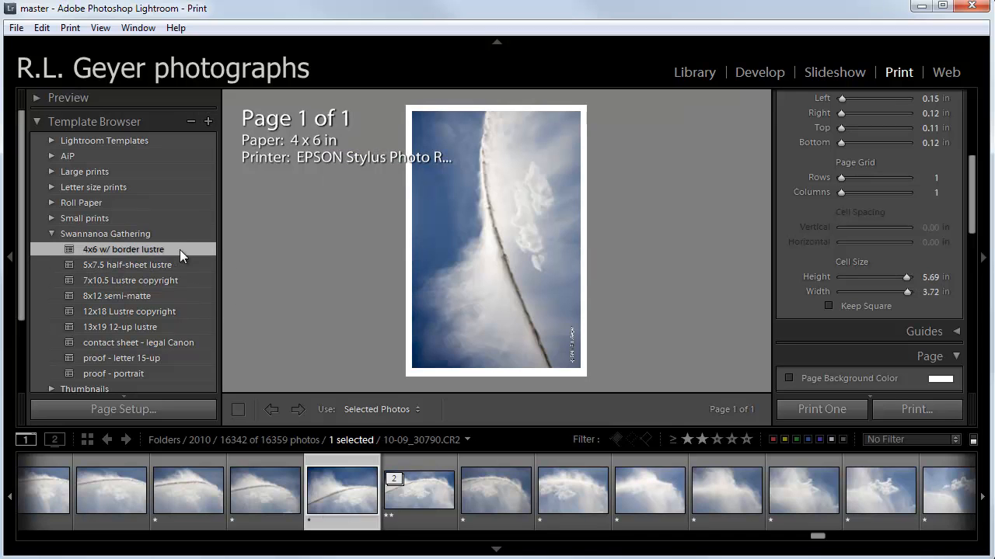
mouse_move(354, 263)
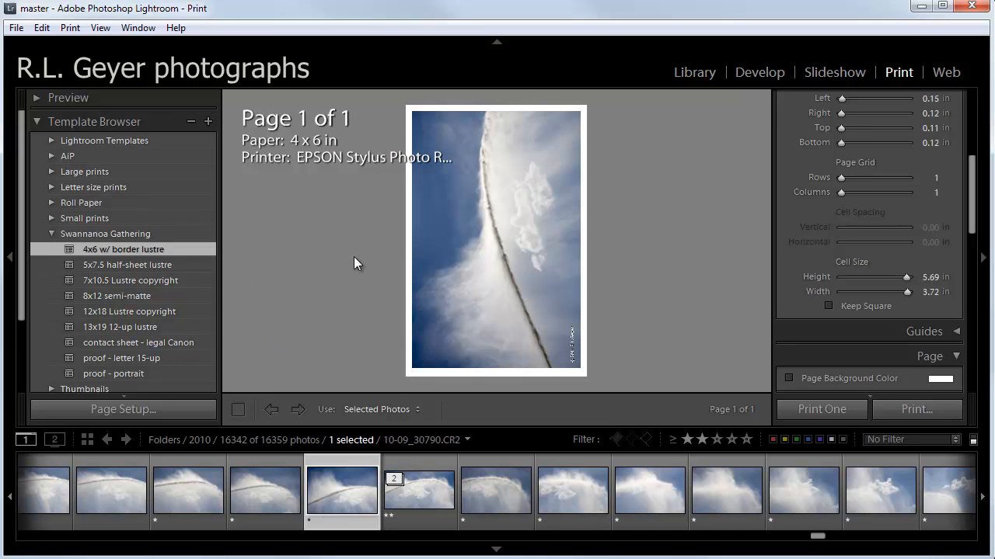
mouse_move(594, 354)
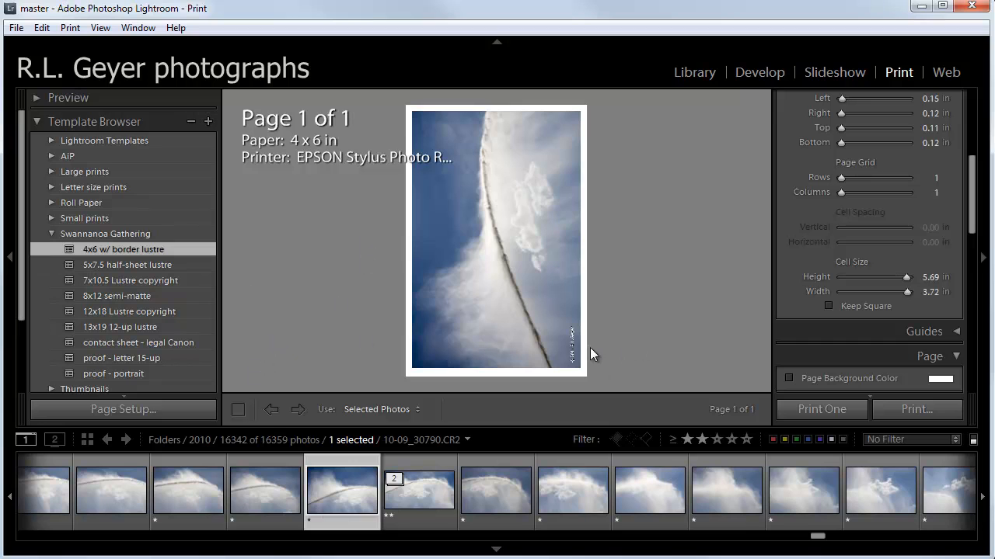
mouse_move(276, 312)
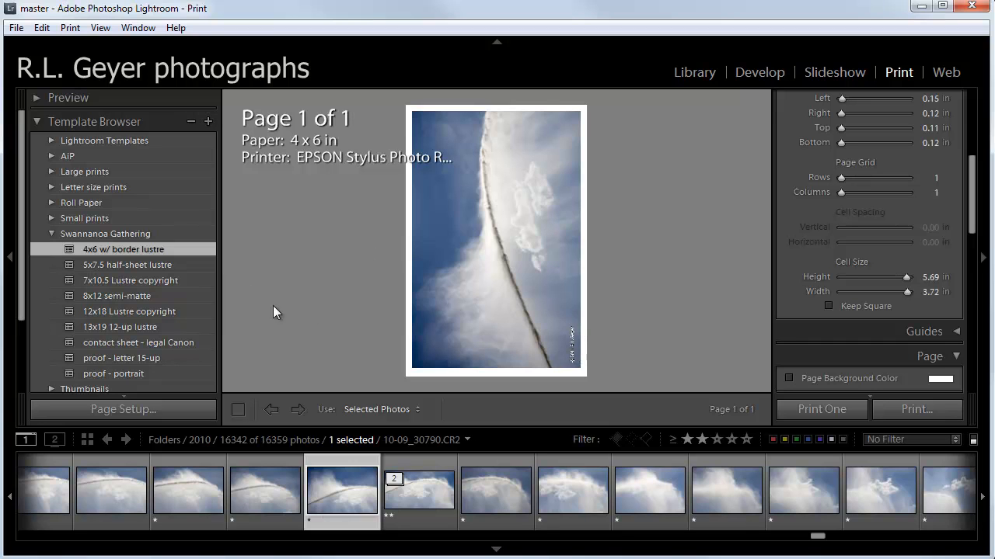
click(127, 264)
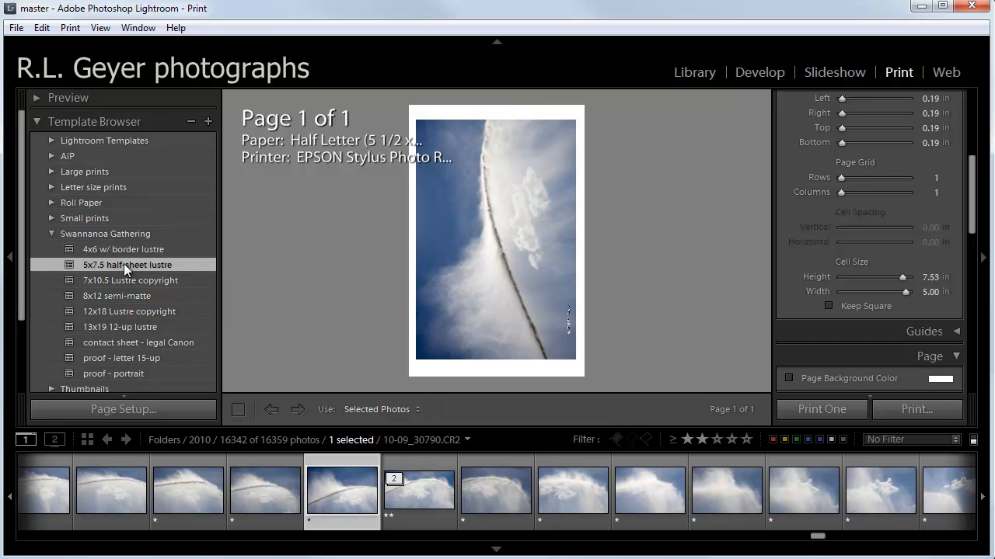
mouse_move(224, 273)
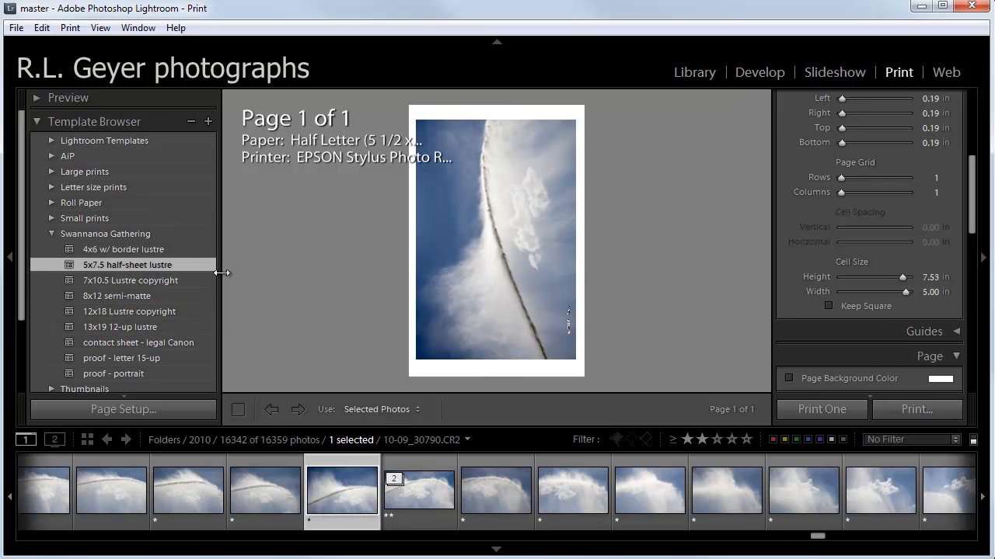
mouse_move(256, 280)
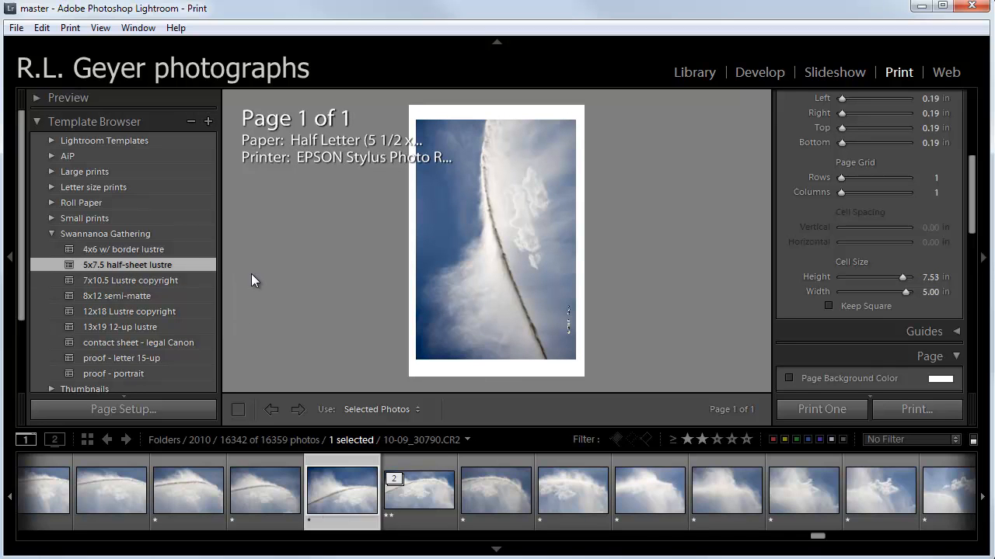
mouse_move(216, 273)
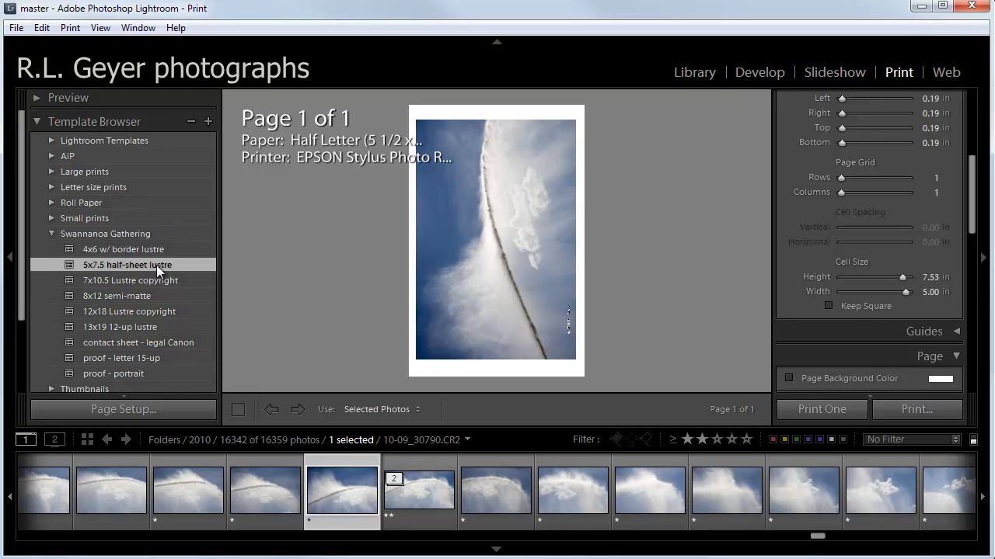
mouse_move(180, 272)
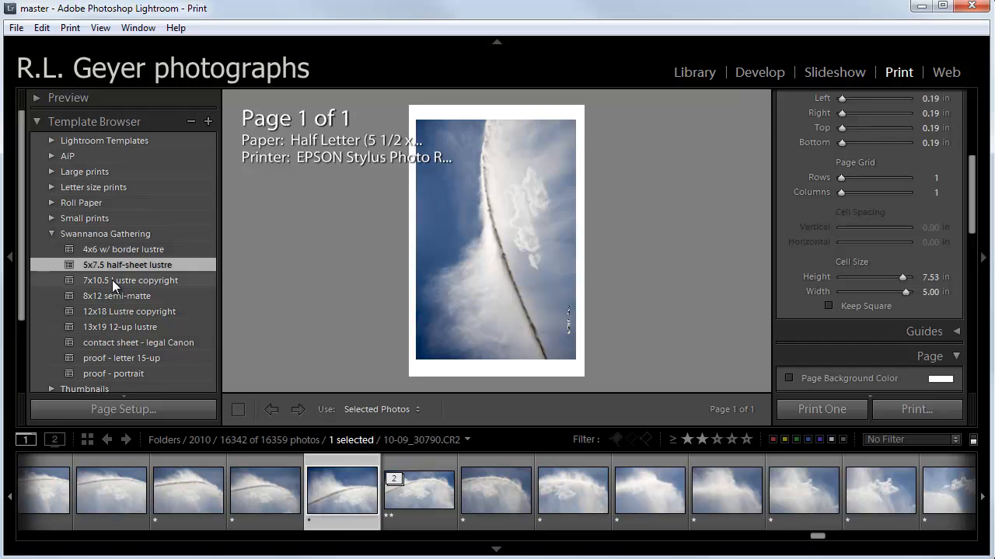
click(130, 280)
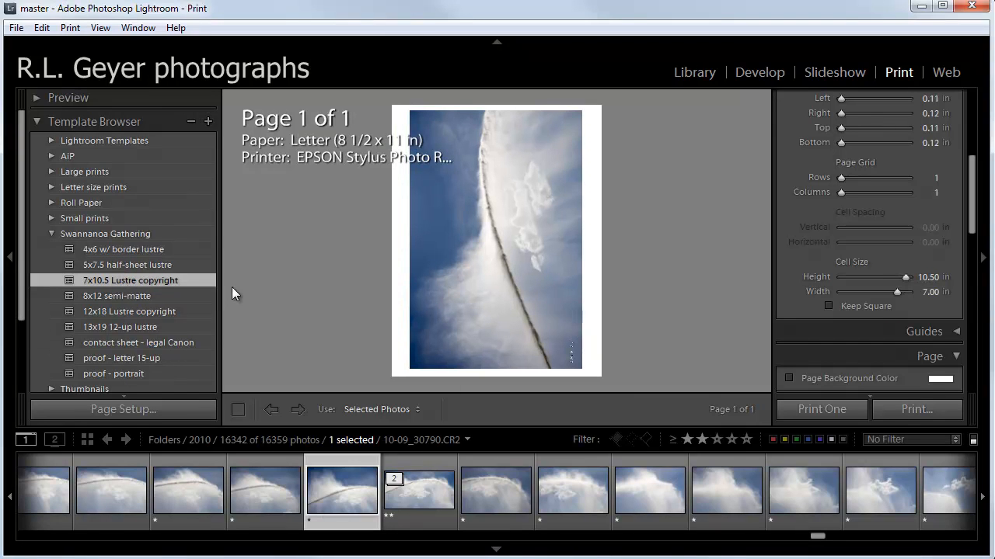
mouse_move(185, 298)
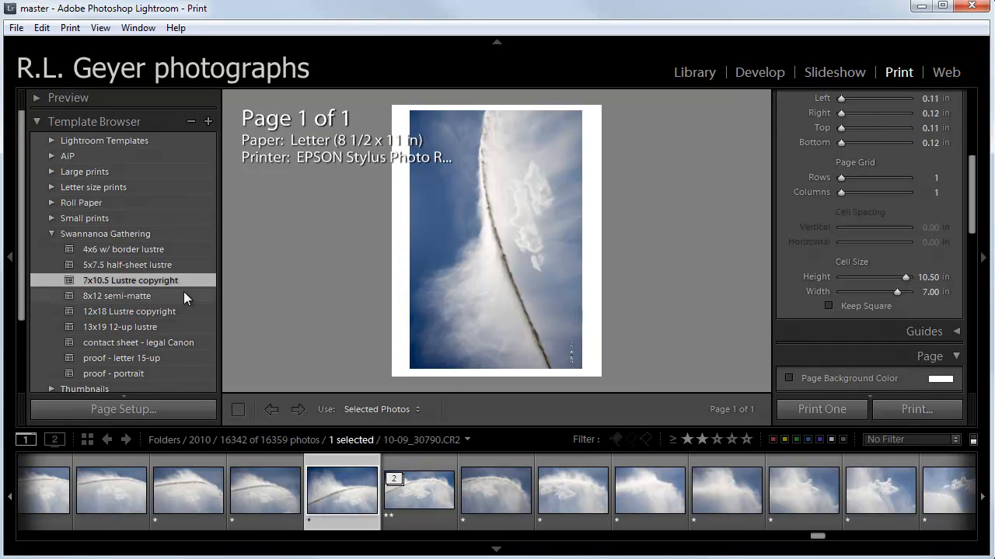
mouse_move(249, 283)
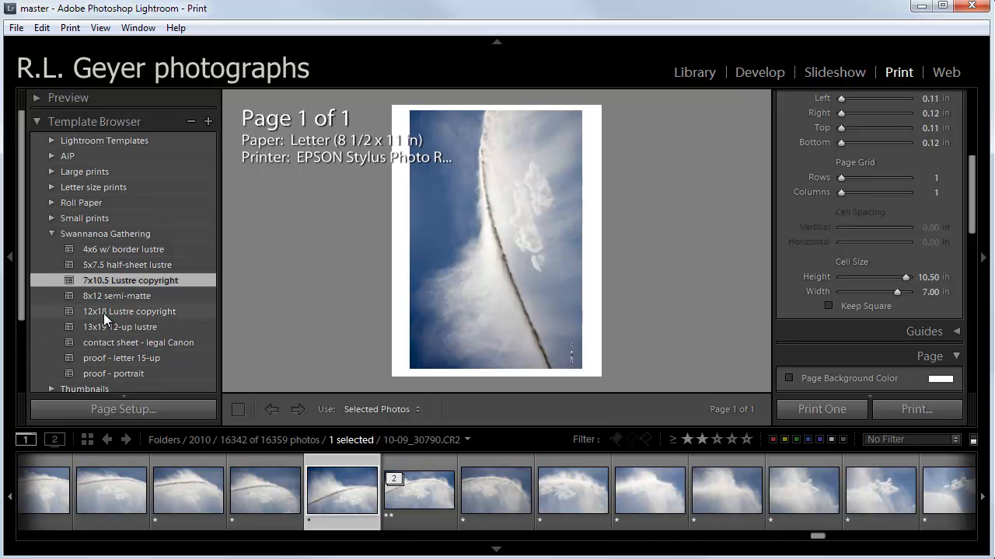
click(117, 295)
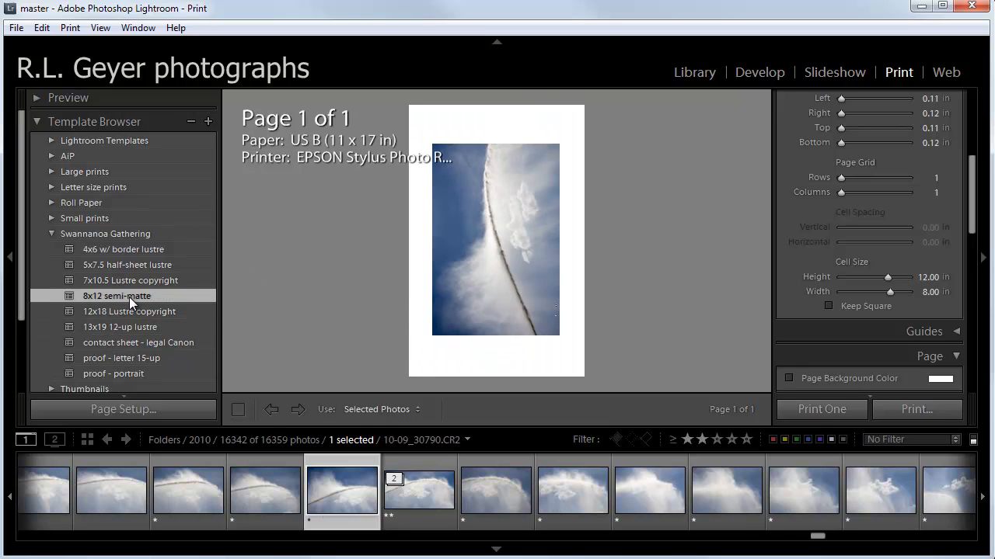
mouse_move(333, 234)
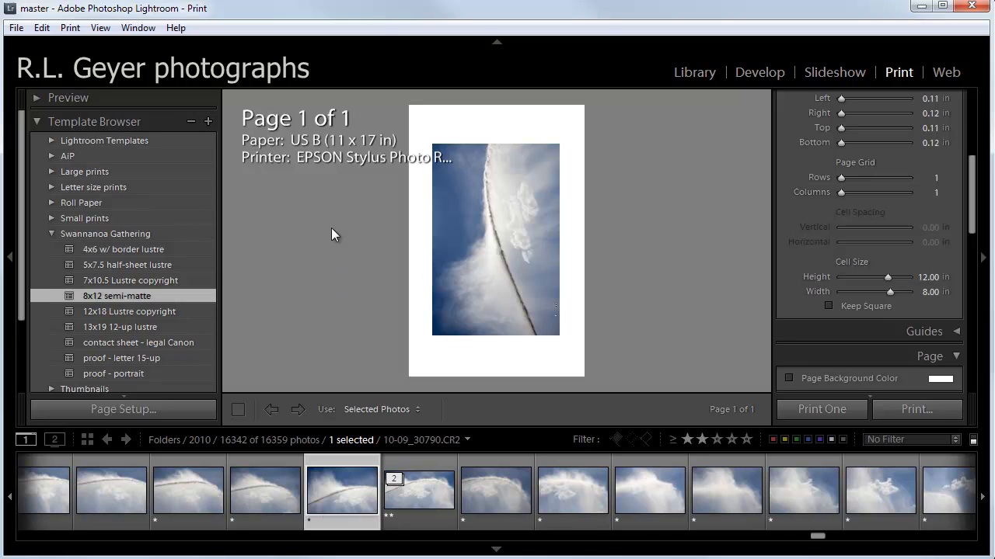
mouse_move(370, 149)
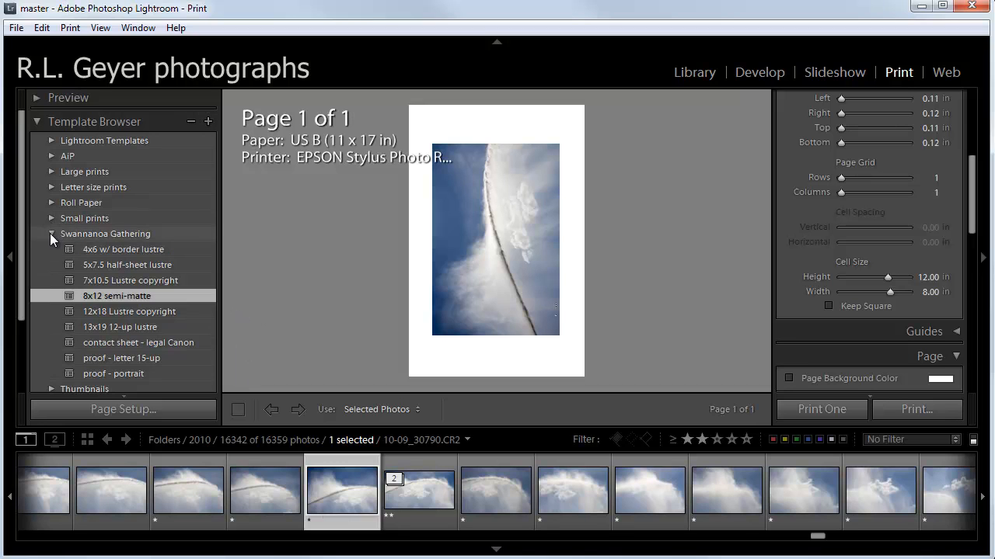
- Collapse the Swannanoa Gathering template folder in the Template Browser
click(51, 233)
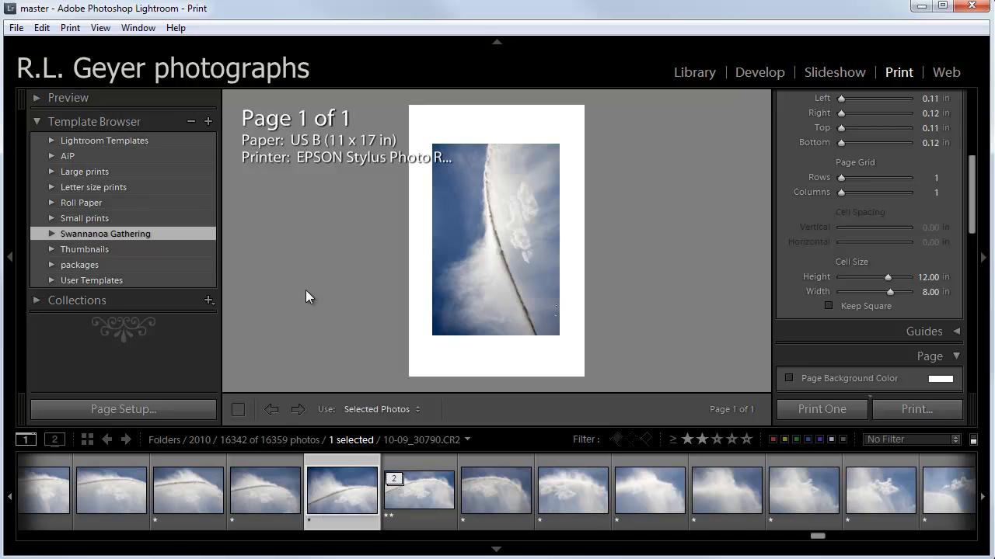
mouse_move(578, 208)
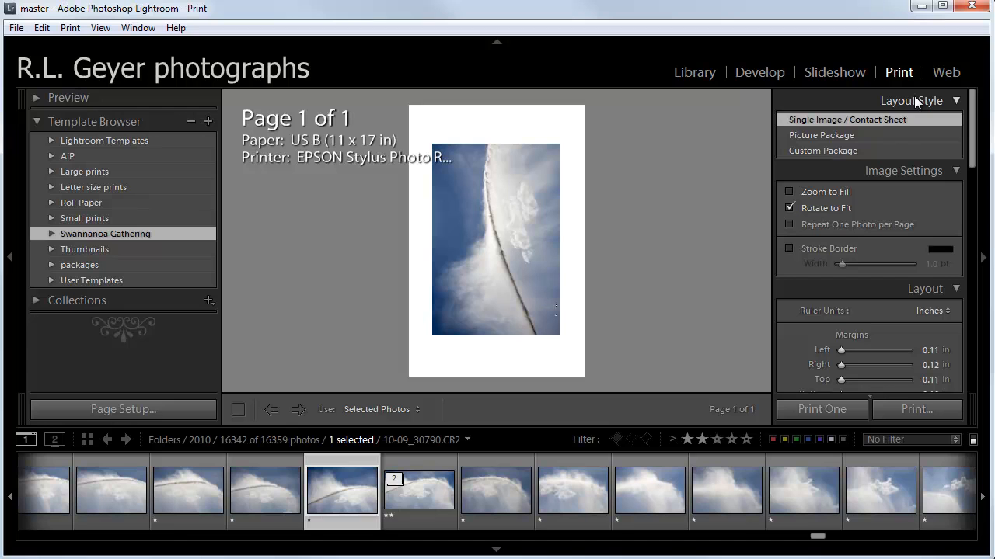
mouse_move(382, 339)
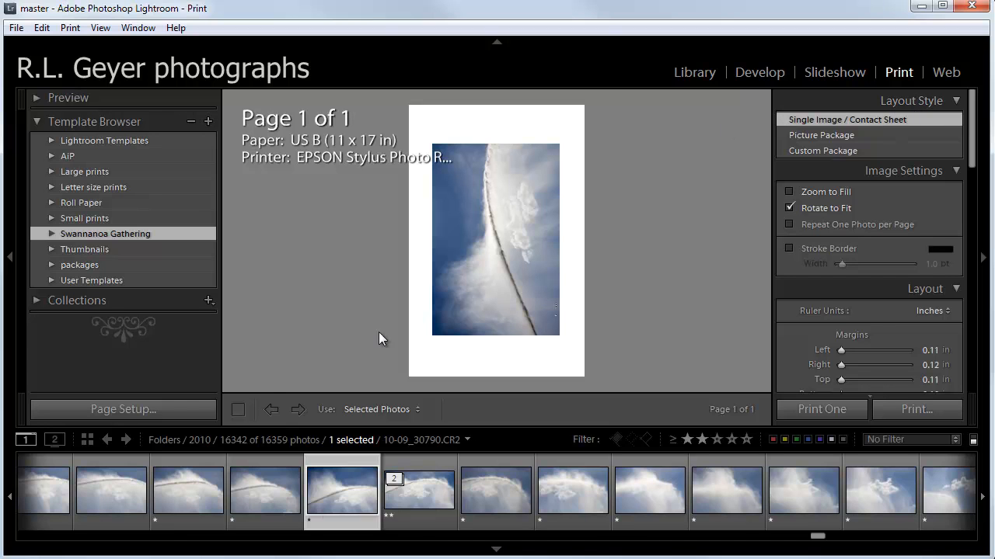
mouse_move(122, 410)
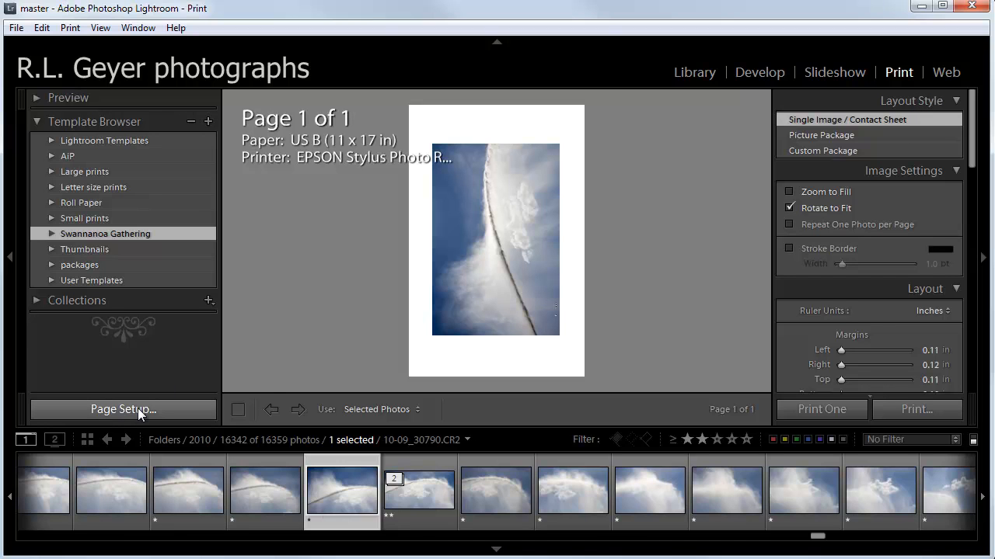
- In Page Setup keep the EPSON Stylus Photo R2400 printer and set landscape orientation
click(122, 410)
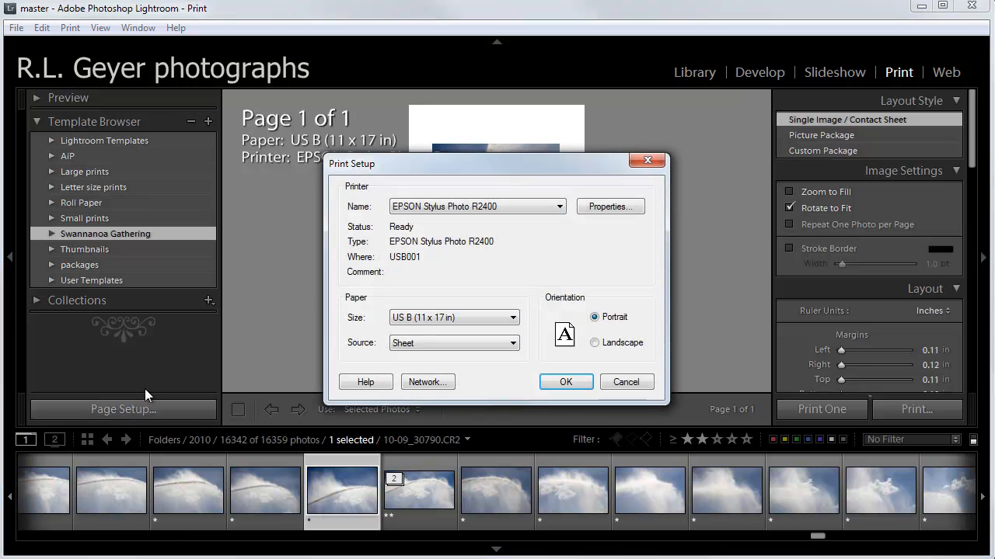
click(560, 205)
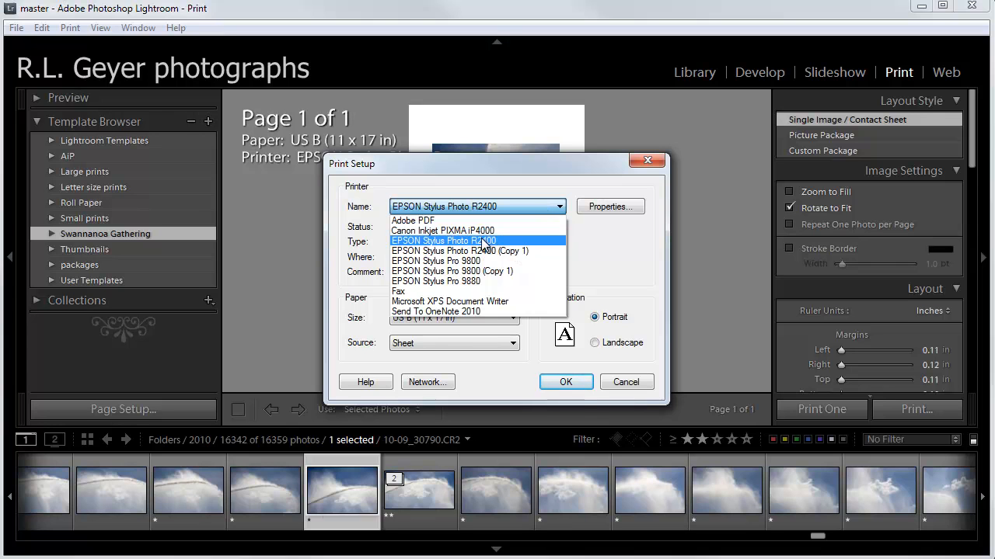
click(444, 239)
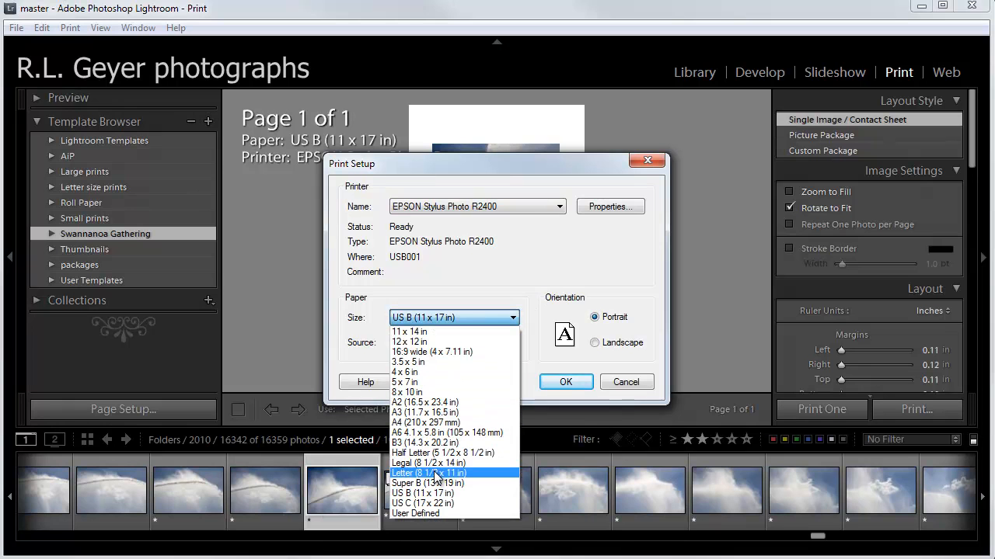
mouse_move(443, 454)
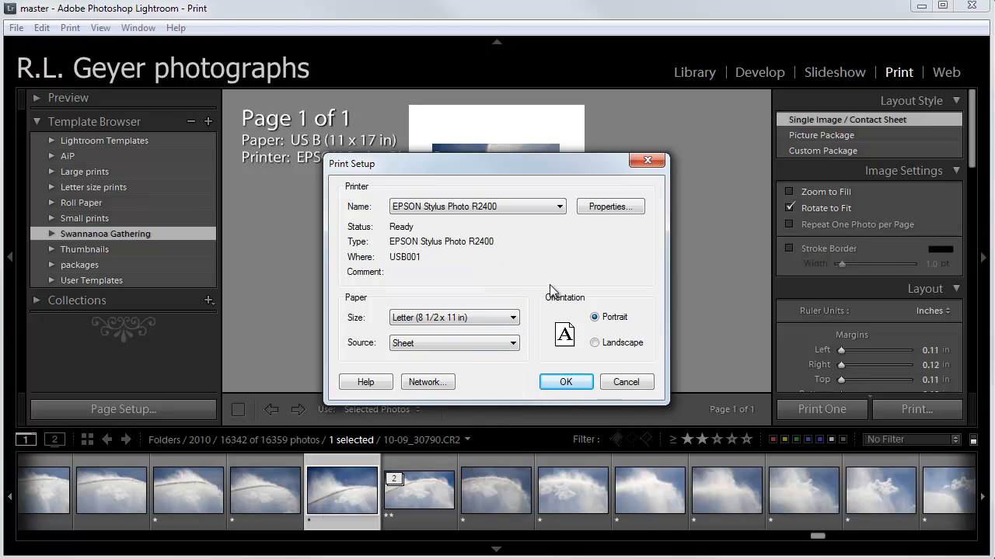
click(594, 344)
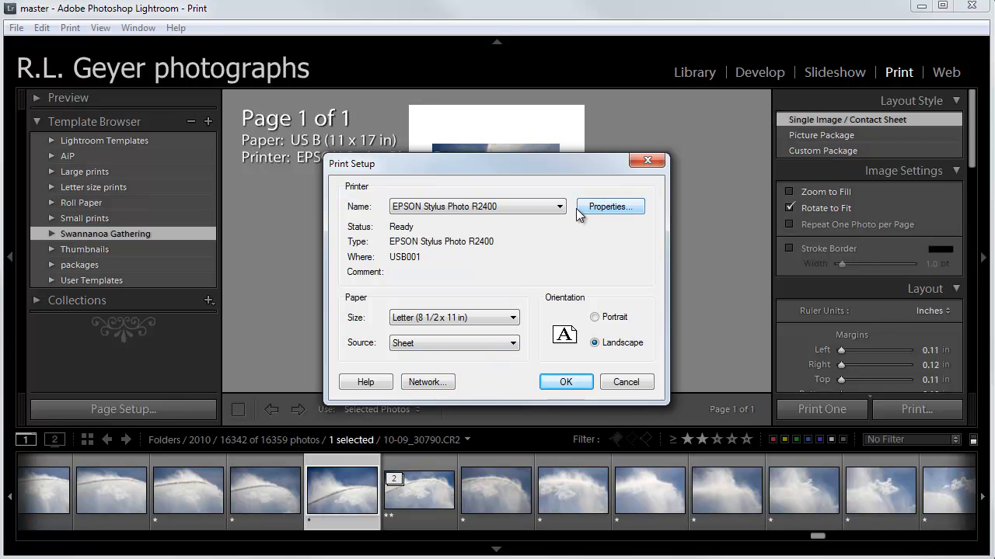
- In the R2400 driver properties choose Ultra Premium Photo Paper Luster and Photo RPM quality
click(610, 205)
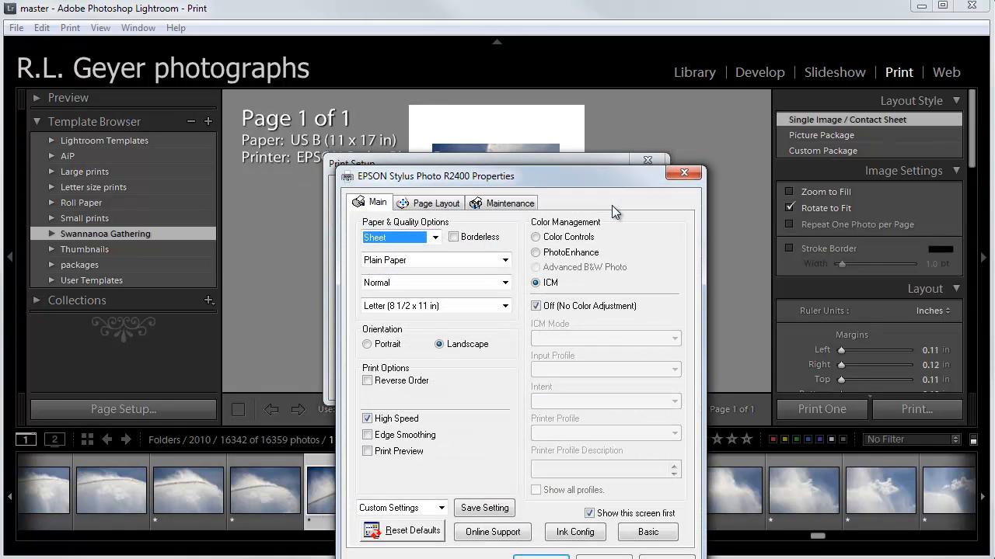
mouse_move(379, 246)
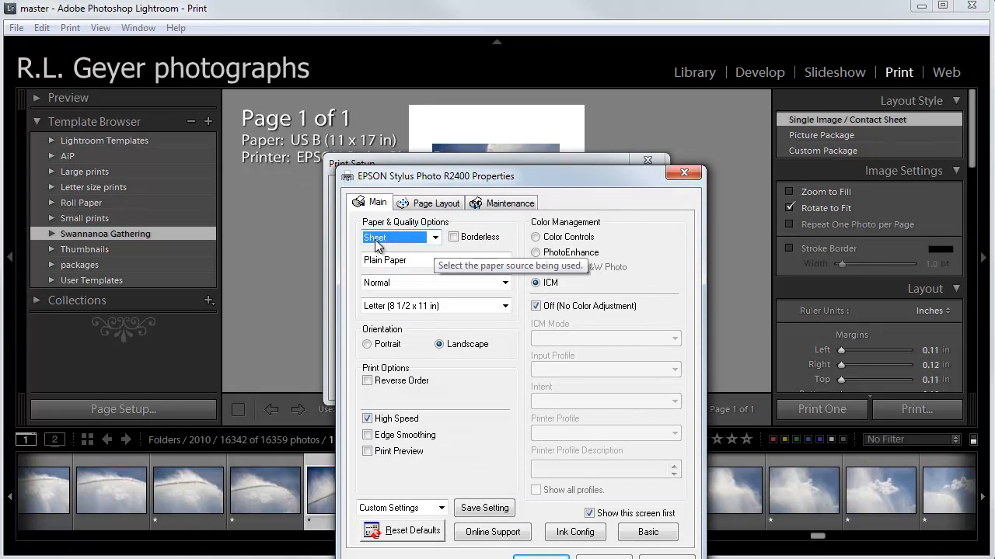
click(503, 260)
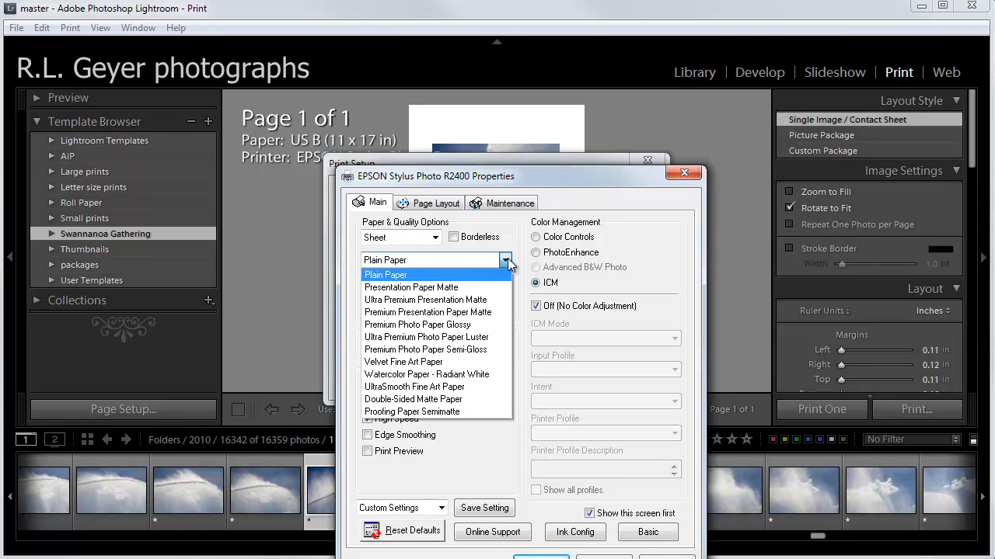
mouse_move(416, 325)
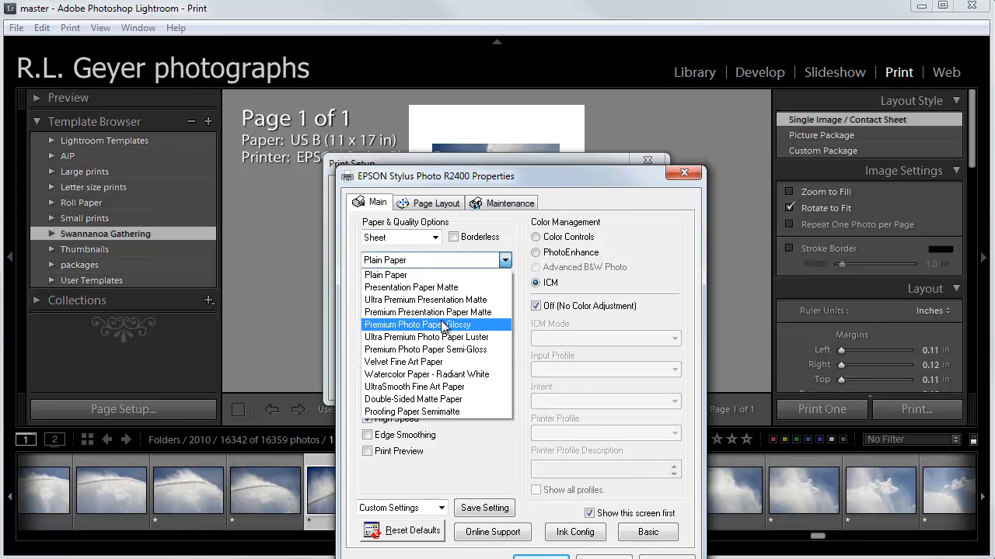
mouse_move(474, 337)
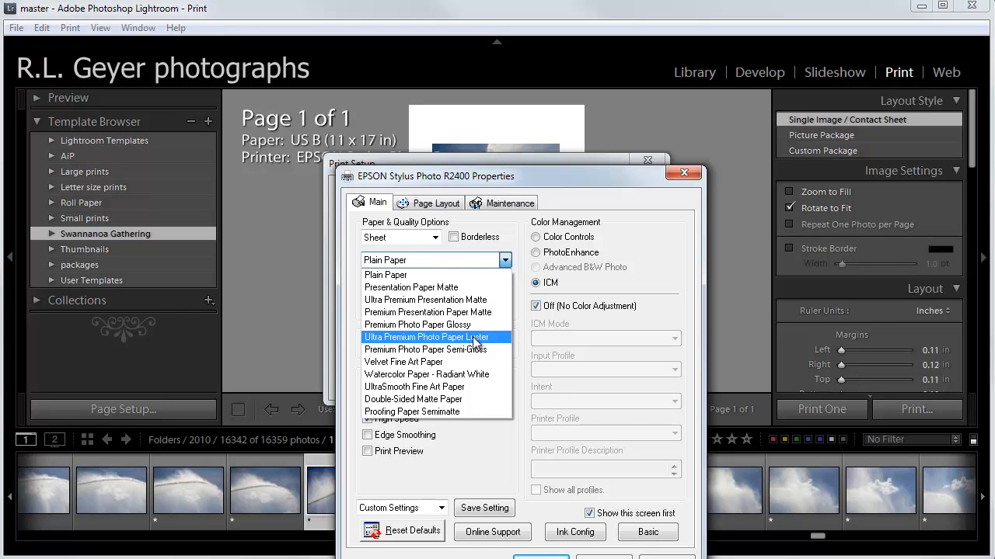
mouse_move(477, 345)
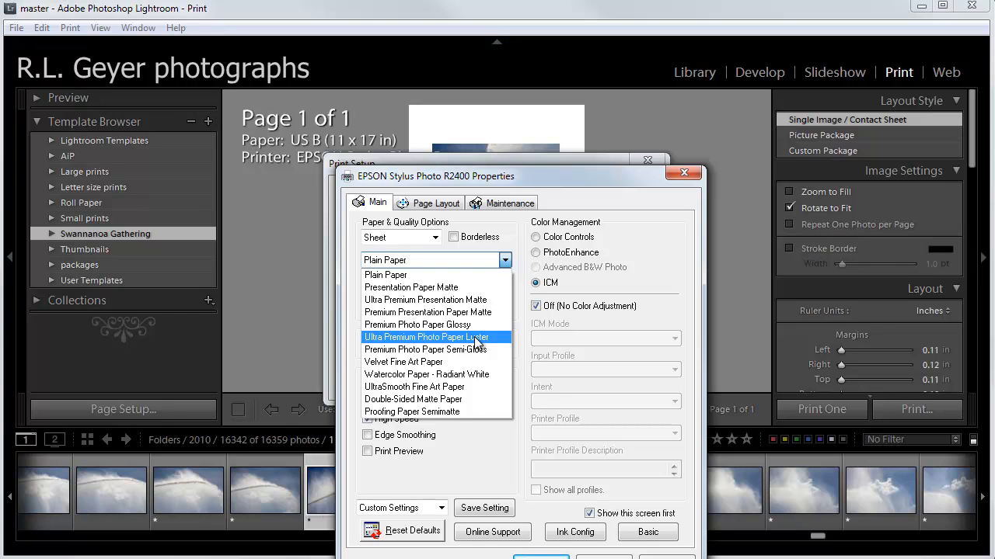
mouse_move(500, 345)
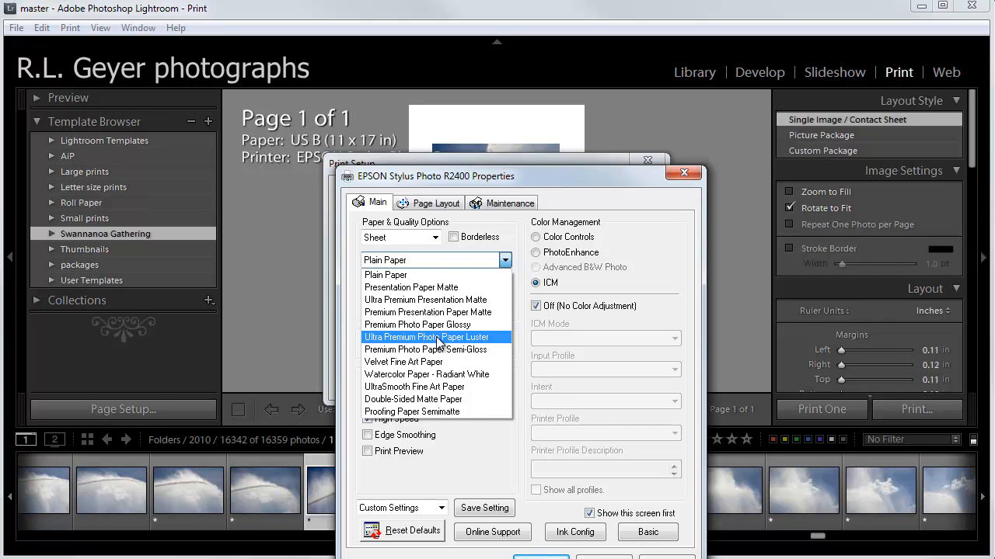
mouse_move(478, 345)
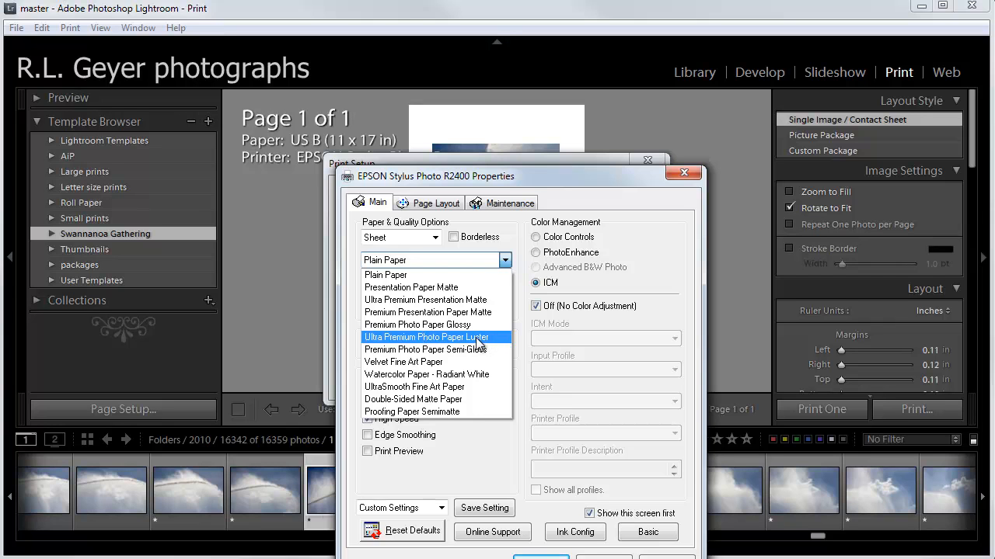
mouse_move(479, 345)
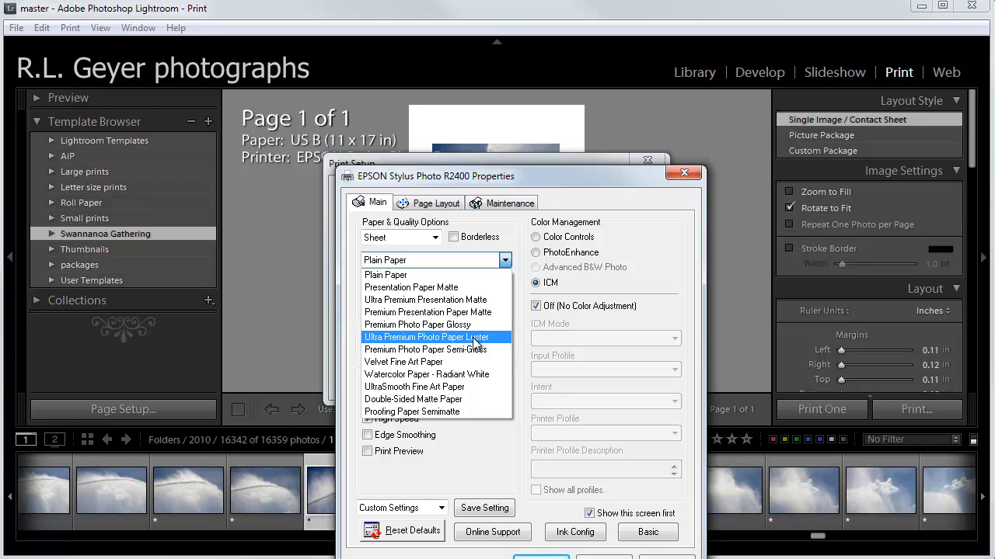
mouse_move(476, 345)
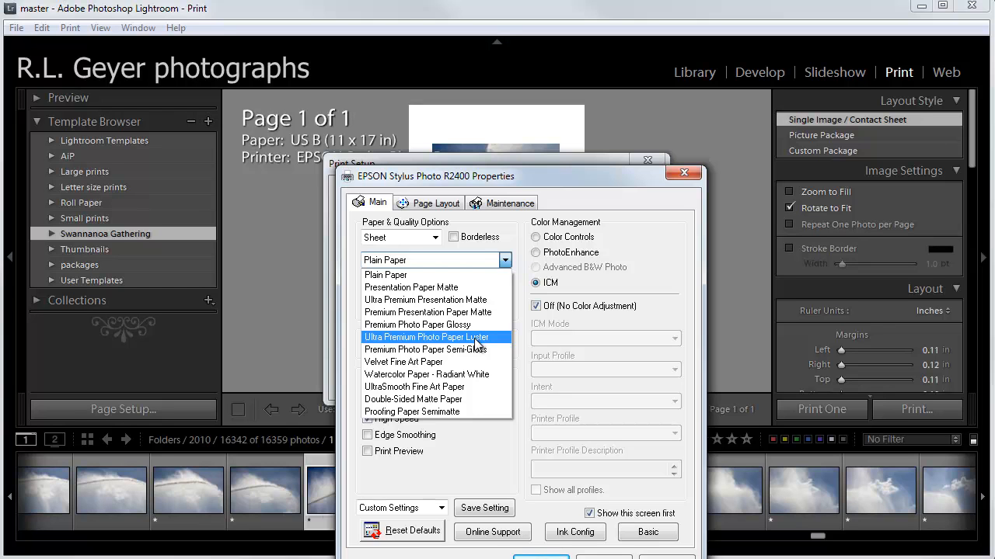
mouse_move(476, 345)
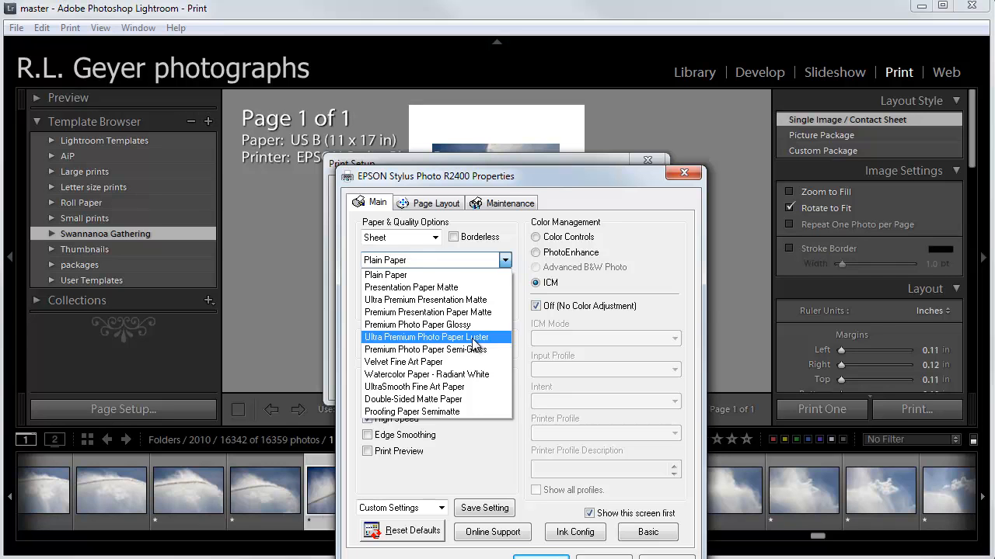
click(425, 336)
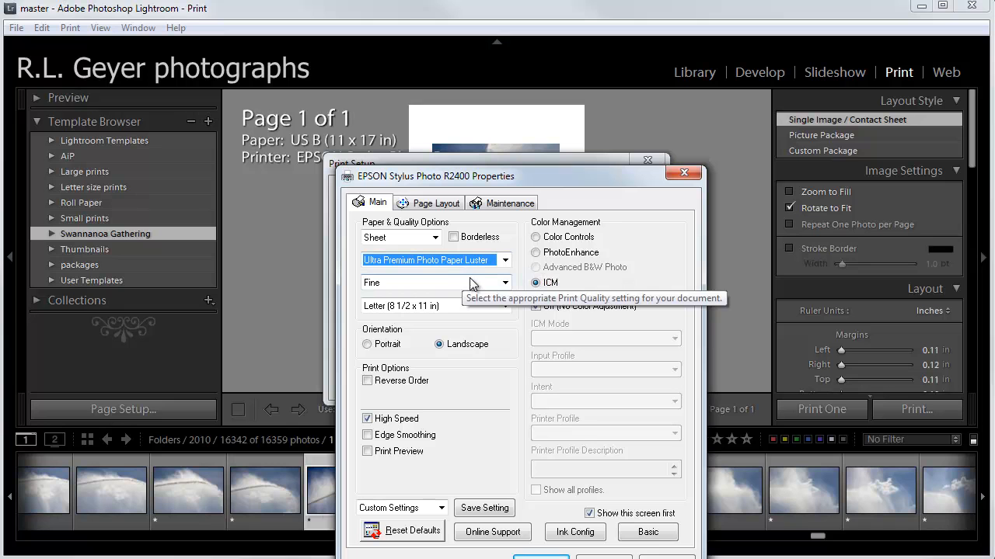
mouse_move(454, 261)
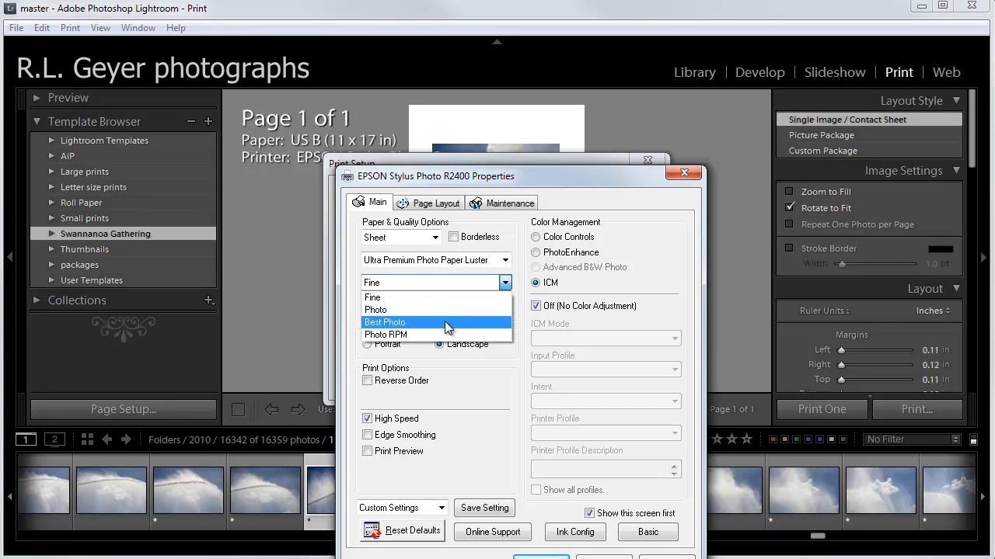
mouse_move(438, 334)
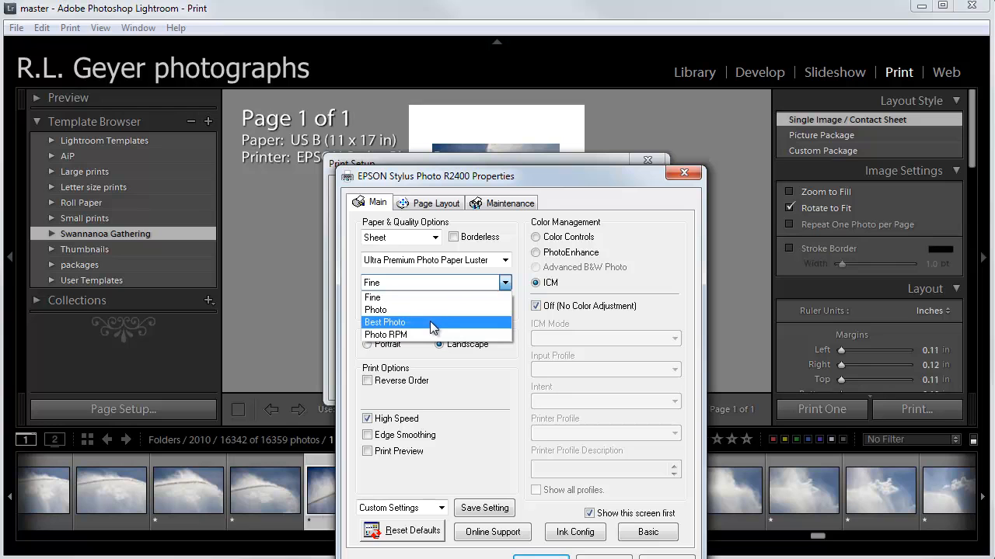
mouse_move(433, 335)
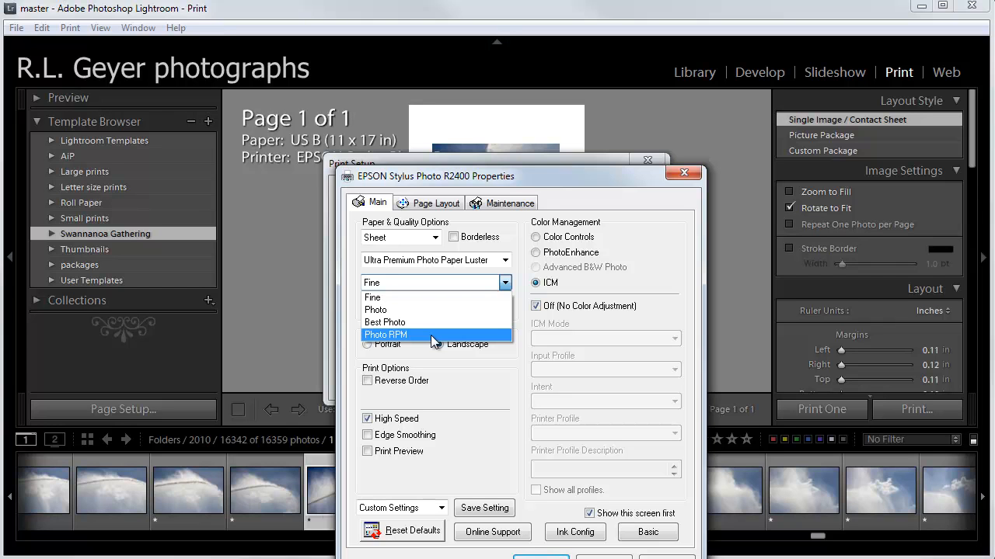
click(385, 335)
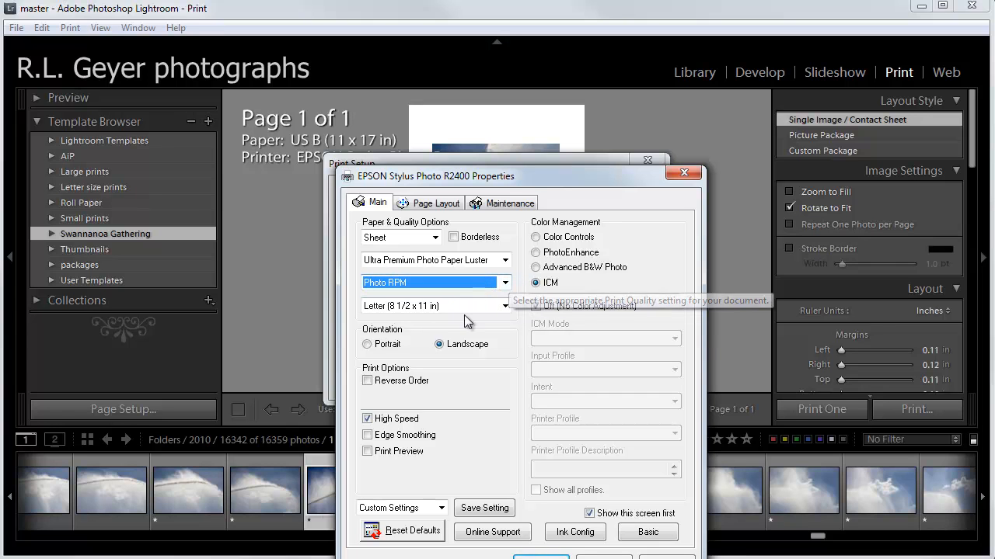
mouse_move(510, 310)
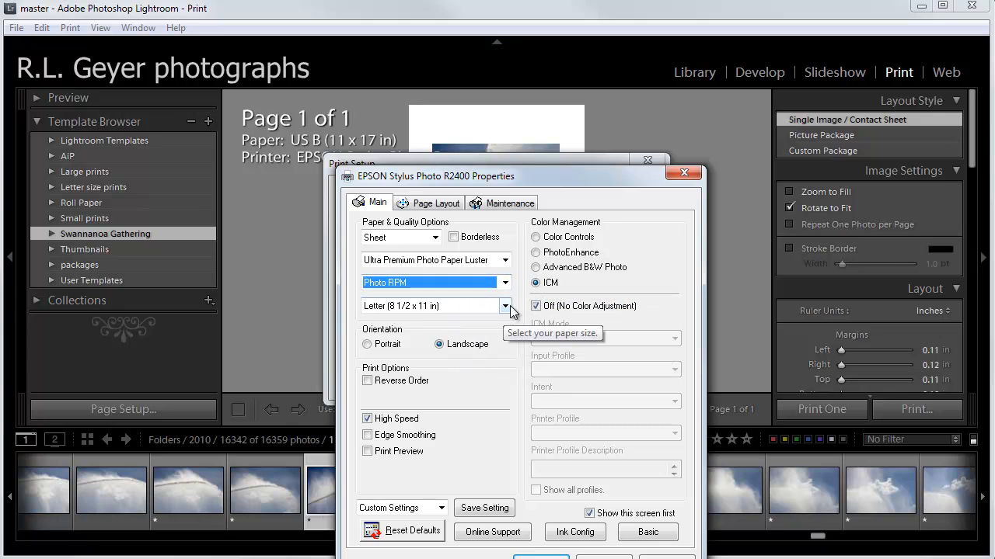
mouse_move(481, 345)
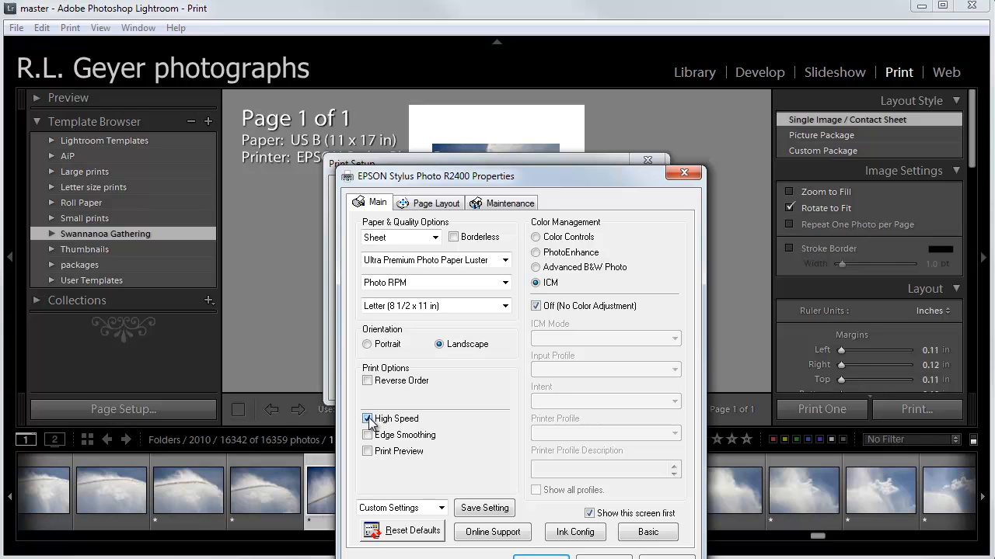
click(367, 420)
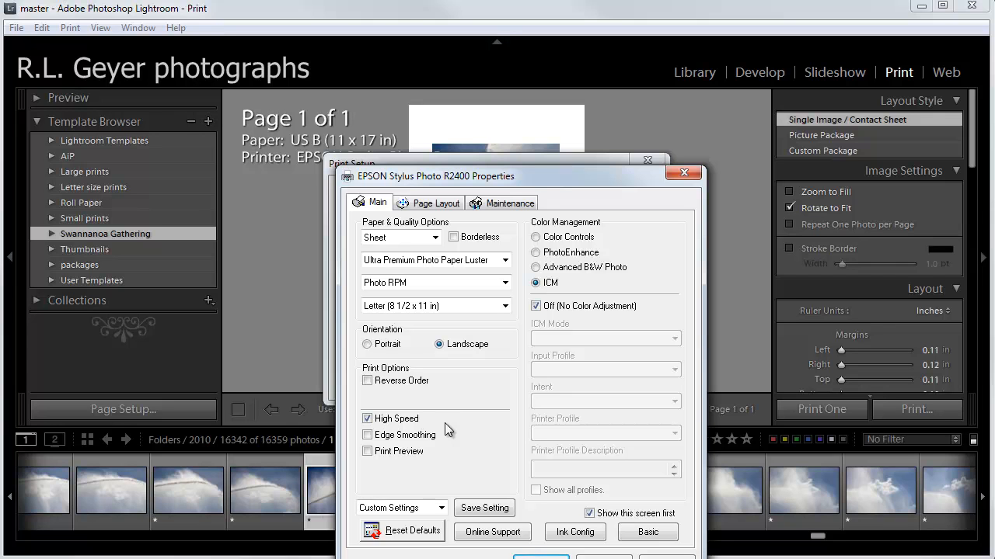
mouse_move(484, 442)
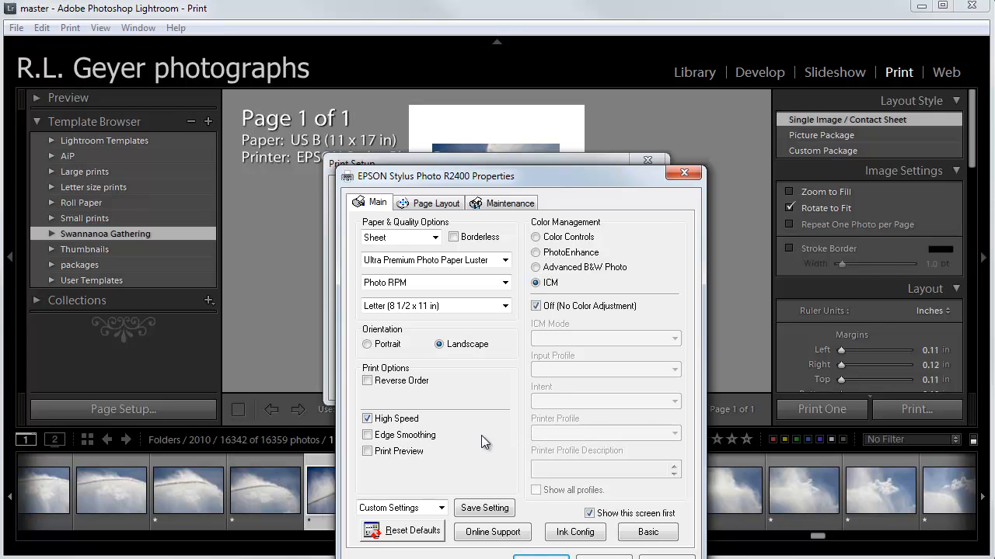
mouse_move(547, 237)
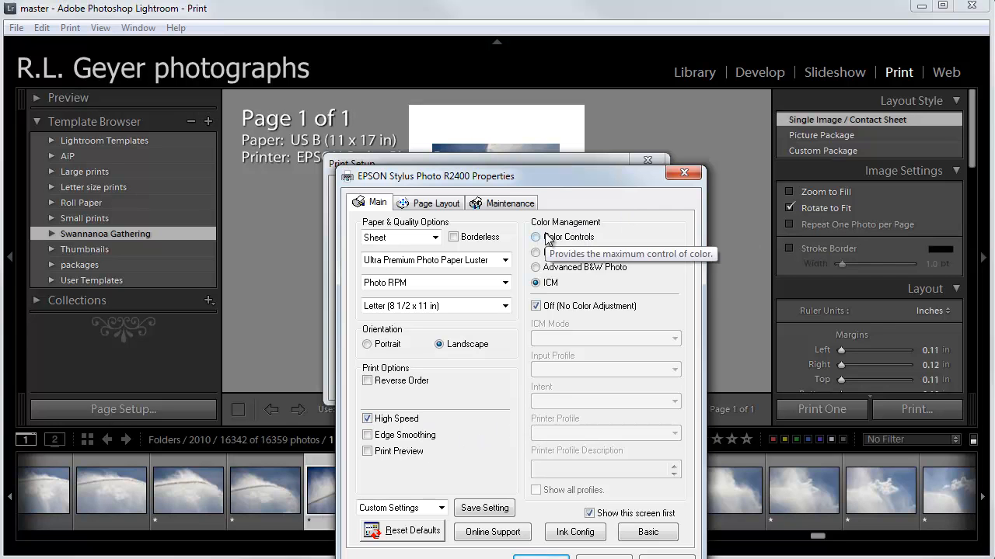
- Try Color Controls with gamma 2.2 and EPSON Standard mode, then return to ICM colour management
click(534, 237)
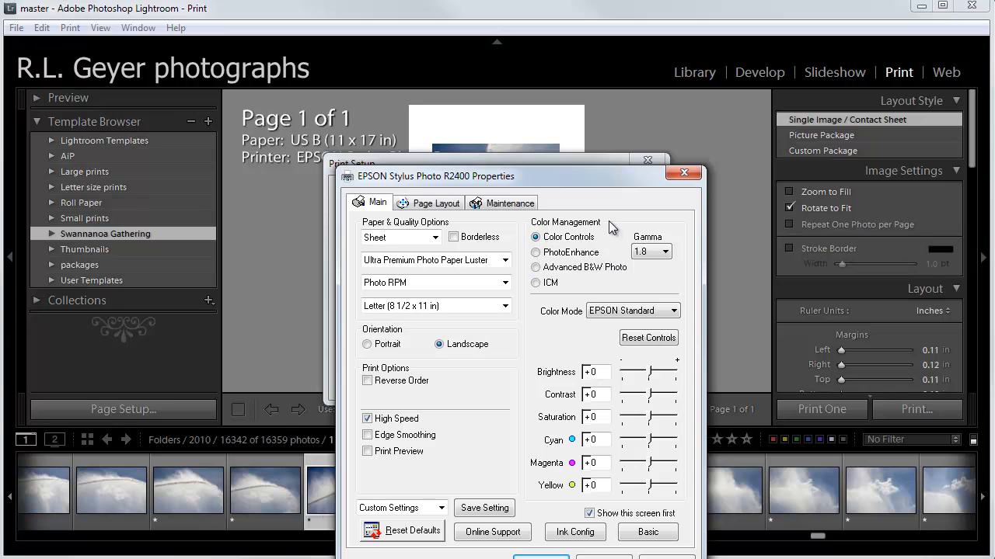
mouse_move(606, 233)
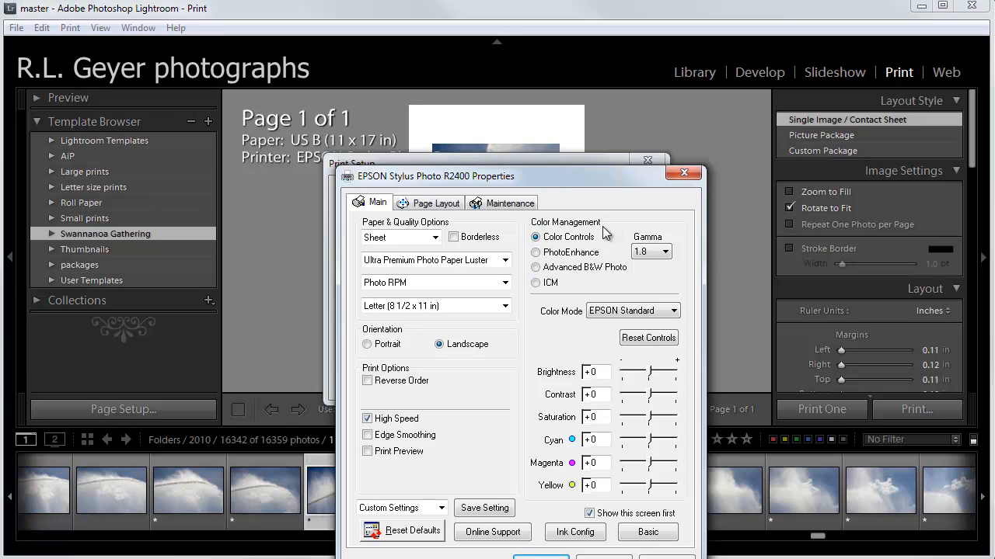
mouse_move(575, 268)
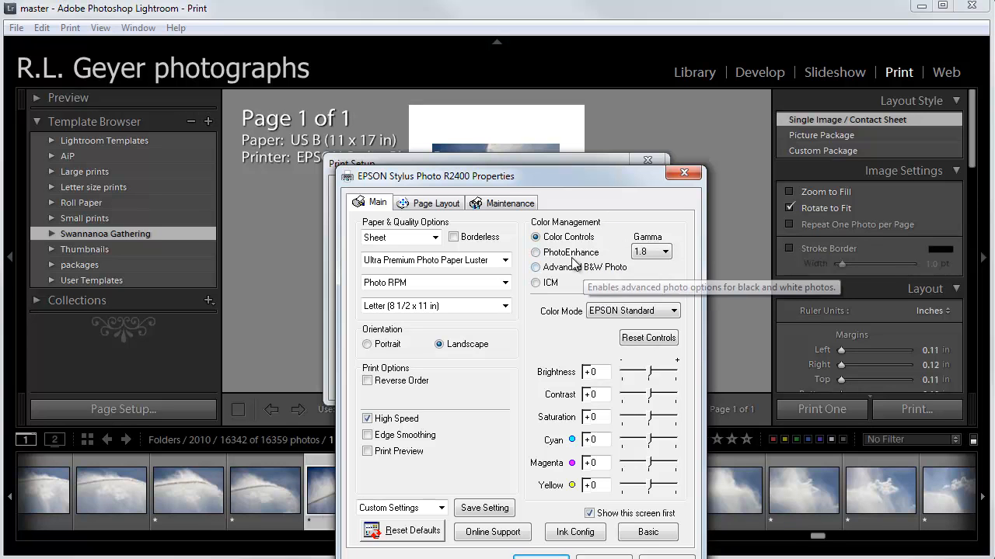
click(665, 251)
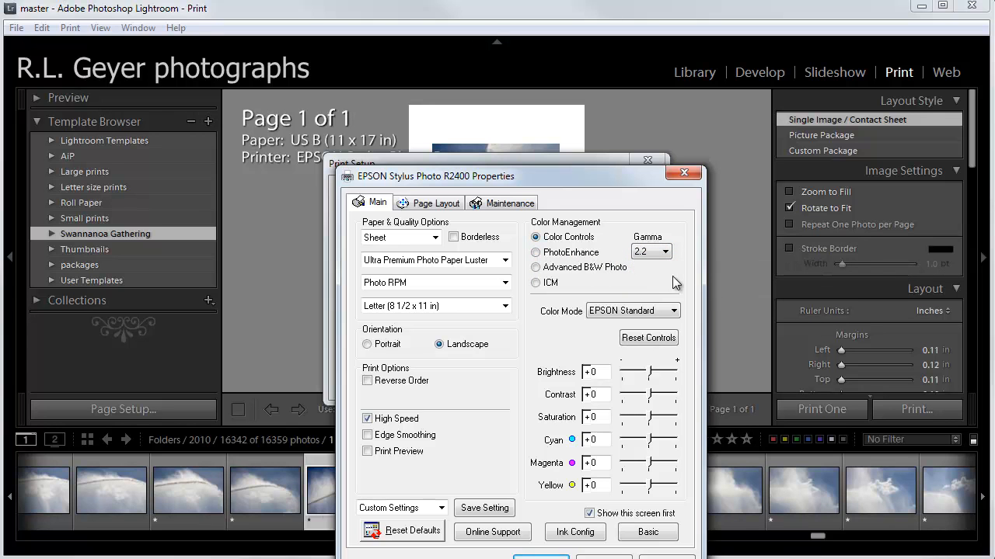
mouse_move(665, 318)
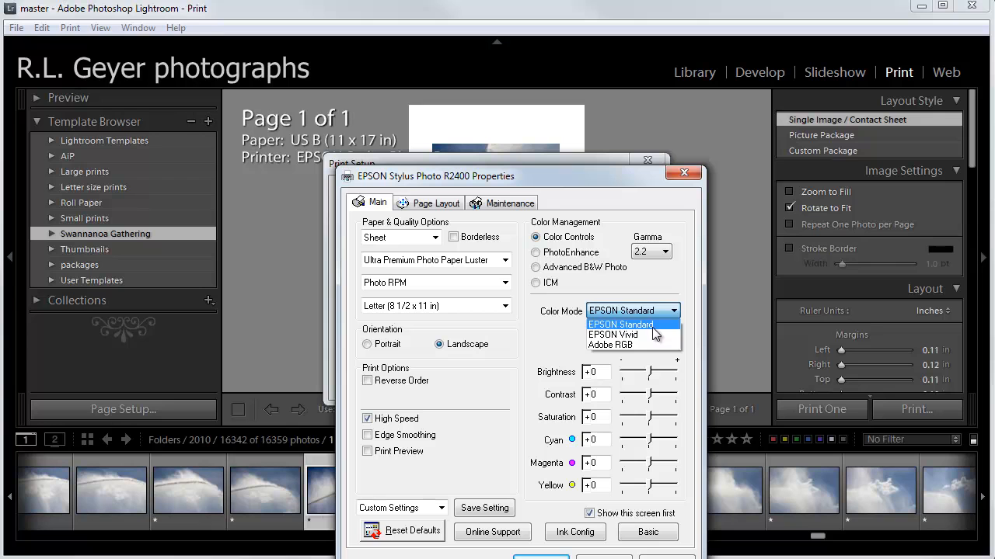
mouse_move(622, 336)
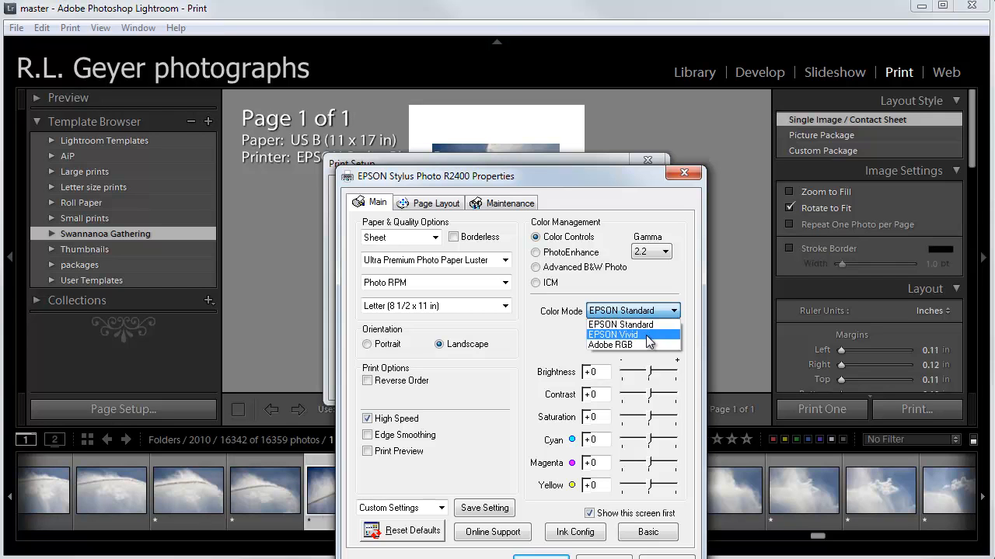
click(622, 325)
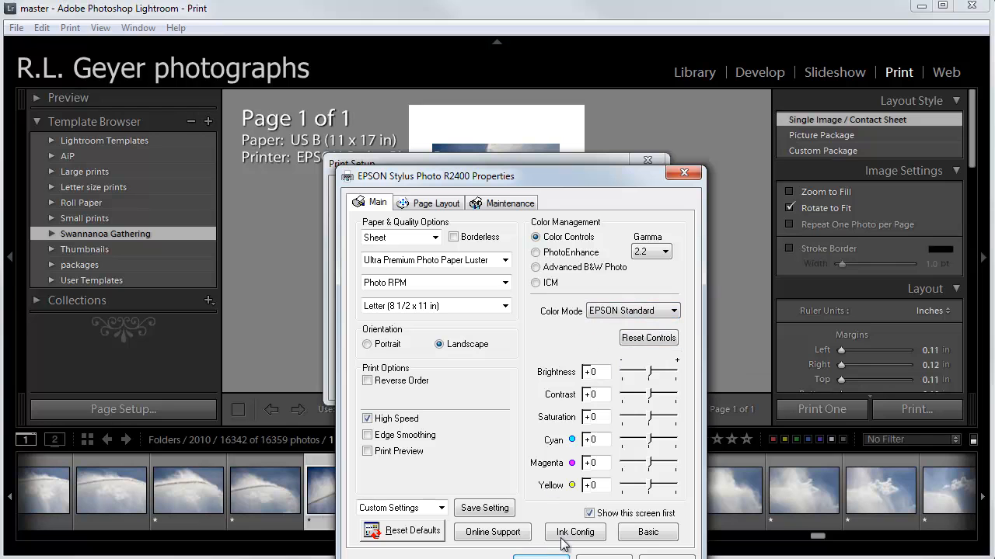
mouse_move(594, 395)
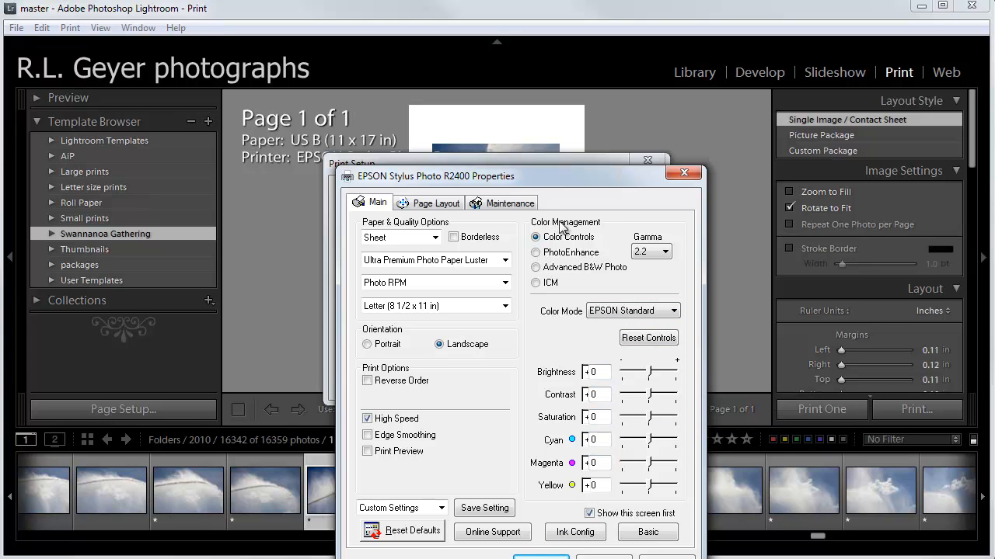
mouse_move(603, 224)
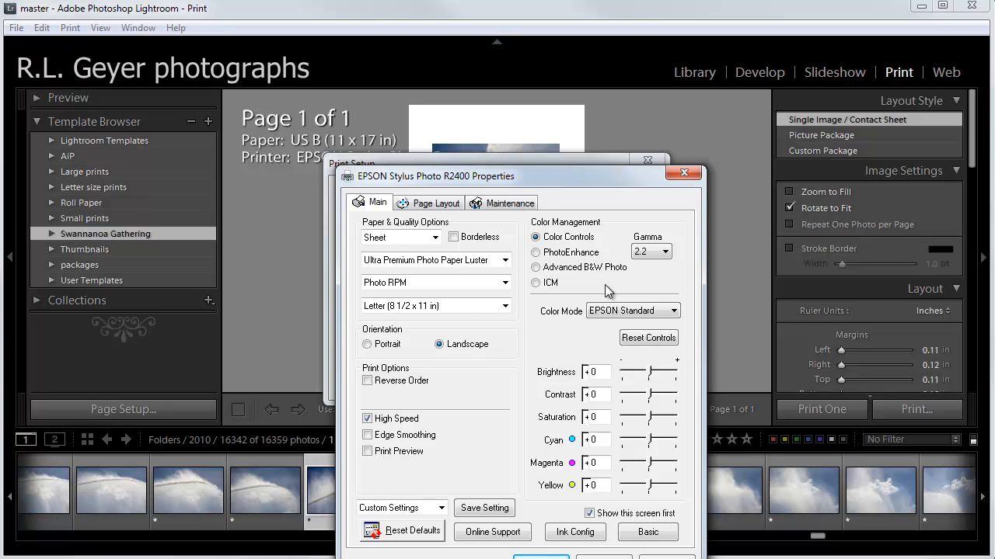
mouse_move(624, 292)
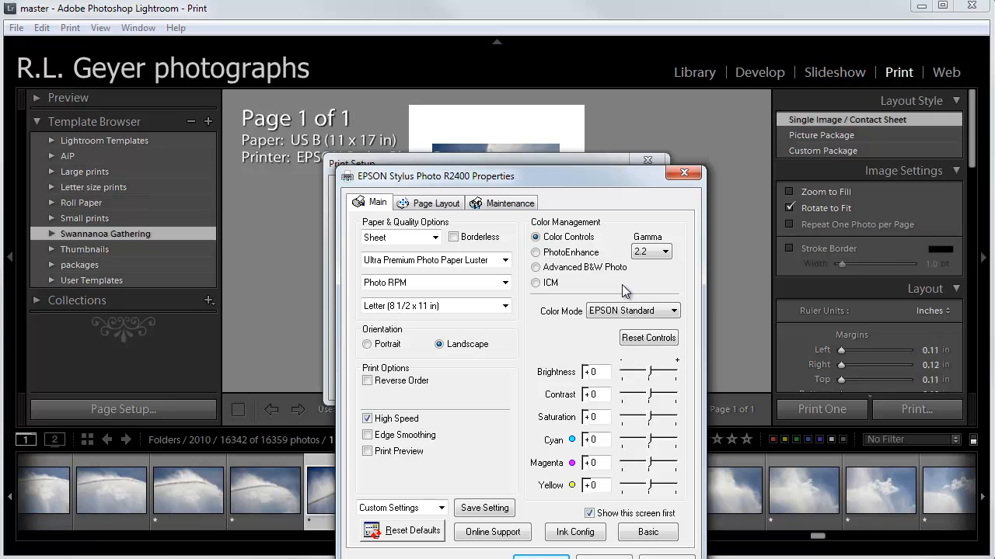
click(534, 283)
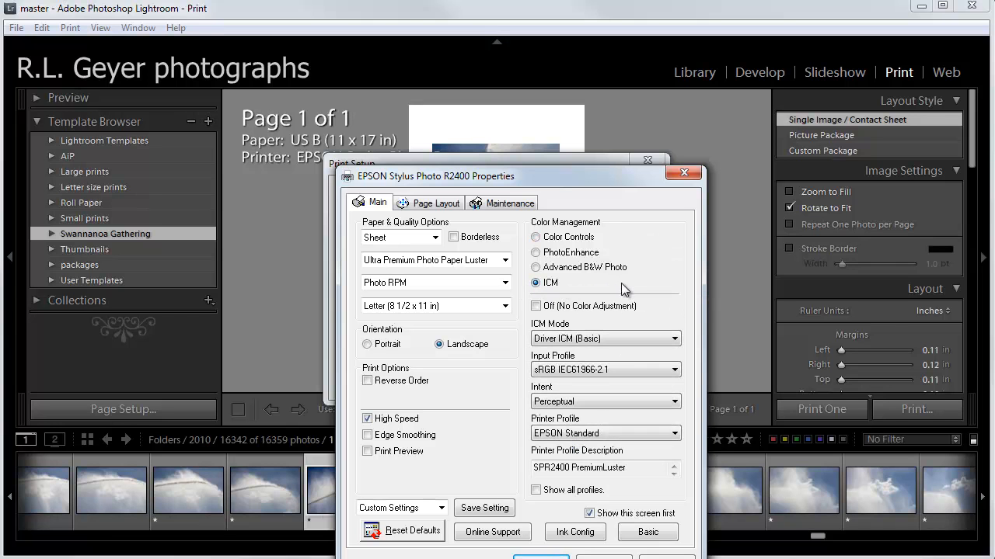
mouse_move(560, 292)
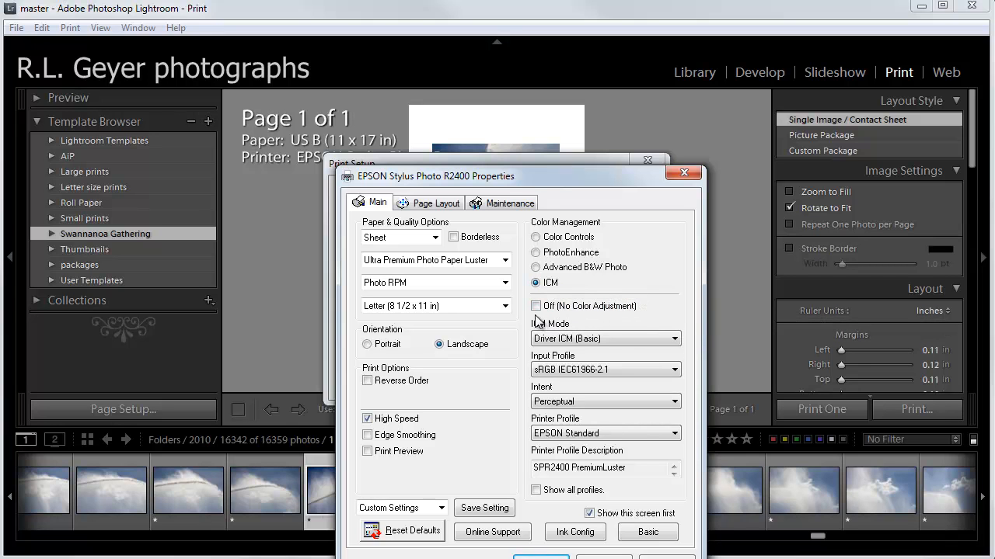
- Turn off the driver's colour adjustment and confirm the printer properties and letter landscape page setup
click(535, 304)
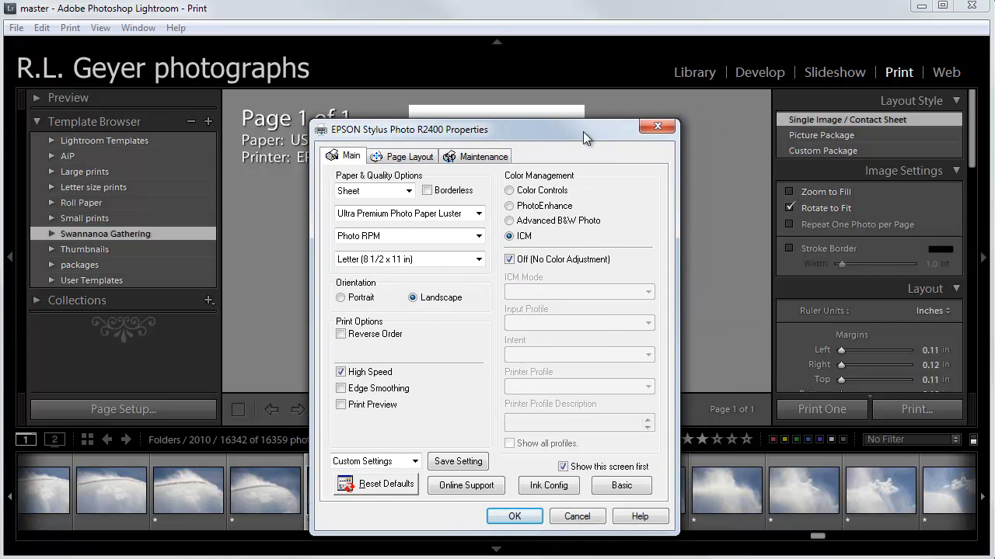
mouse_move(559, 281)
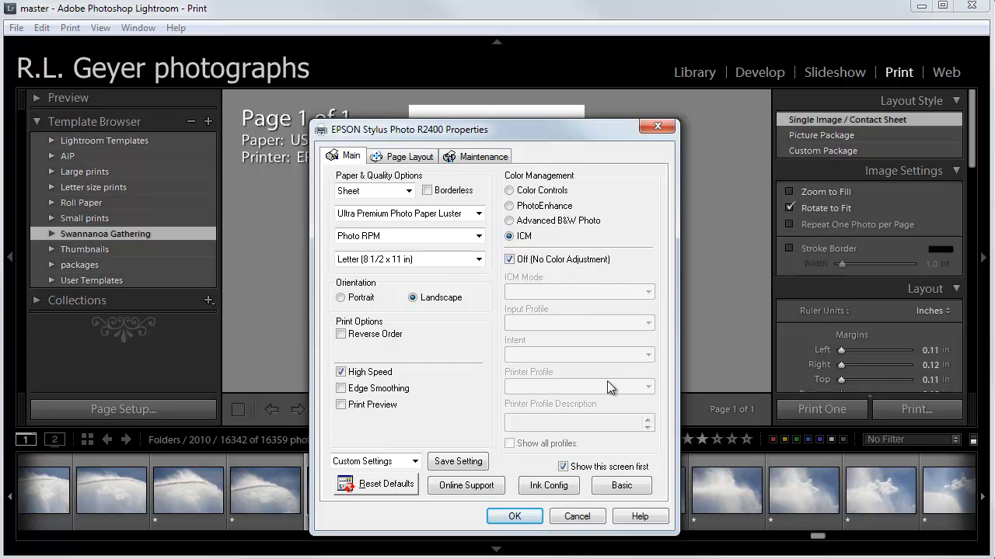
mouse_move(568, 187)
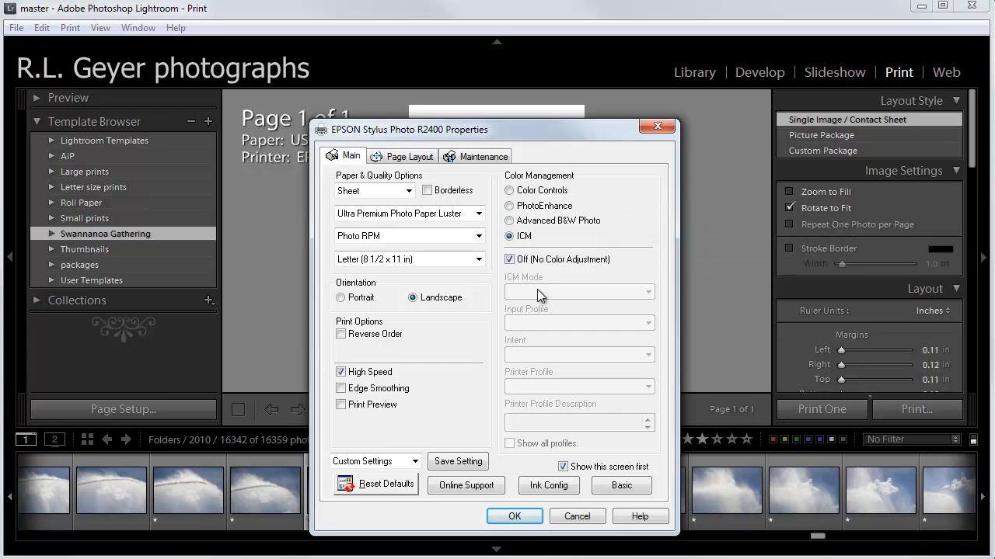
mouse_move(381, 171)
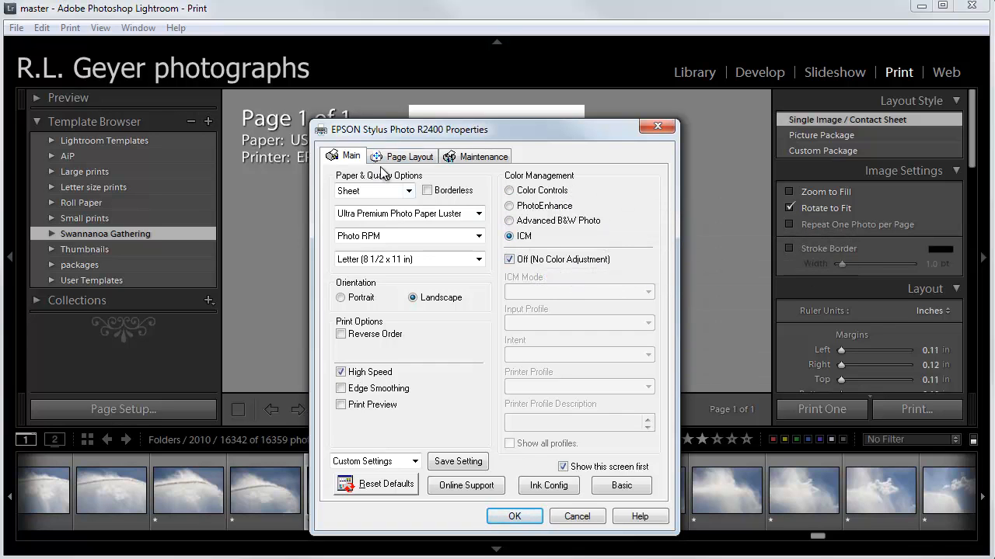
mouse_move(521, 205)
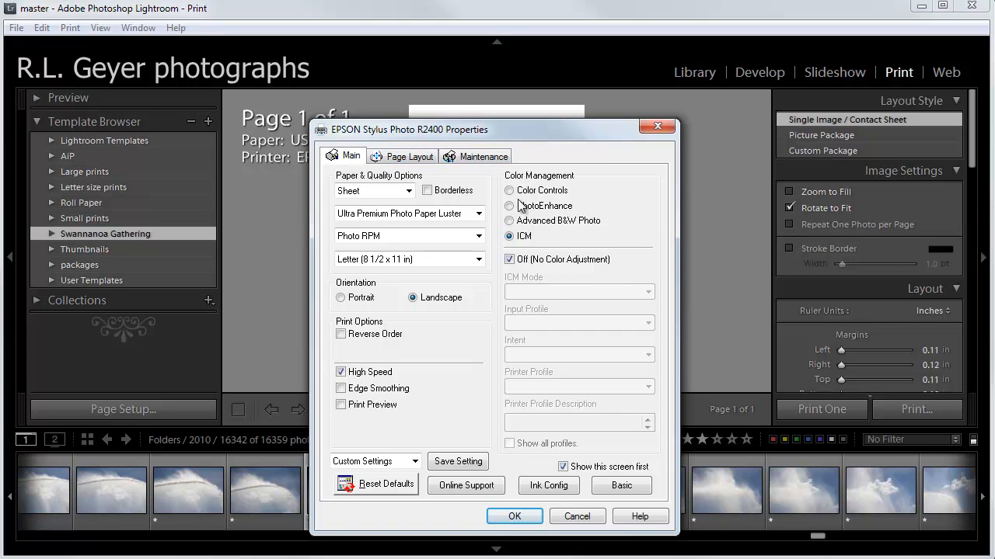
click(513, 516)
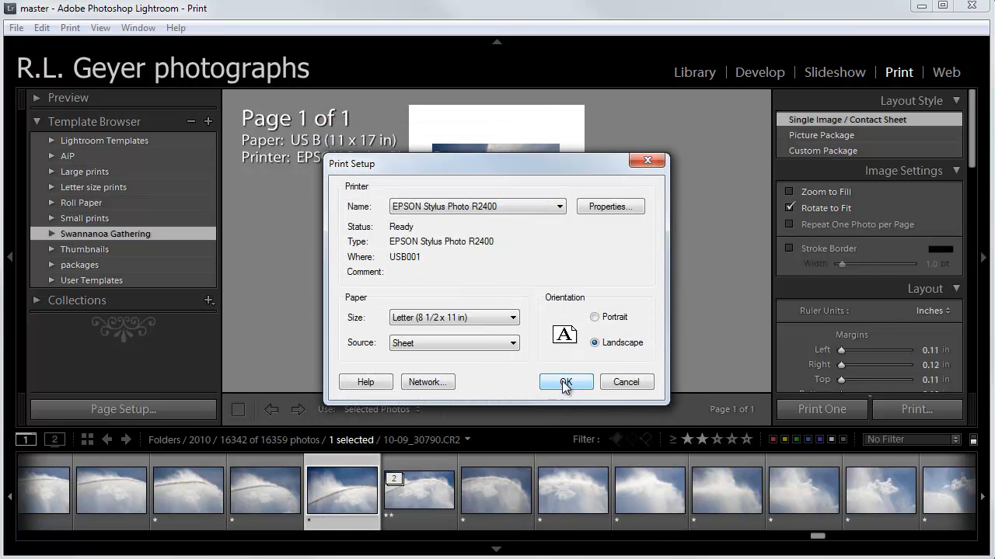
click(565, 382)
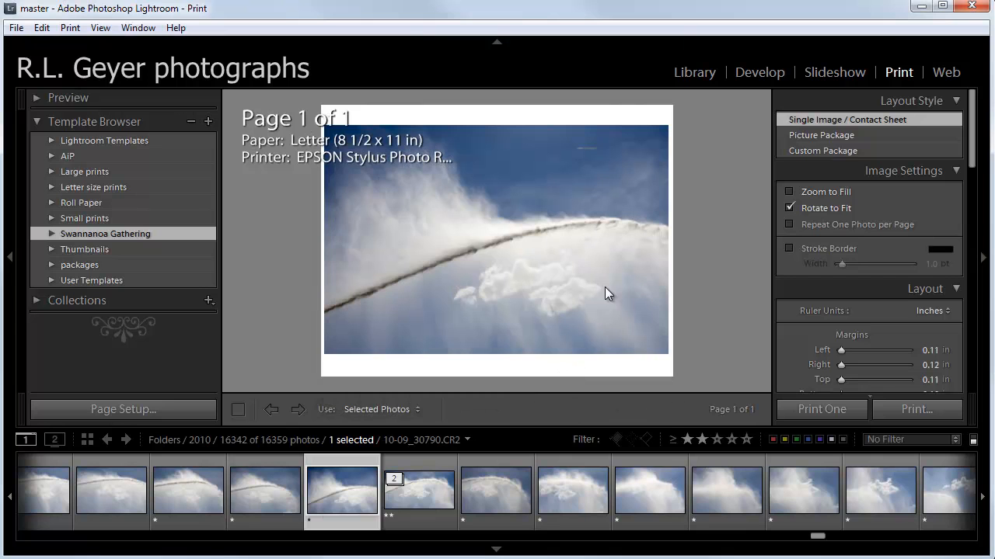
mouse_move(578, 139)
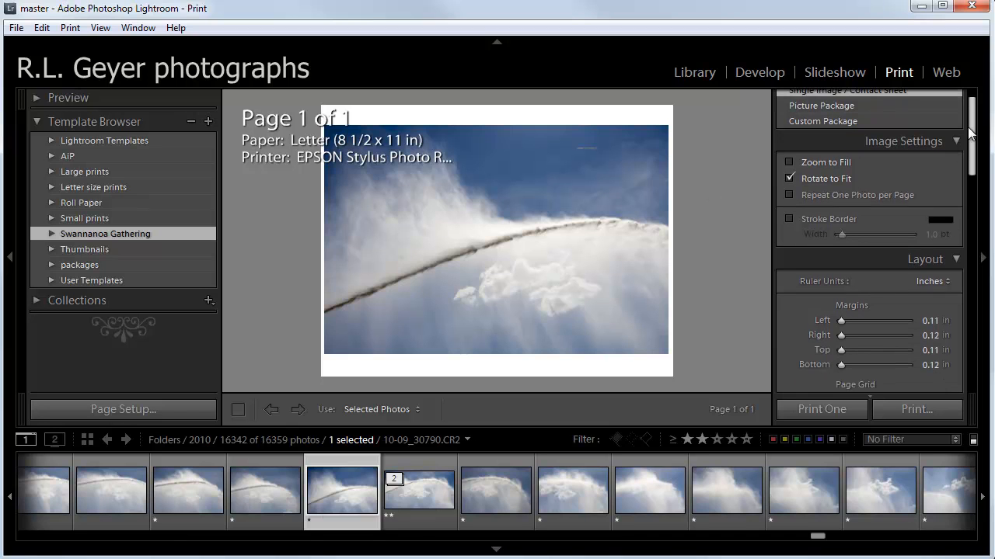
click(790, 177)
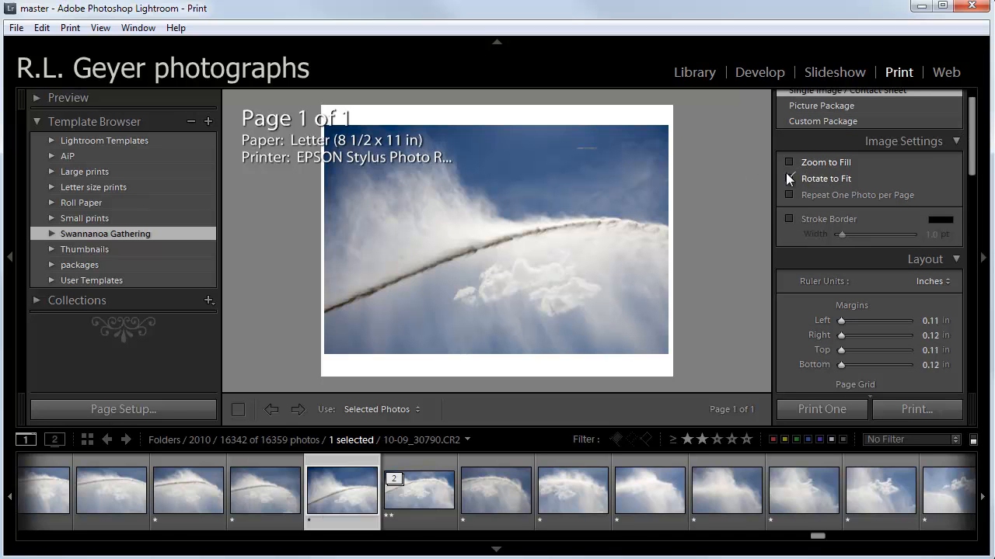
click(789, 178)
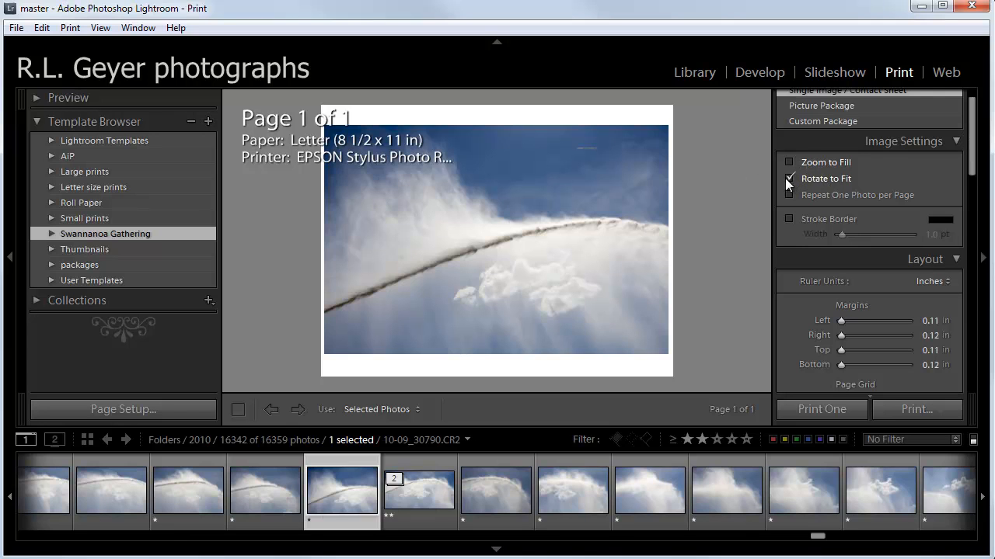
click(790, 179)
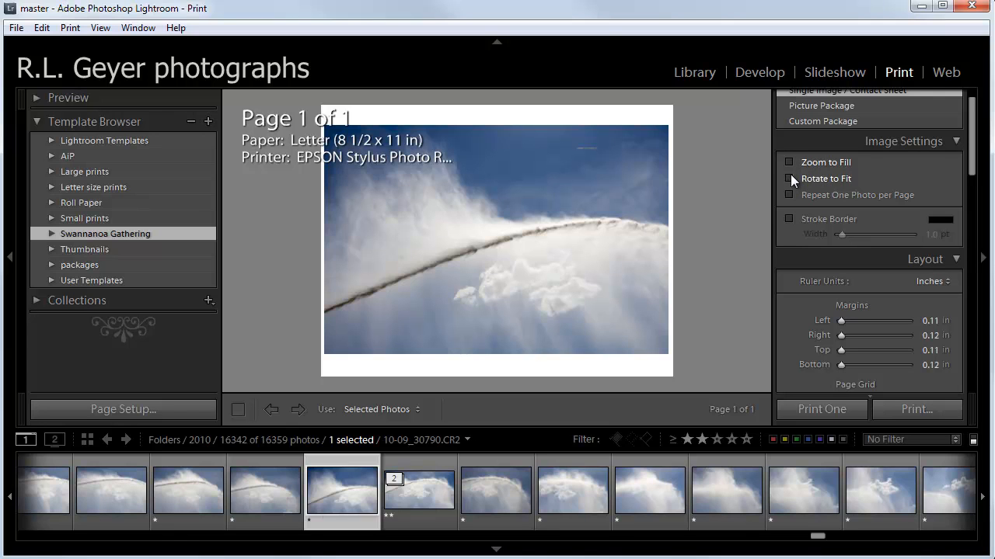
click(790, 177)
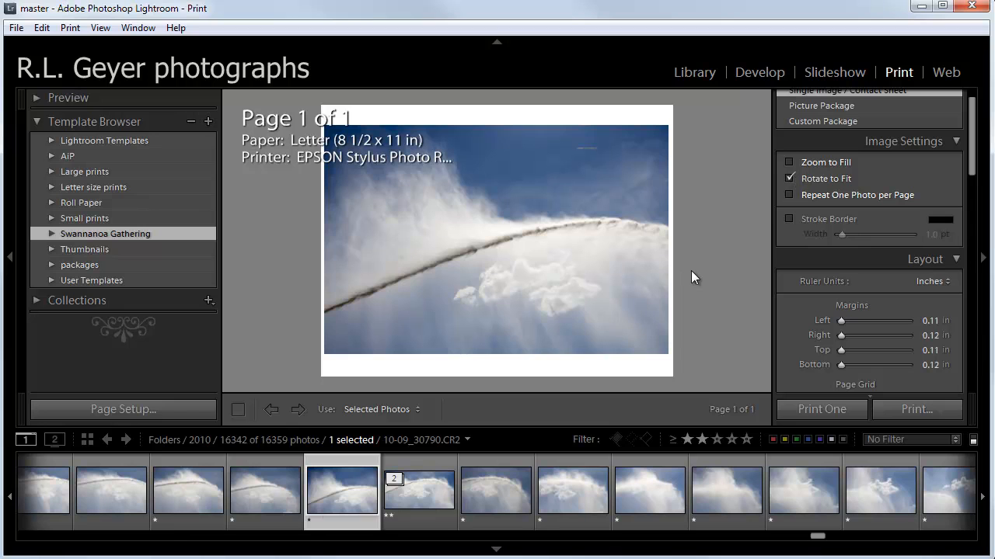
mouse_move(709, 338)
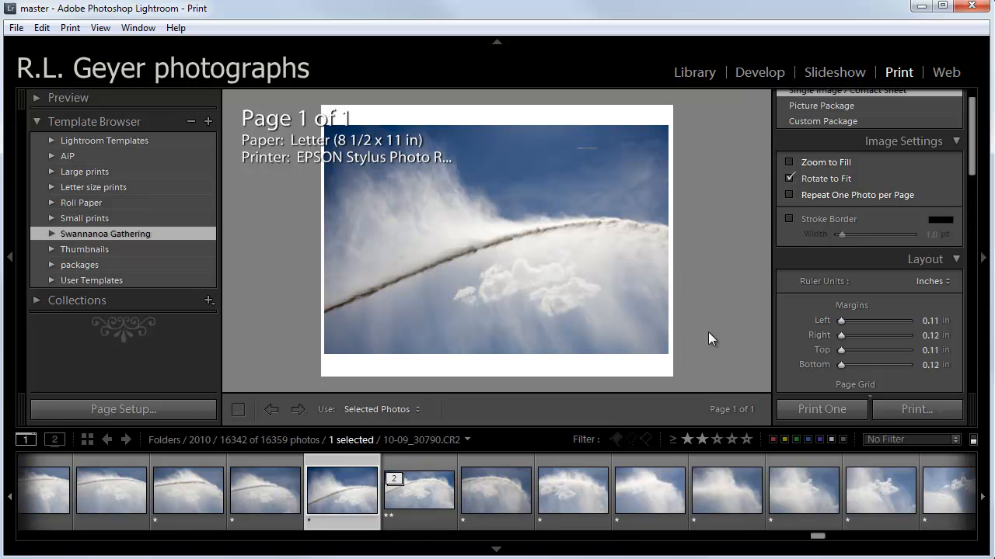
mouse_move(456, 291)
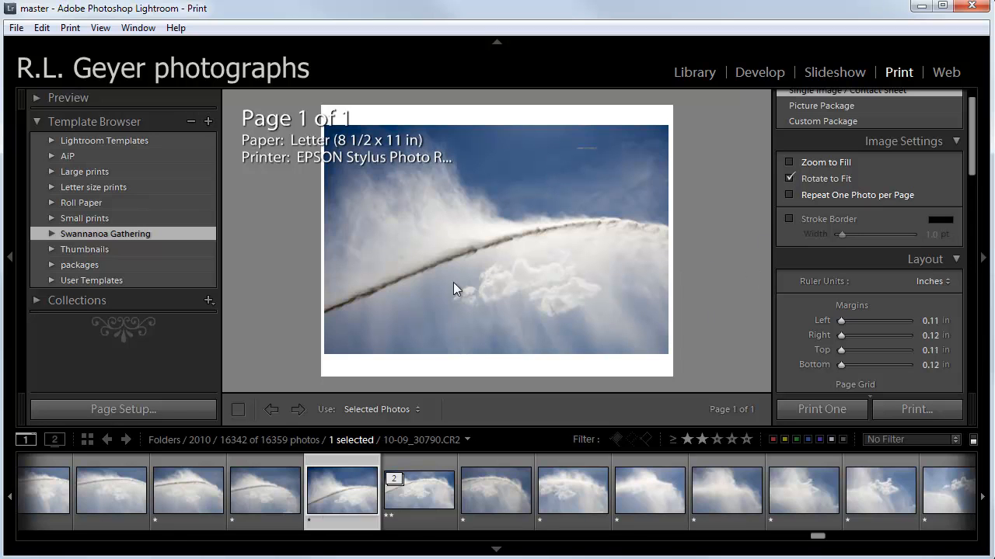
mouse_move(398, 246)
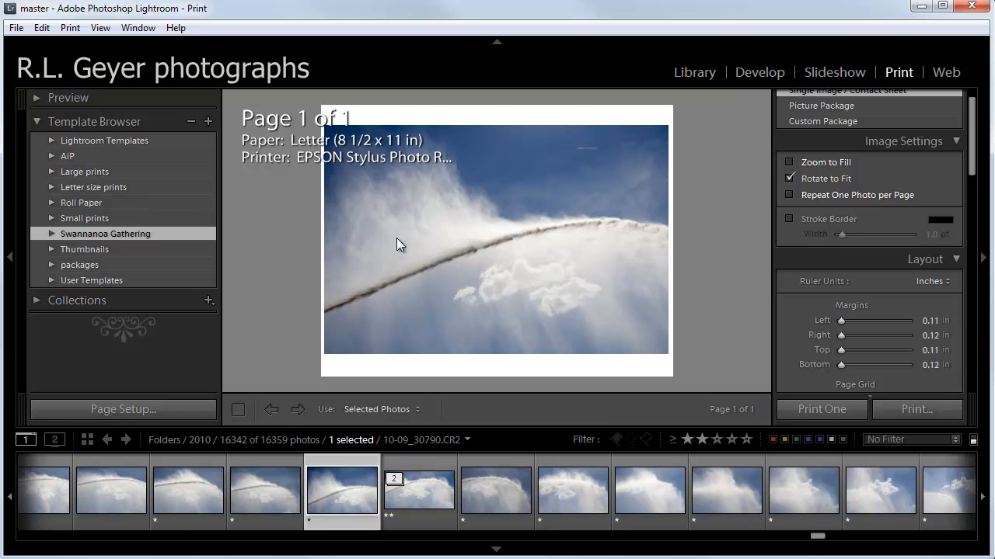
mouse_move(603, 254)
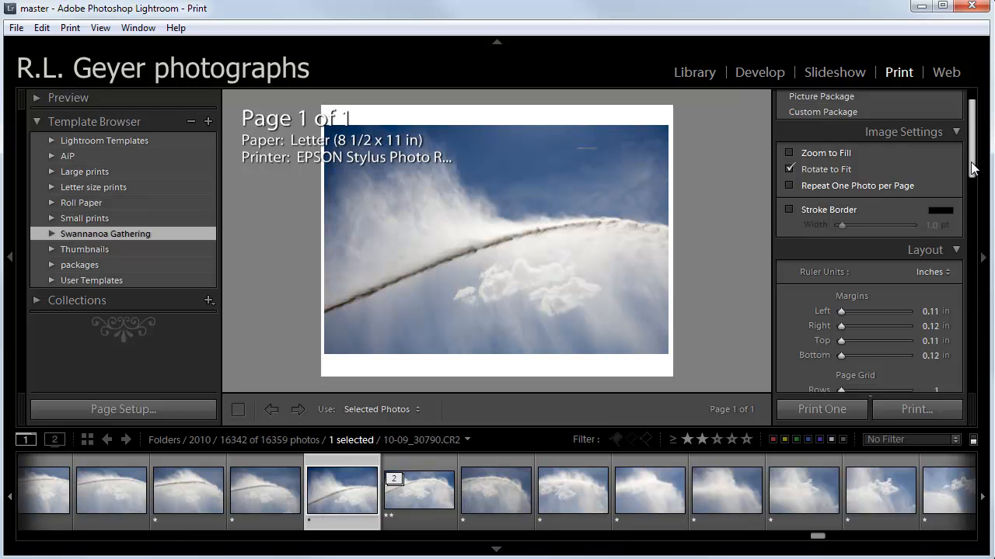
- Adjust the Cell Size sliders, trying 6.00 and 7.51 inch heights, settling on 8.26 by 10.50 inches
scroll(down, 3)
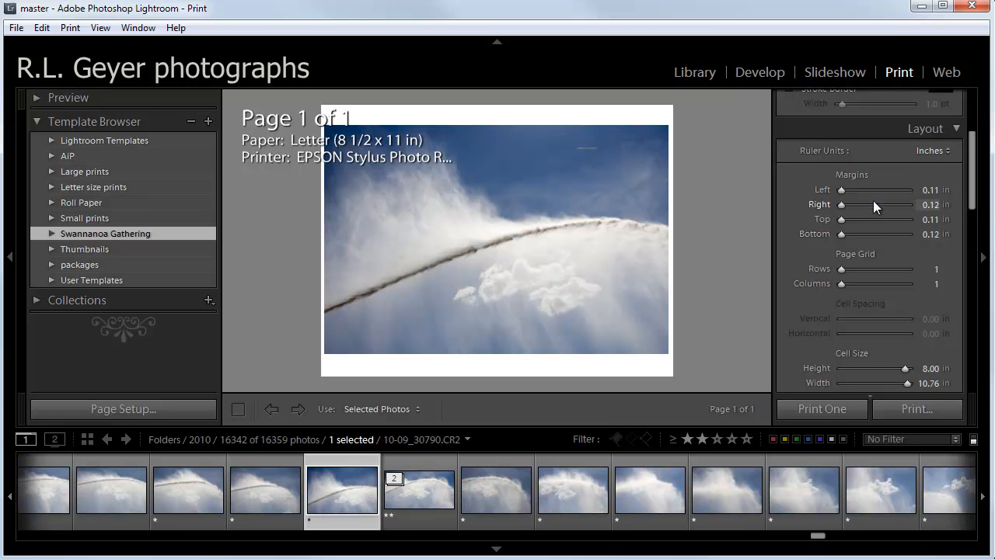
mouse_move(911, 247)
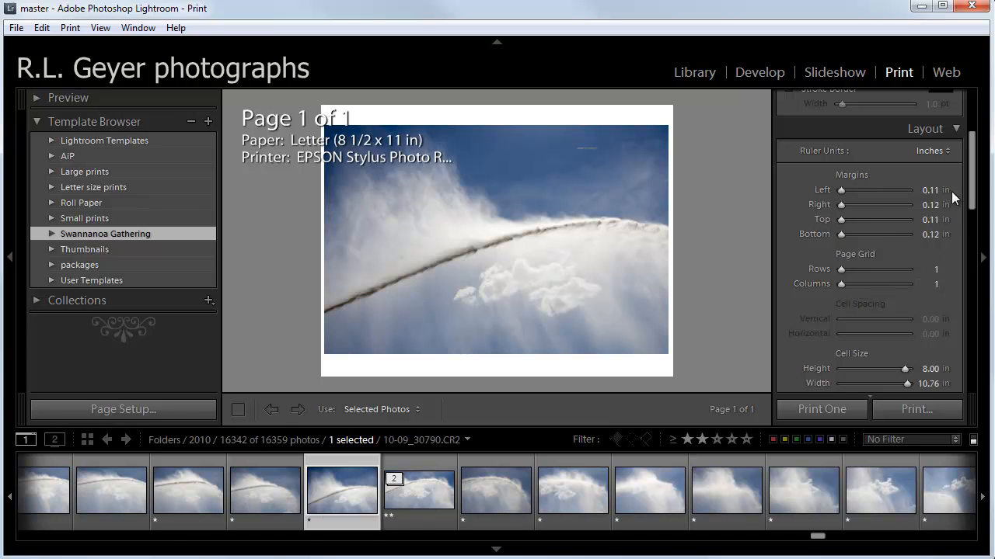
scroll(down, 3)
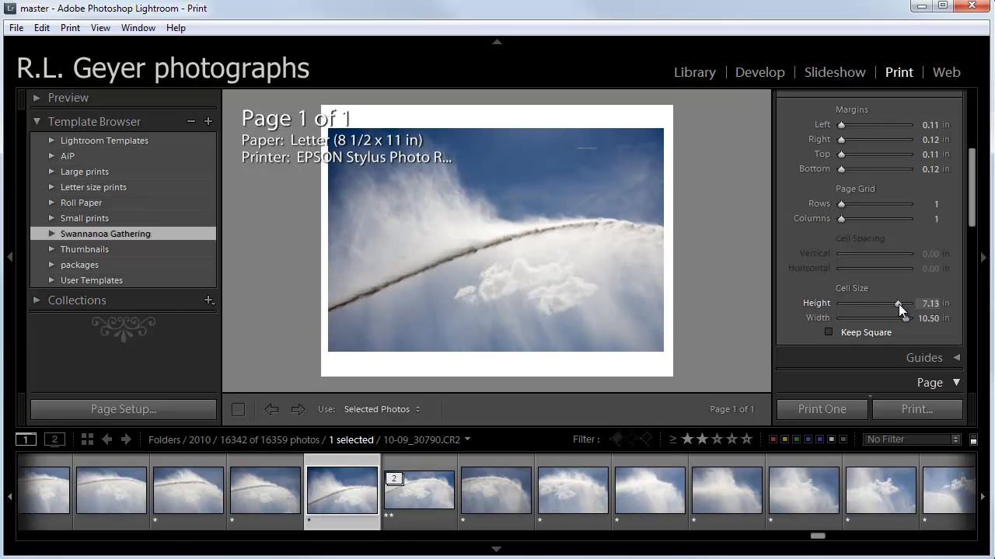
drag(878, 303, 901, 303)
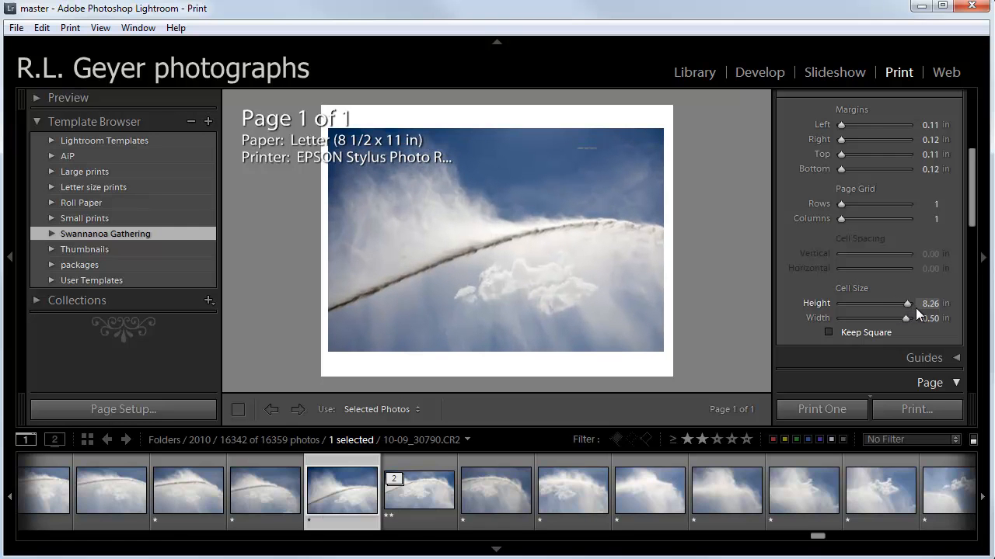
drag(904, 303, 886, 303)
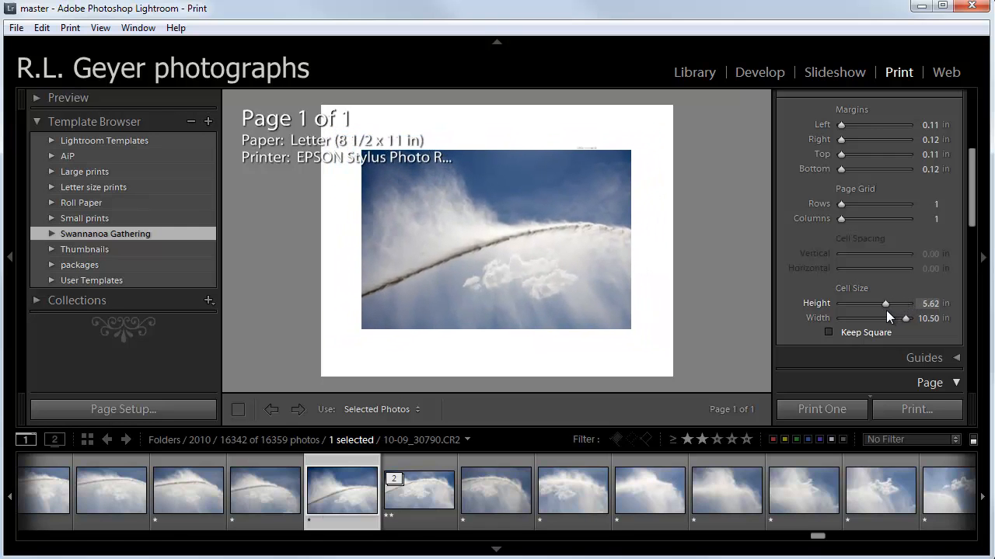
drag(884, 303, 892, 303)
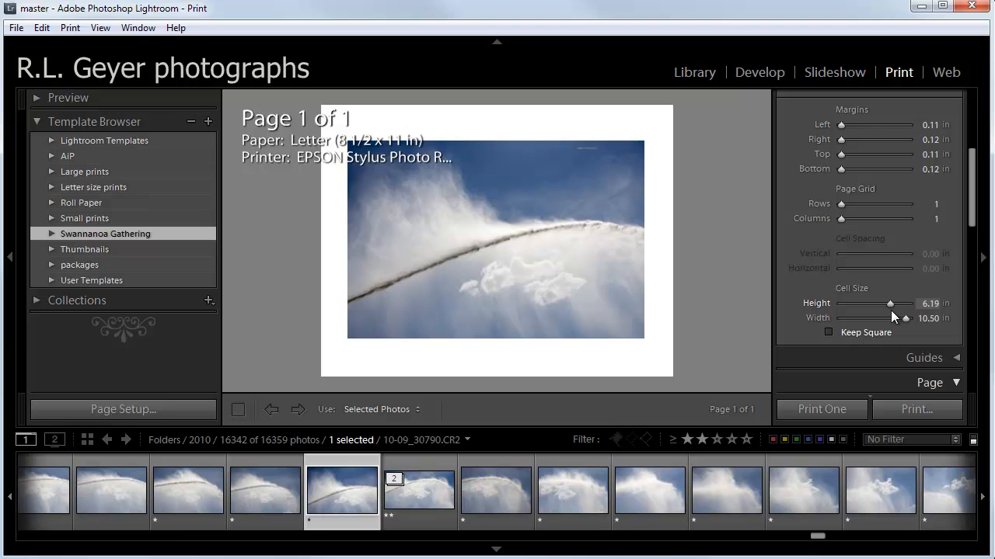
drag(889, 303, 892, 303)
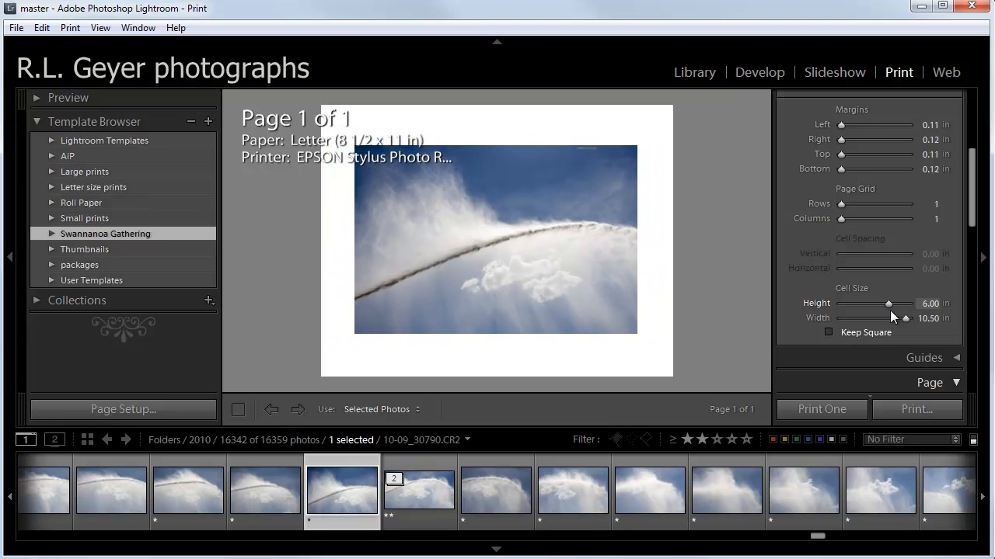
drag(889, 303, 904, 303)
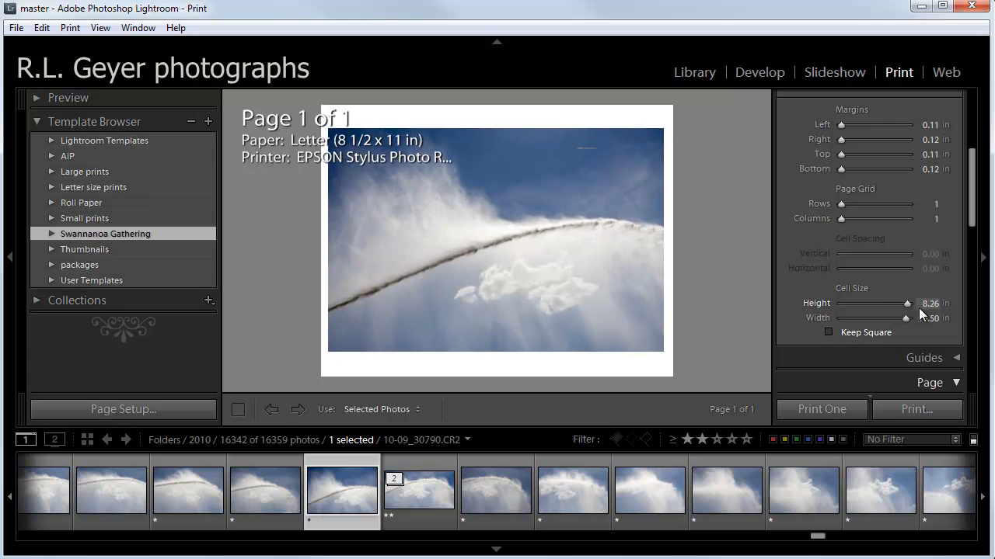
drag(905, 317, 909, 317)
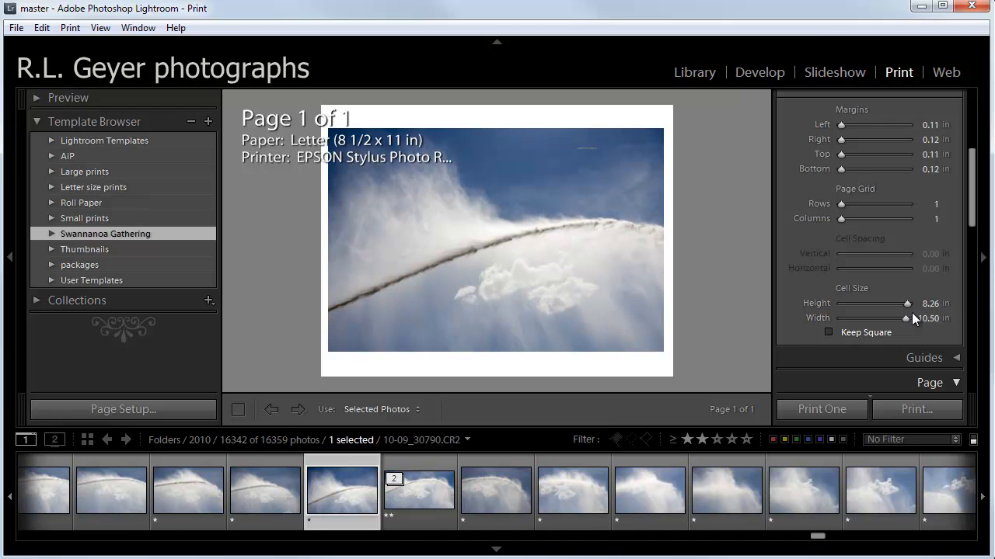
drag(917, 303, 901, 303)
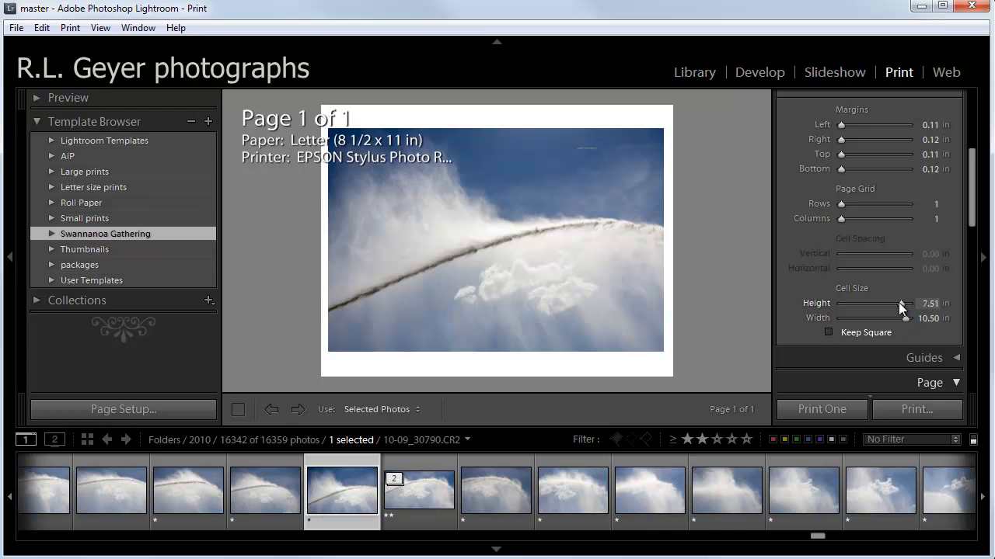
drag(902, 303, 894, 309)
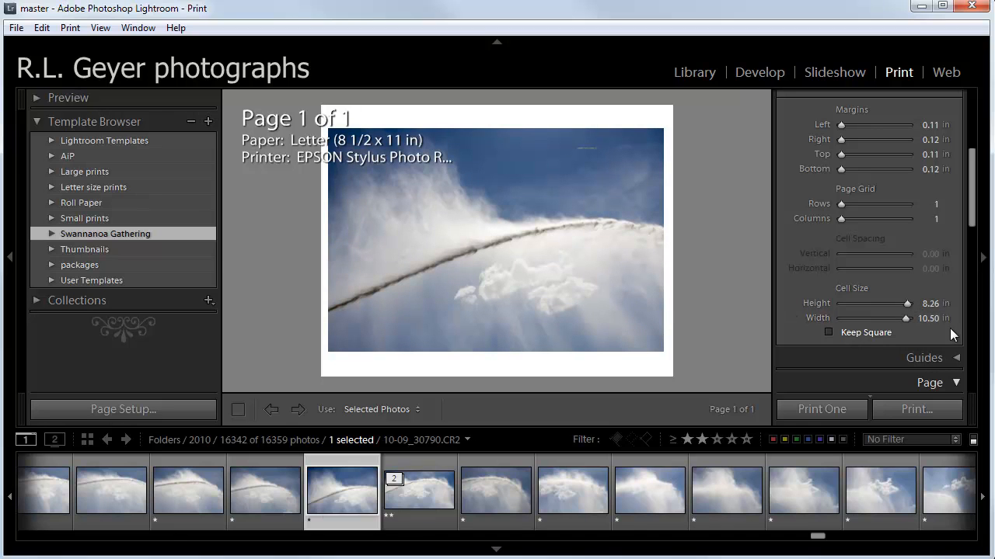
mouse_move(954, 295)
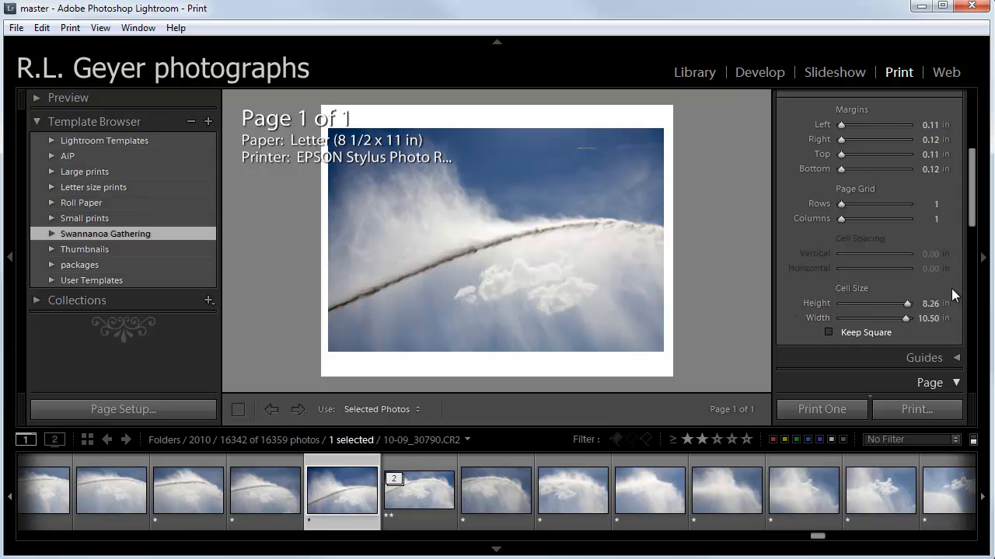
mouse_move(963, 194)
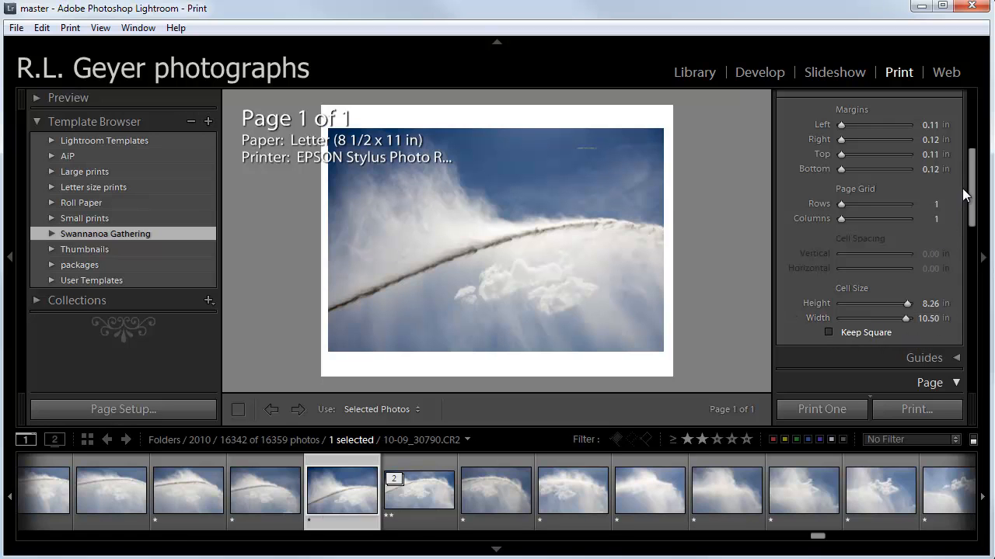
mouse_move(861, 282)
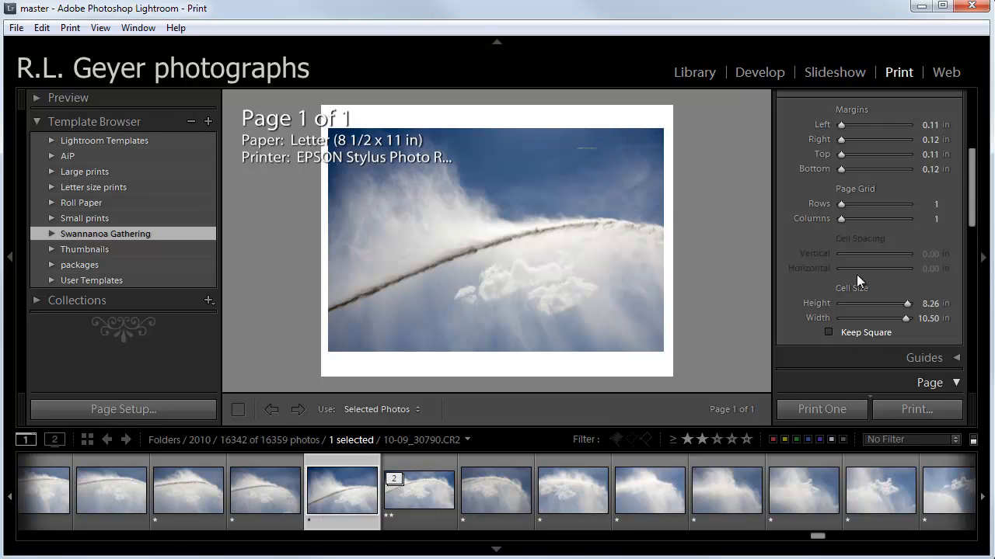
mouse_move(842, 220)
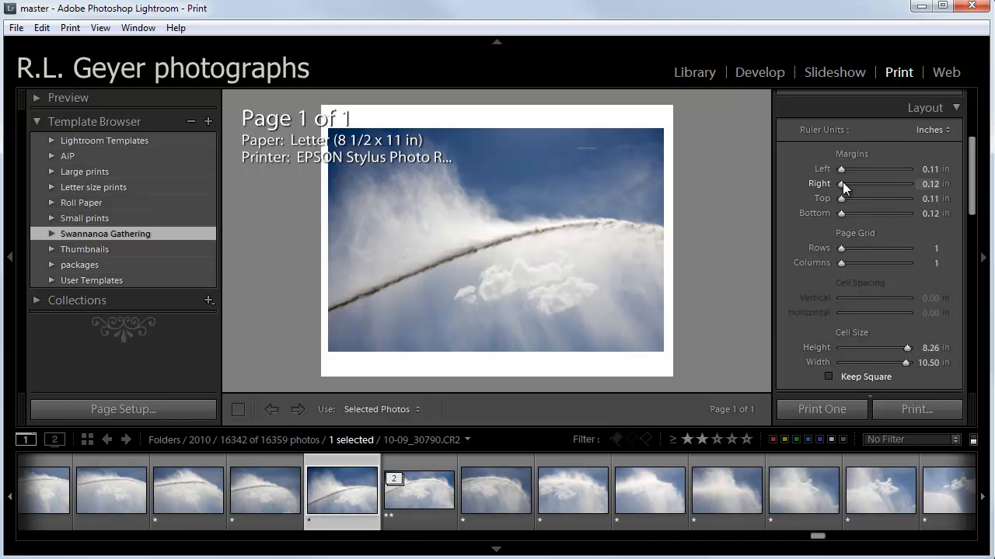
drag(839, 168, 857, 167)
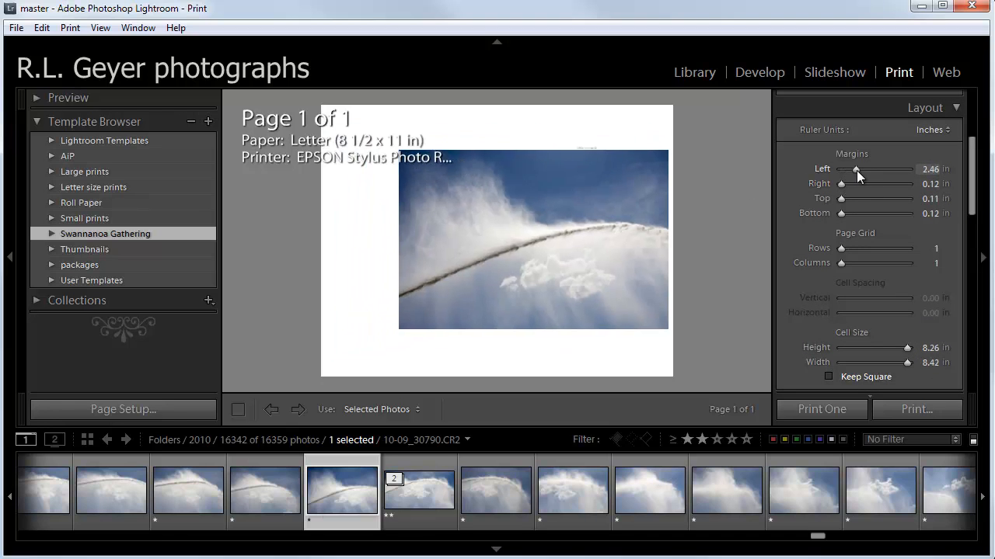
drag(858, 167, 839, 168)
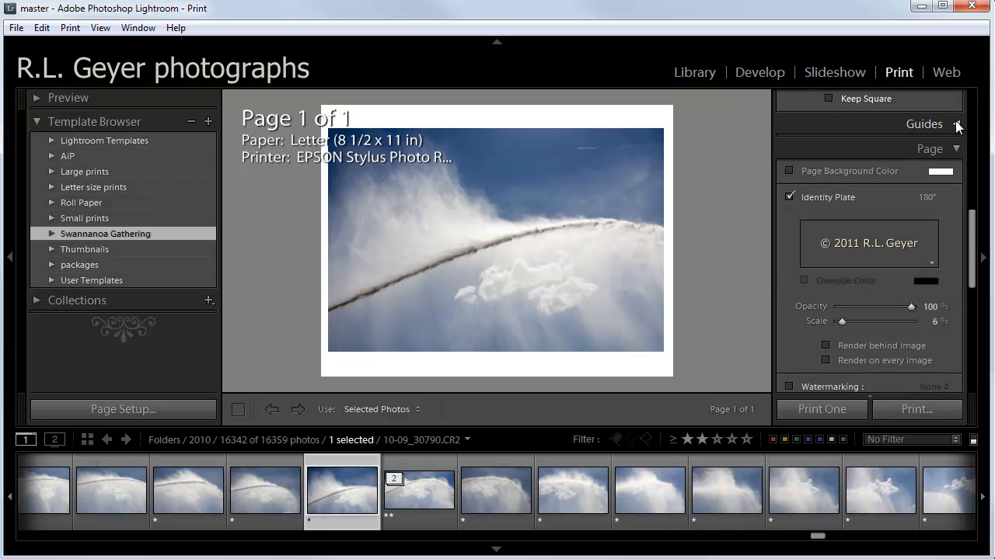
- Uncheck Identity Plate in the Page panel to remove the copyright plate
click(957, 125)
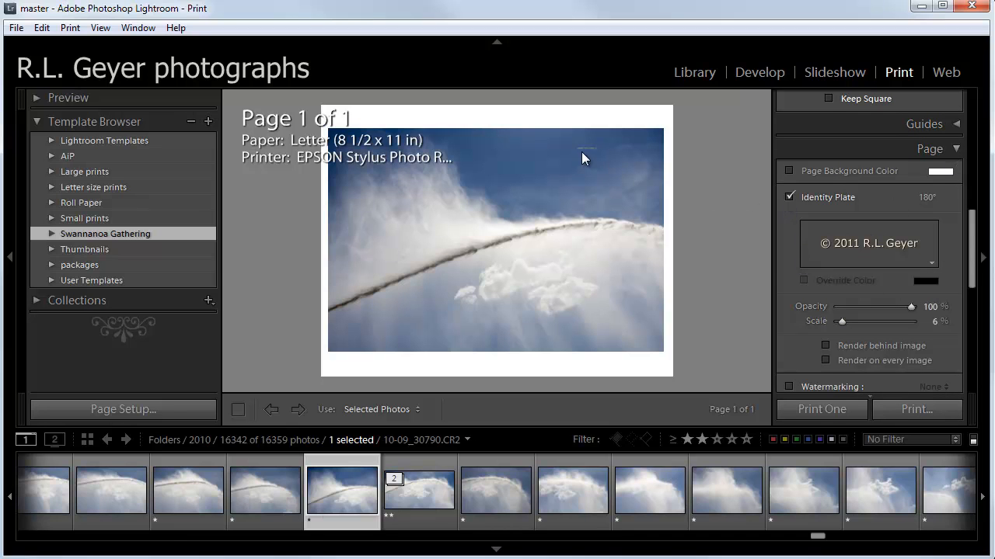
mouse_move(588, 154)
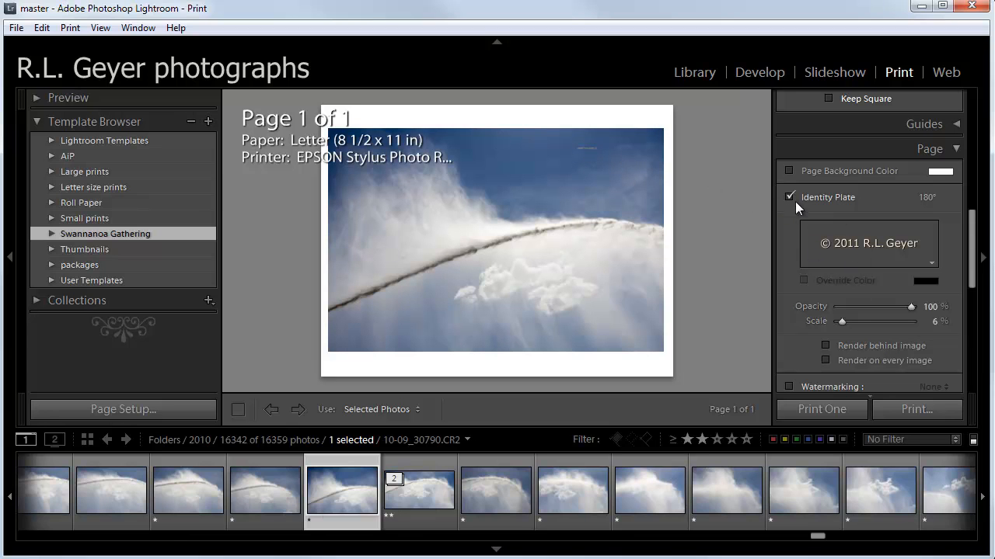
click(789, 196)
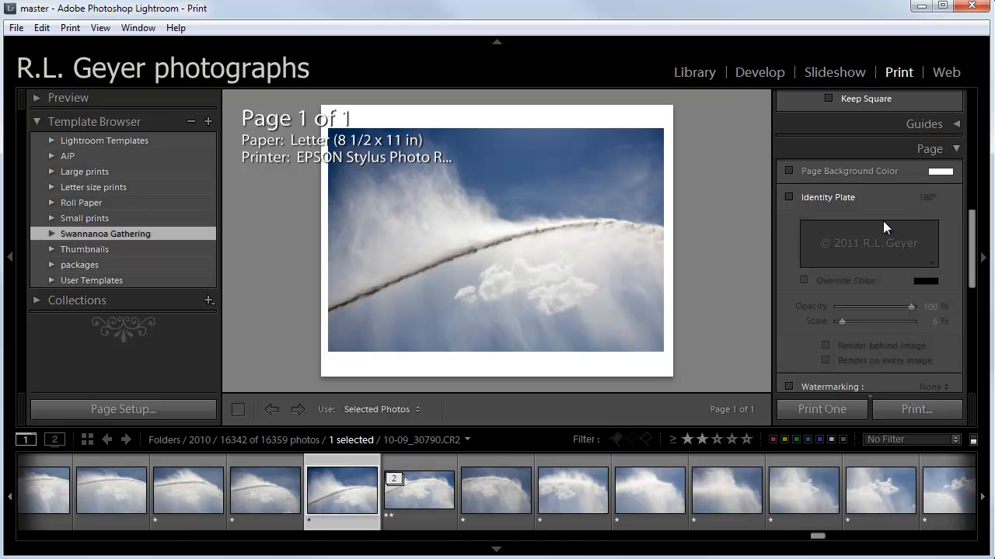
mouse_move(956, 210)
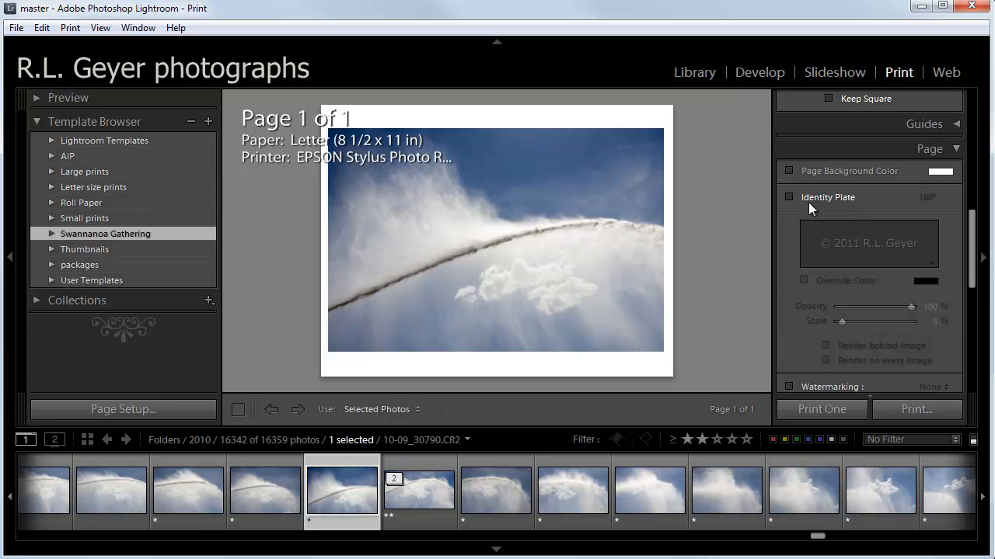
mouse_move(873, 193)
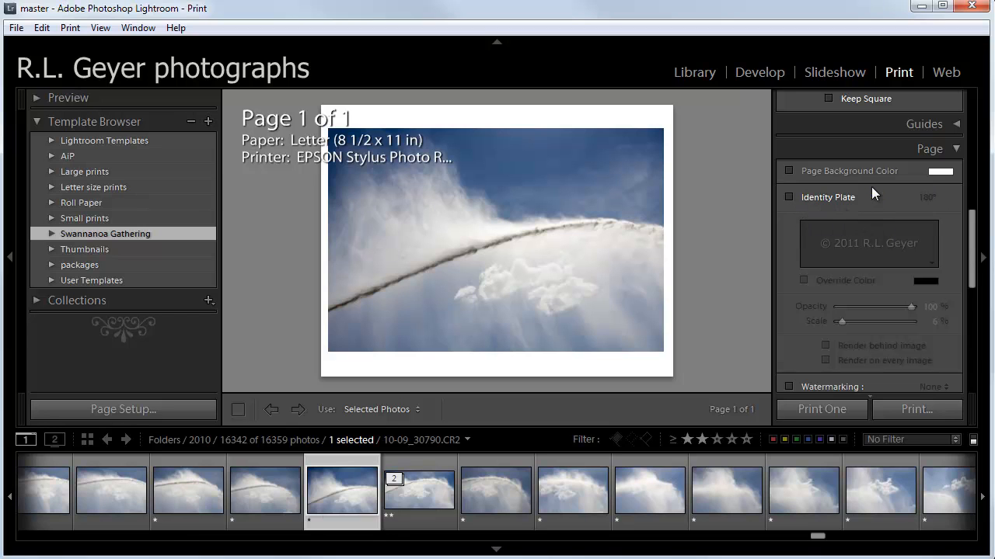
scroll(down, 3)
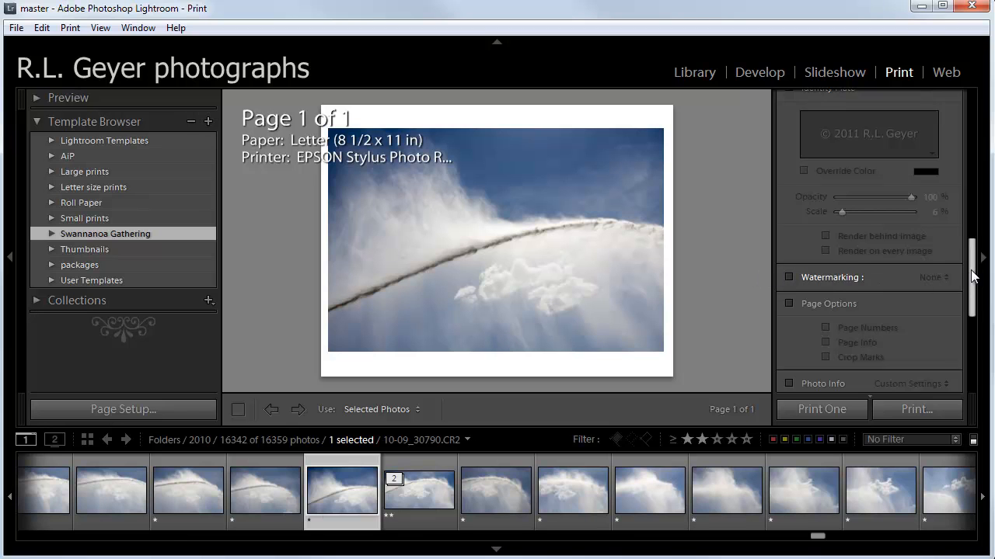
- In the Print Job panel uncheck Print Resolution and leave Print Sharpening off after toggling it
scroll(down, 3)
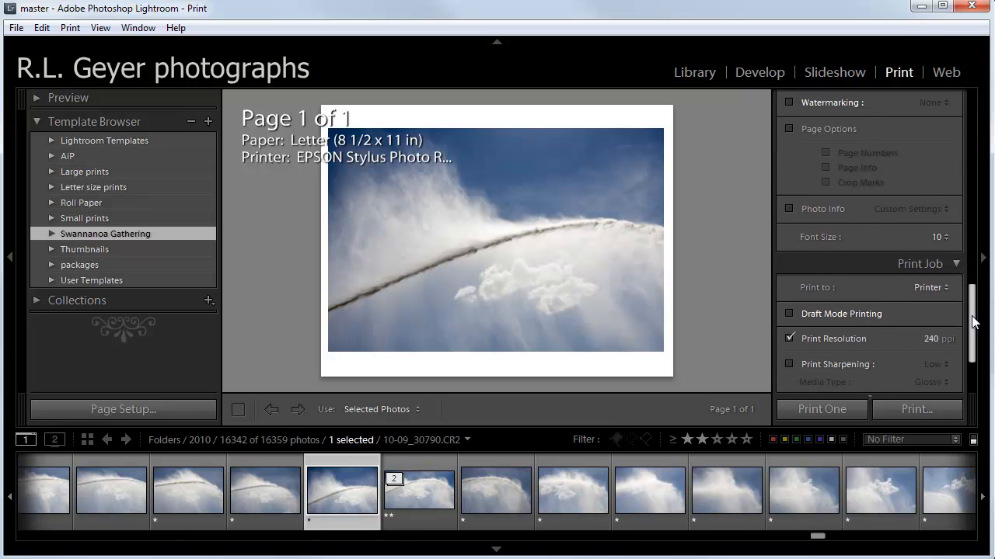
scroll(down, 3)
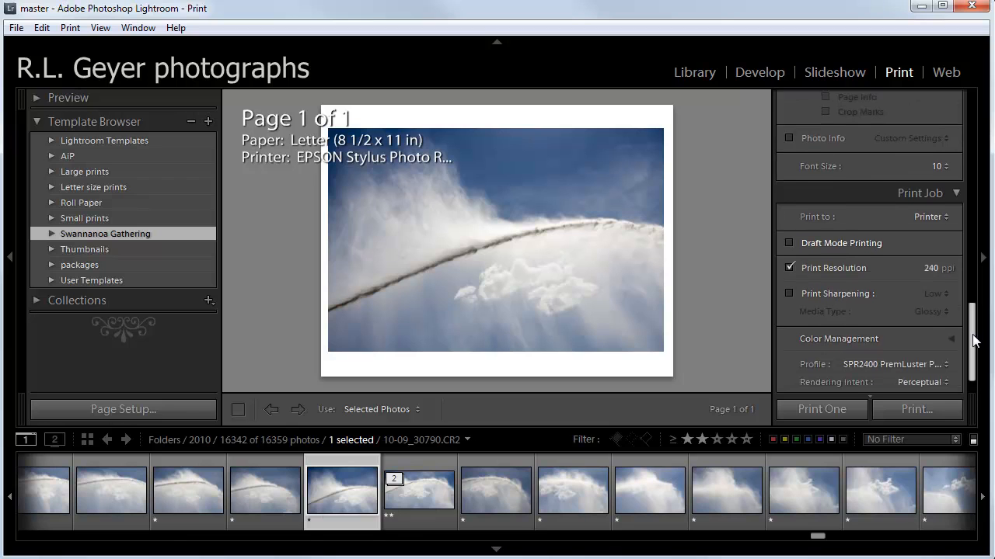
scroll(down, 3)
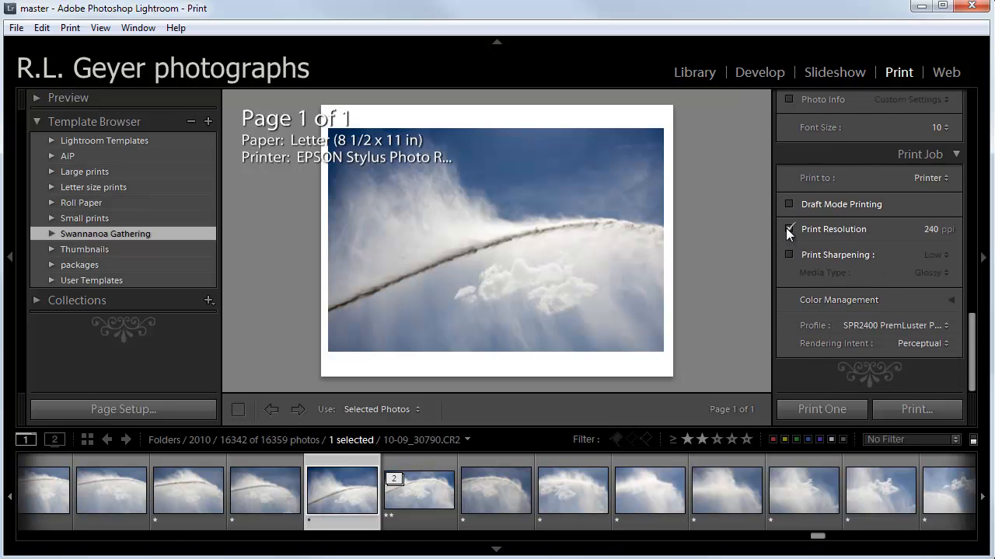
click(789, 230)
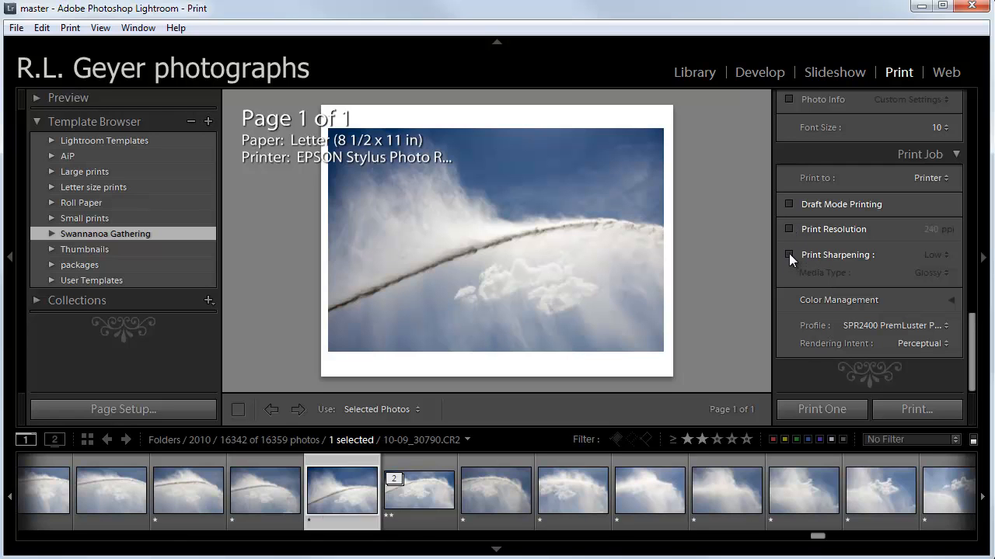
click(790, 255)
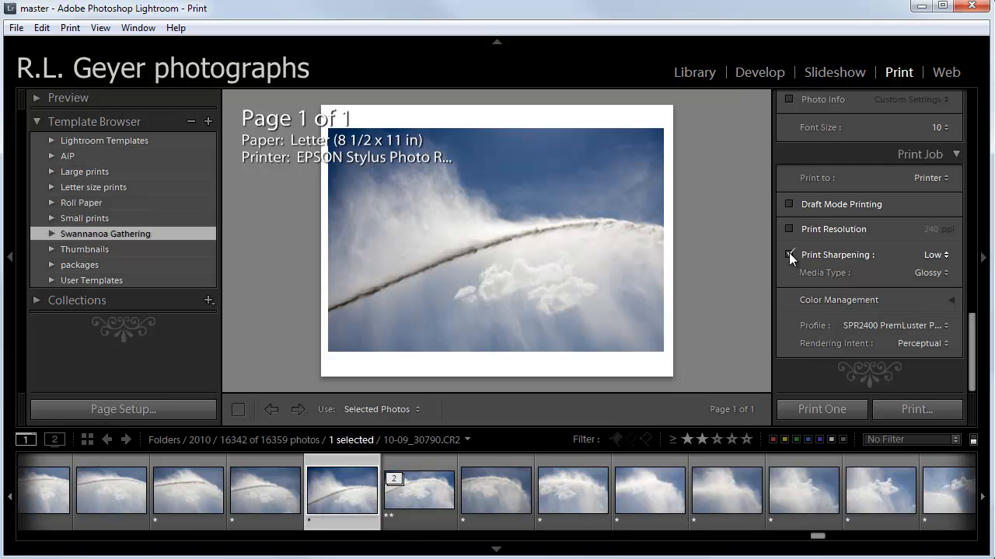
click(790, 255)
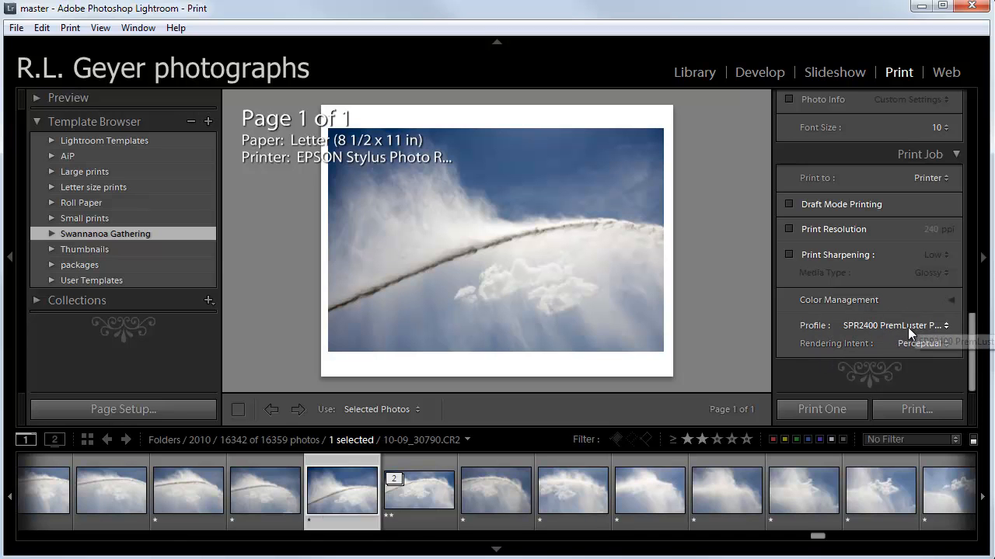
- Set the print profile to Managed by Printer, then bring up the Other... profile chooser
click(894, 325)
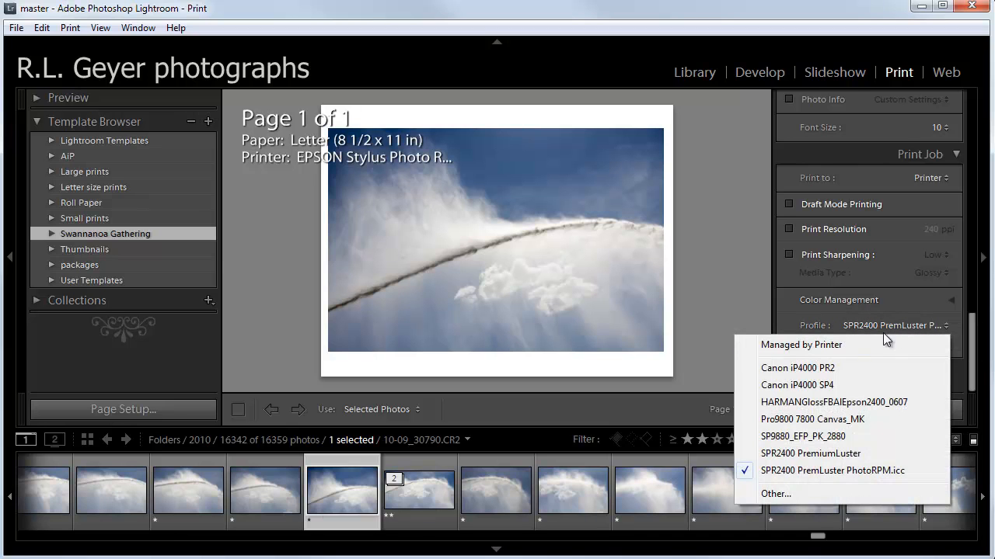
mouse_move(811, 348)
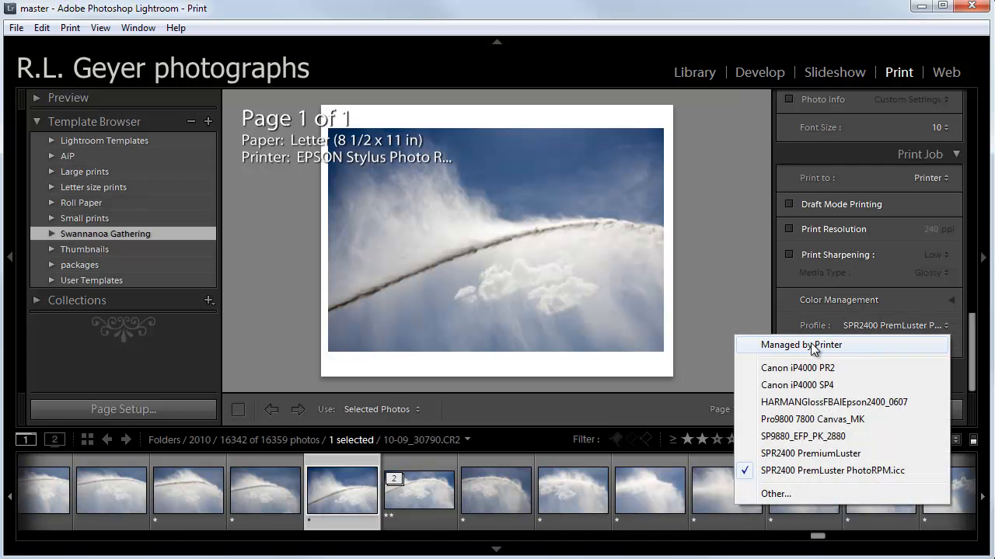
mouse_move(832, 345)
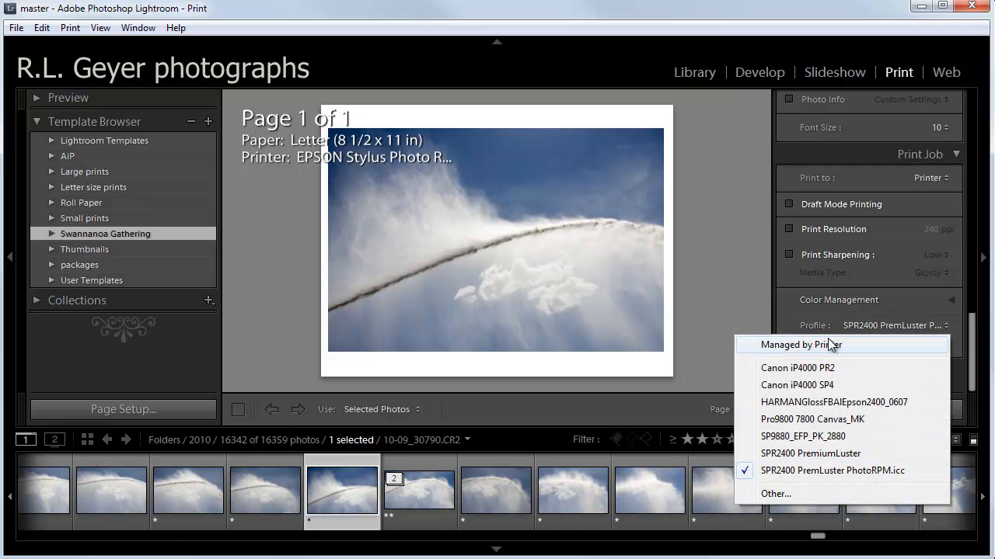
click(802, 345)
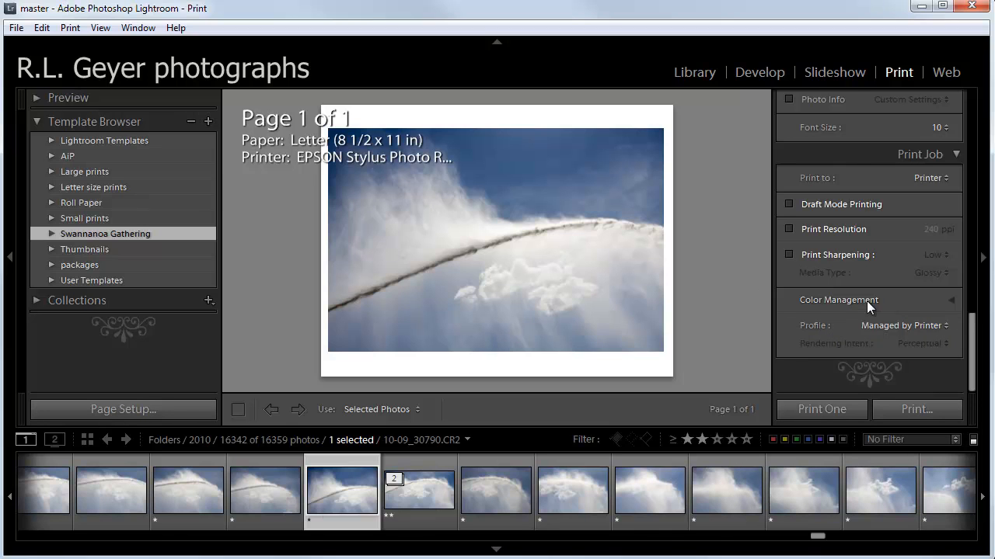
click(901, 325)
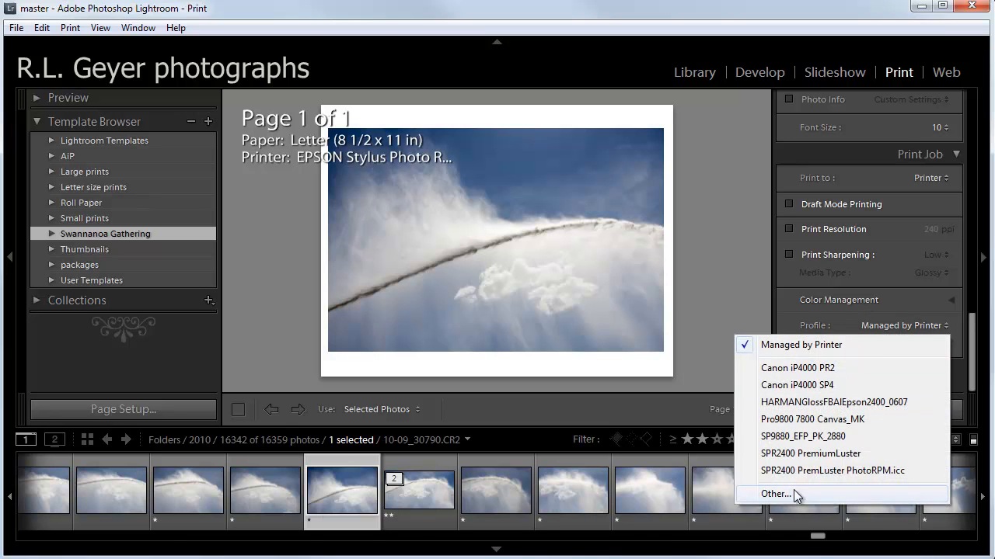
mouse_move(796, 386)
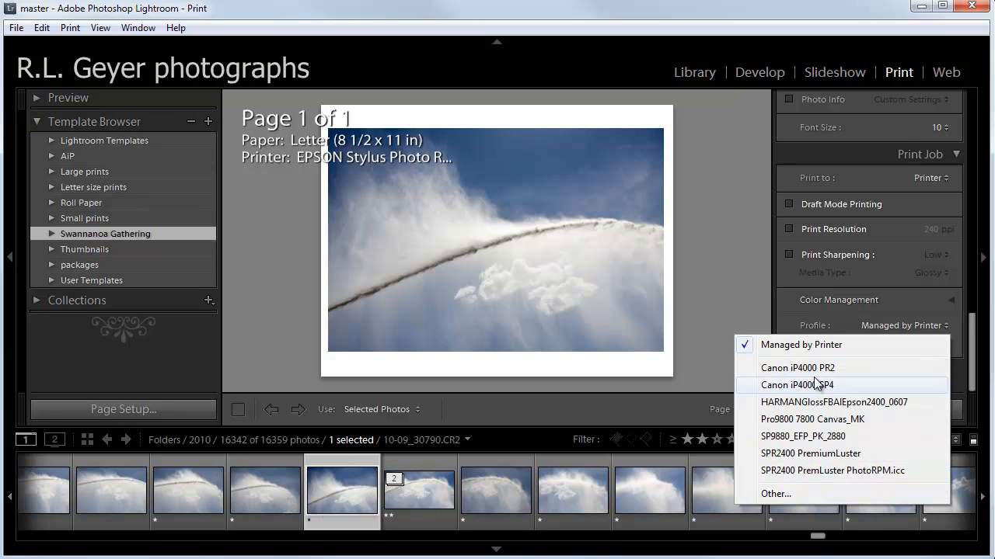
mouse_move(821, 389)
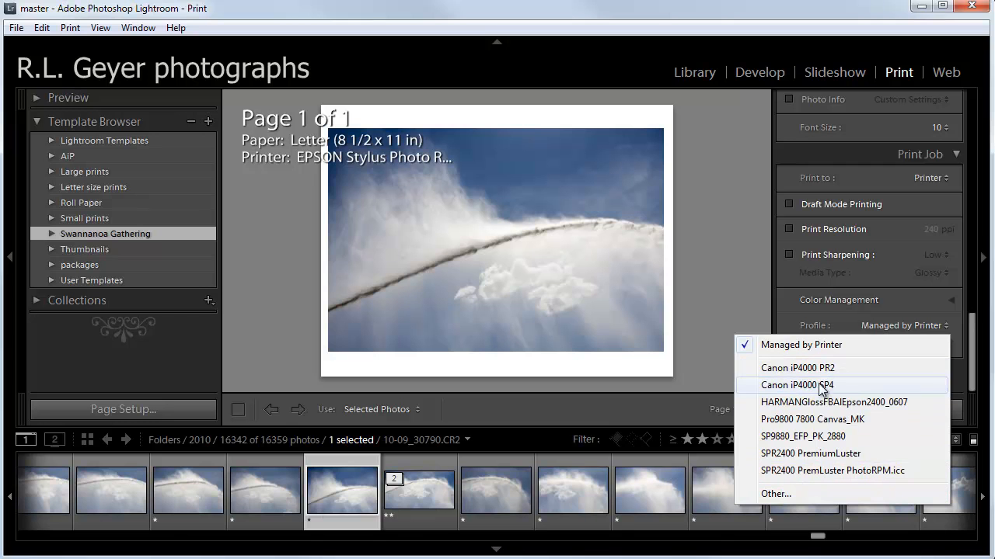
mouse_move(780, 498)
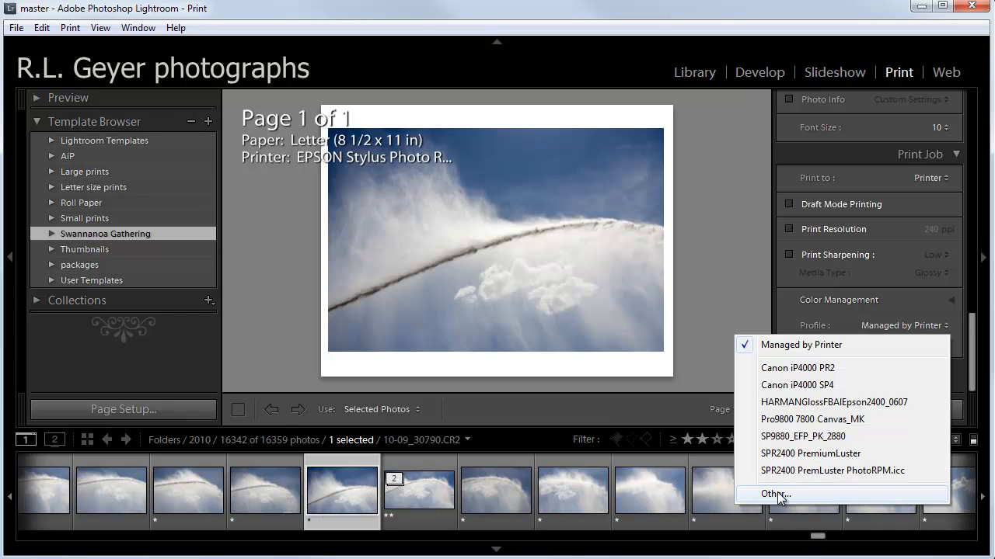
click(774, 494)
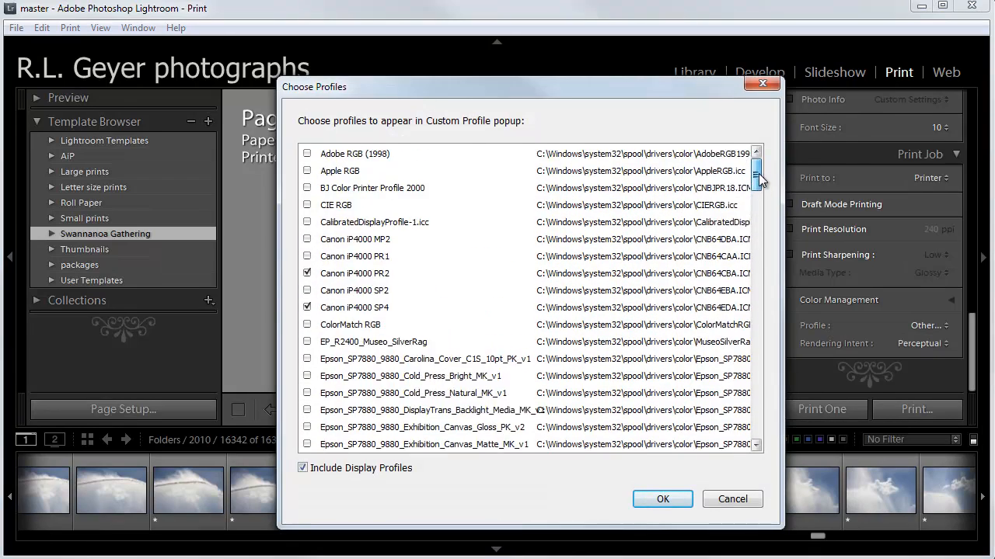
- Tick SPR2400 PremSmgls BstPhoto.icc in the Choose Profiles list and confirm it as the print profile
scroll(down, 3)
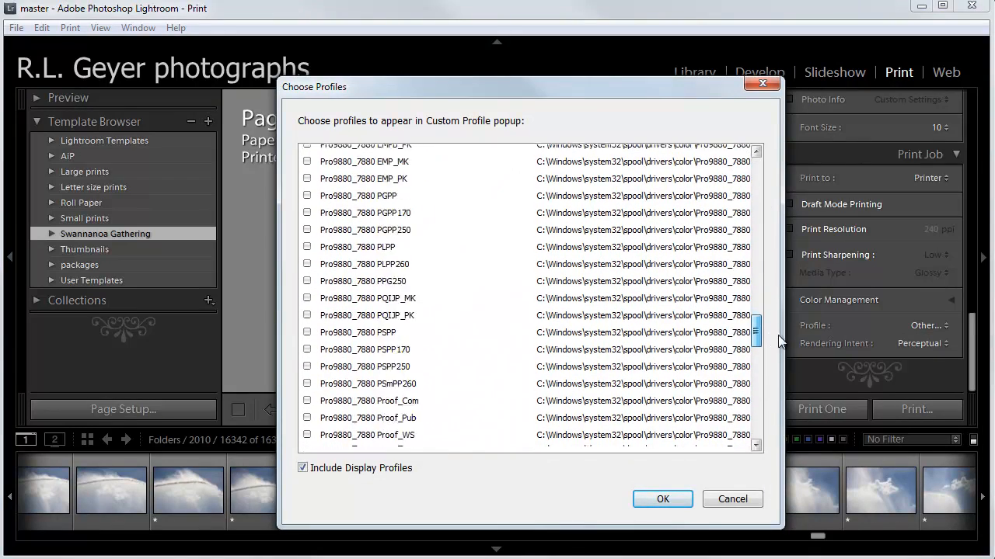
scroll(down, 3)
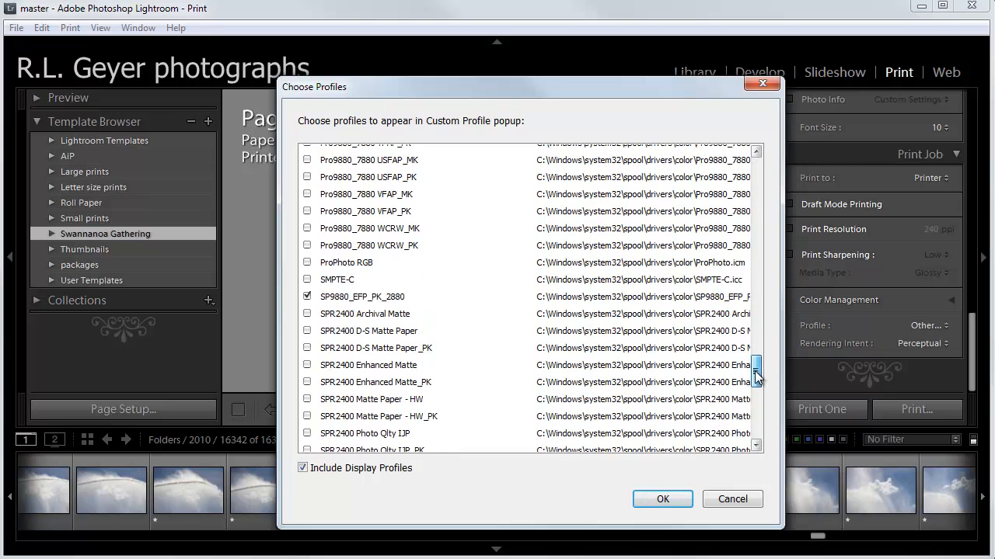
scroll(down, 3)
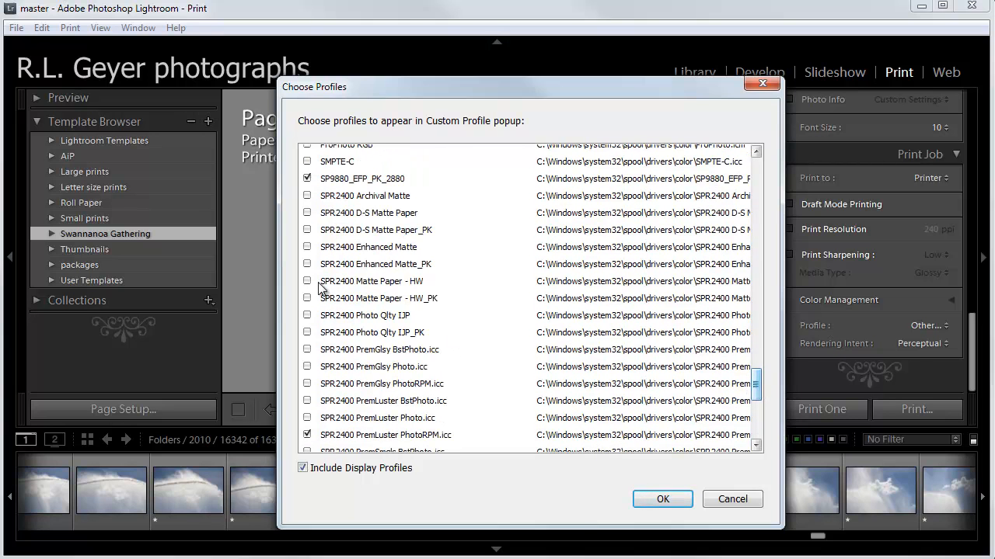
mouse_move(351, 285)
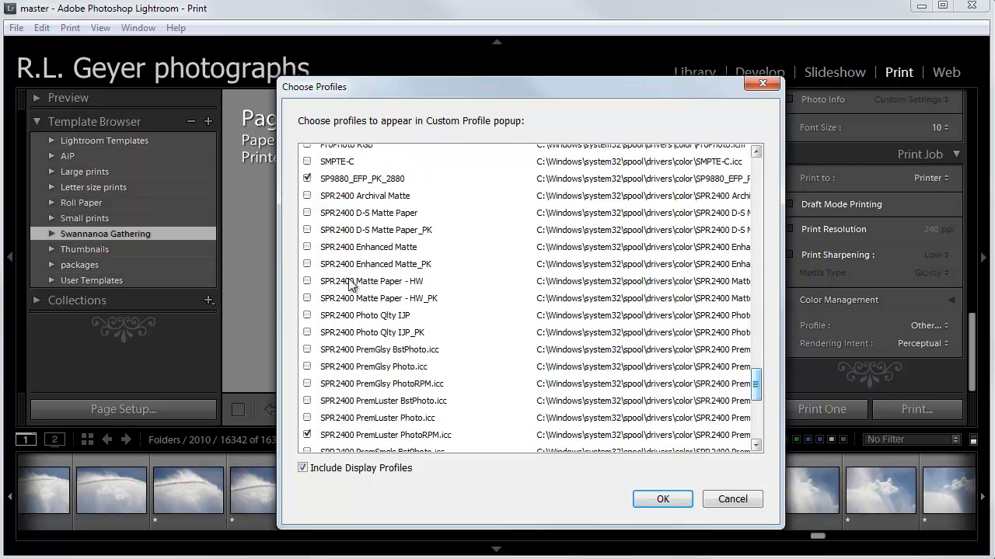
mouse_move(427, 290)
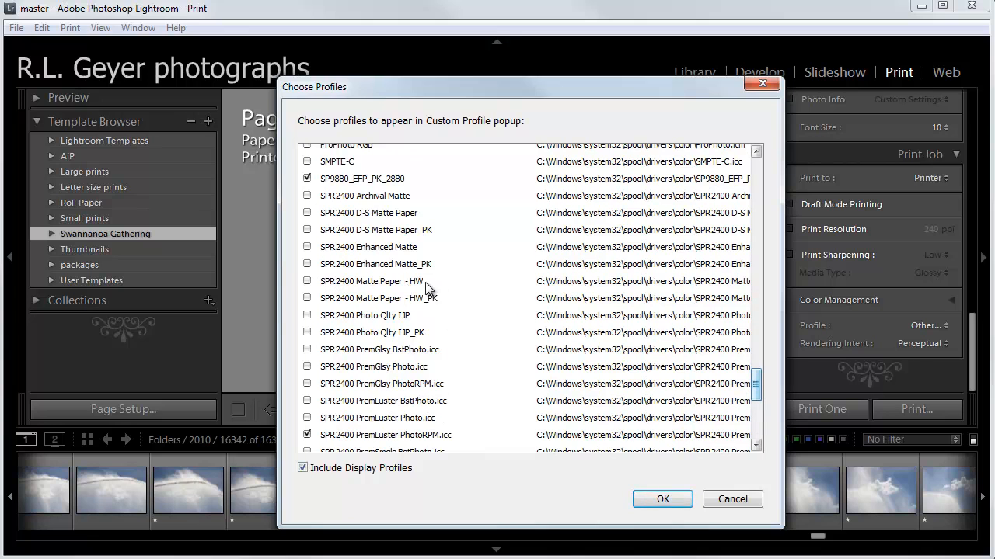
mouse_move(423, 457)
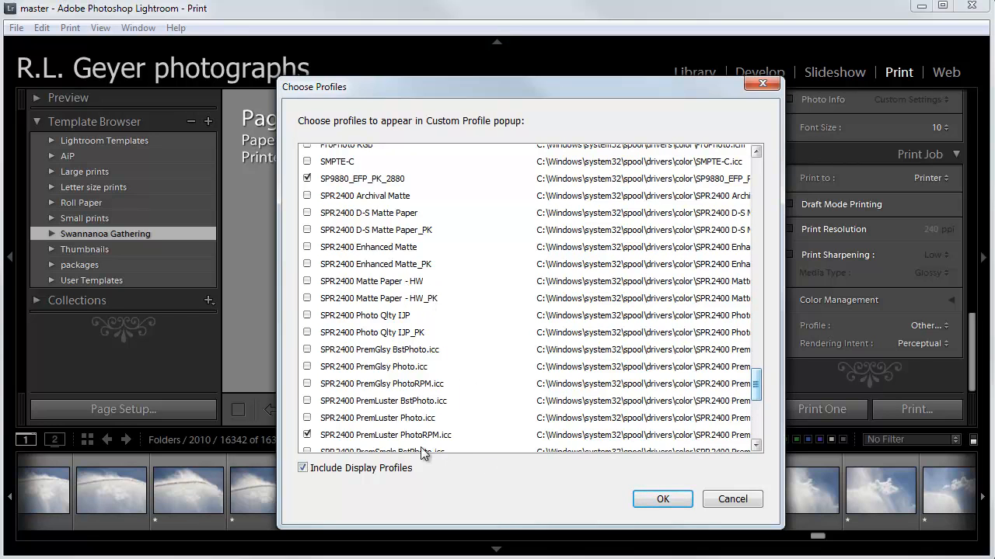
mouse_move(432, 454)
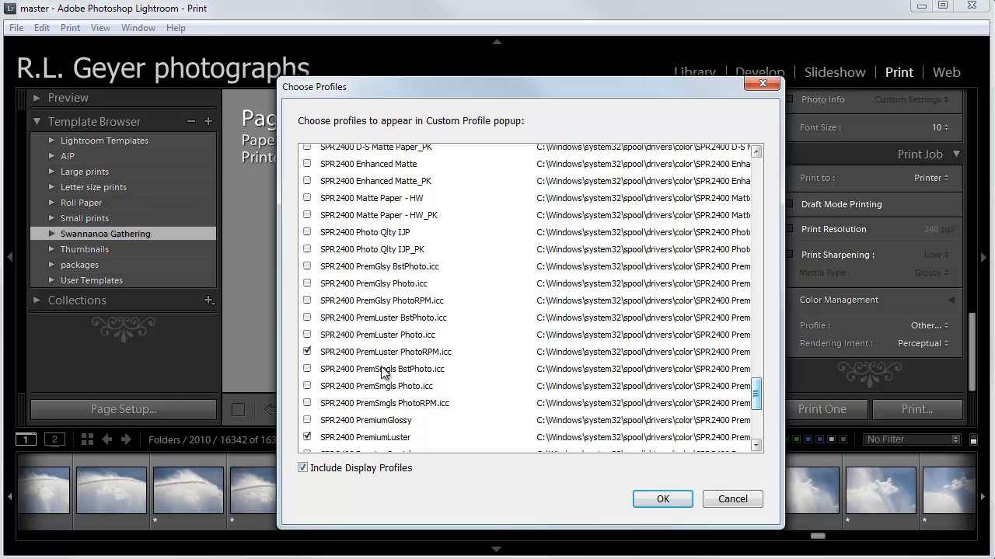
mouse_move(460, 370)
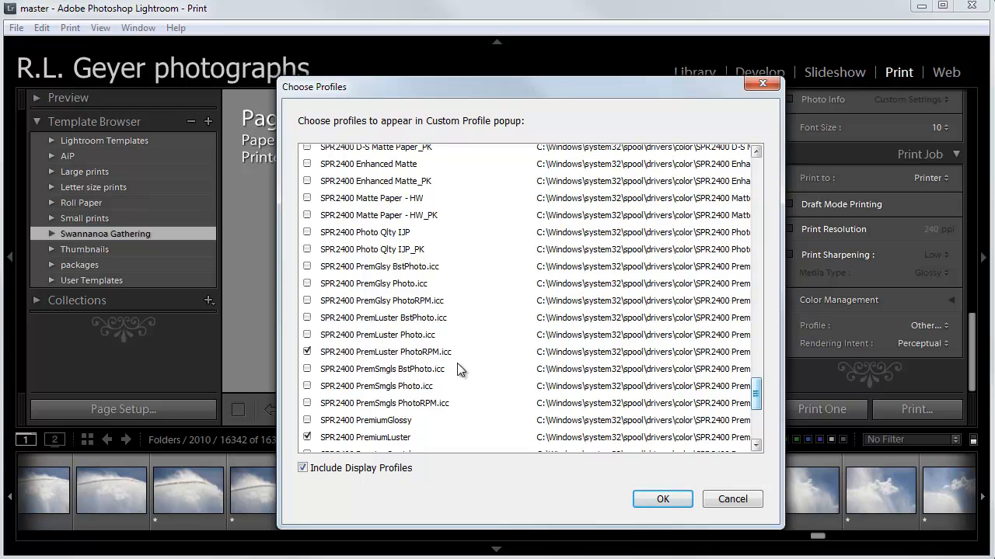
mouse_move(423, 381)
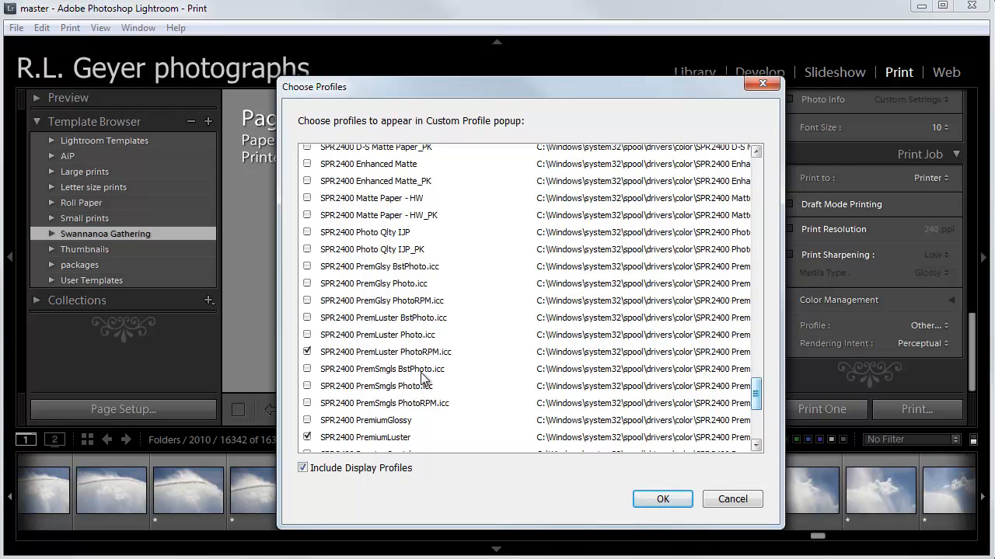
click(308, 370)
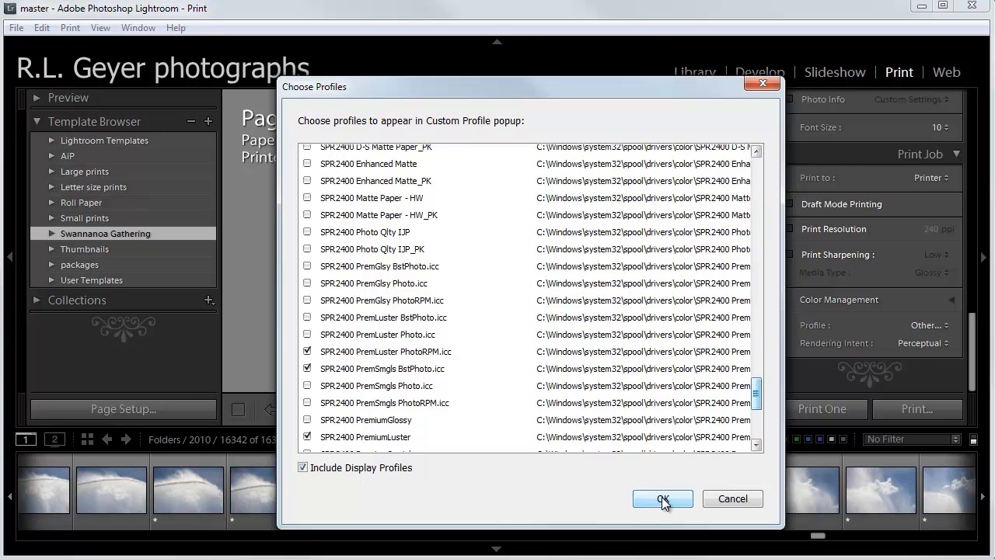
click(662, 499)
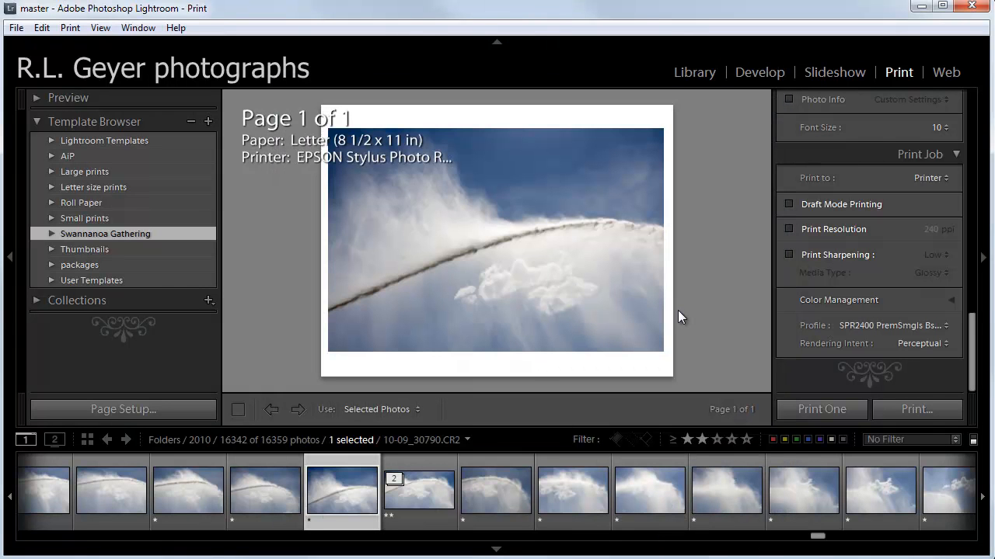
mouse_move(707, 322)
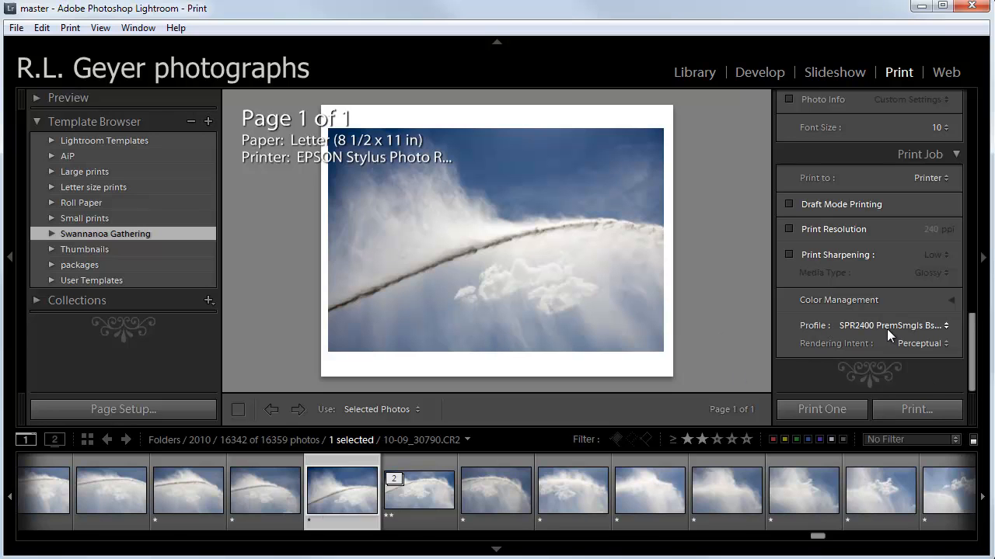
- Switch the print profile to SPR2400 PremLuster PhotoRPM.icc with Perceptual rendering intent
click(892, 325)
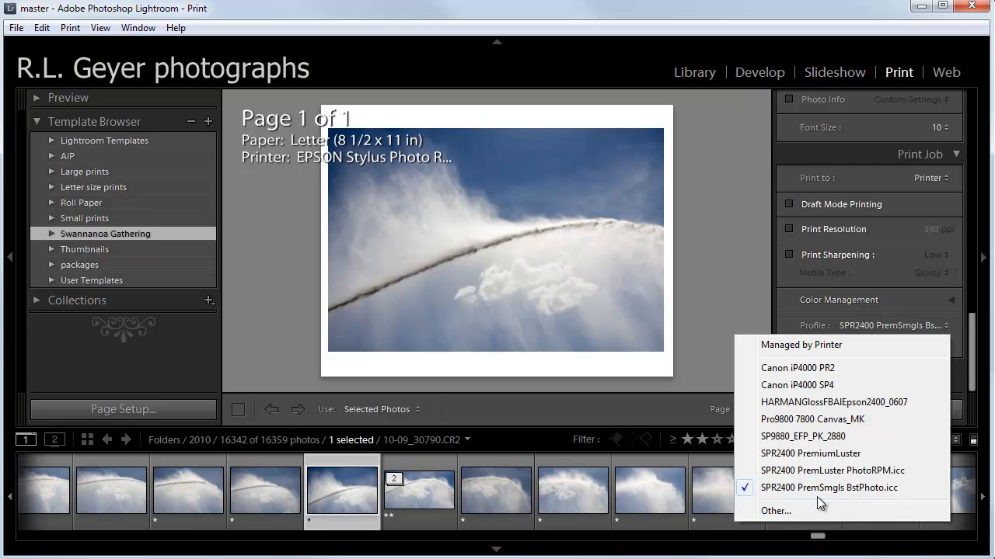
mouse_move(855, 488)
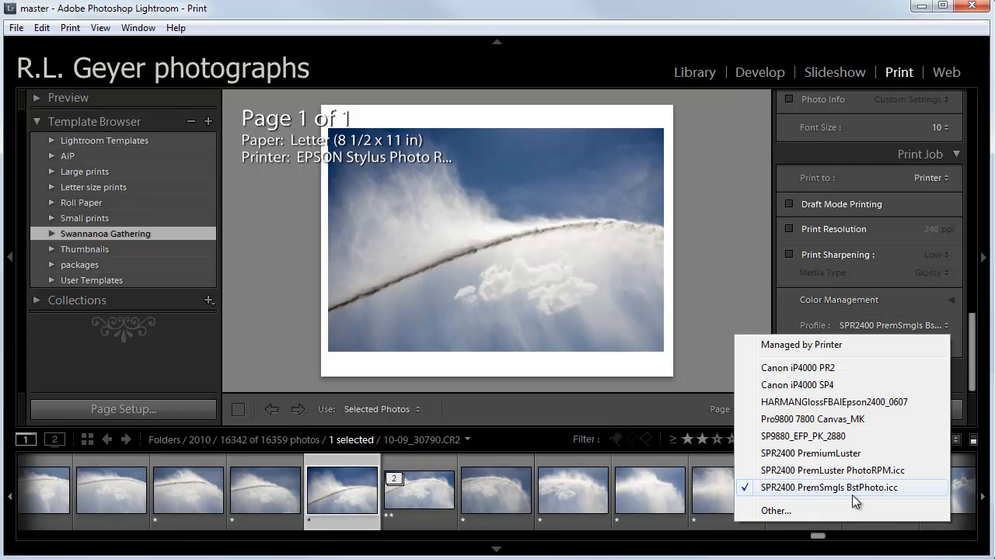
mouse_move(852, 476)
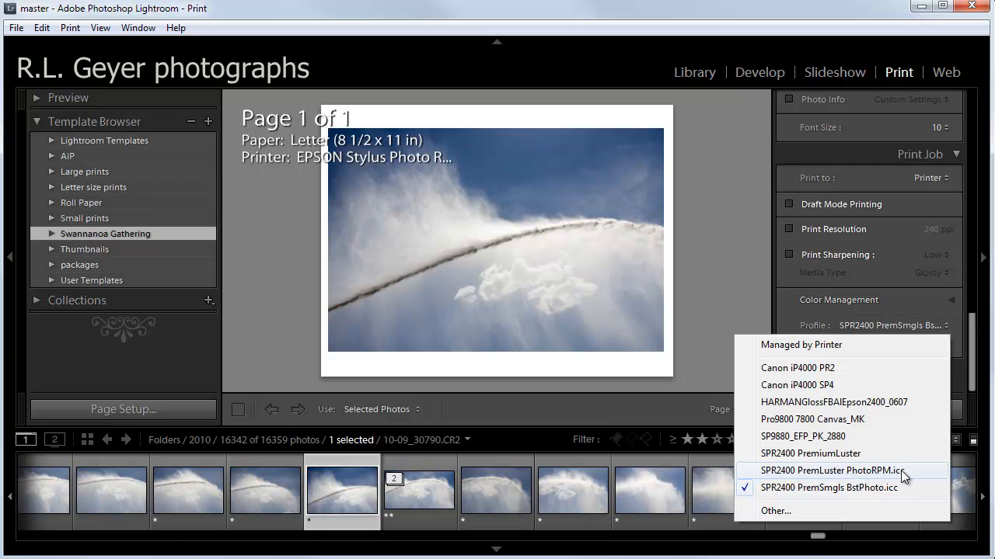
mouse_move(861, 498)
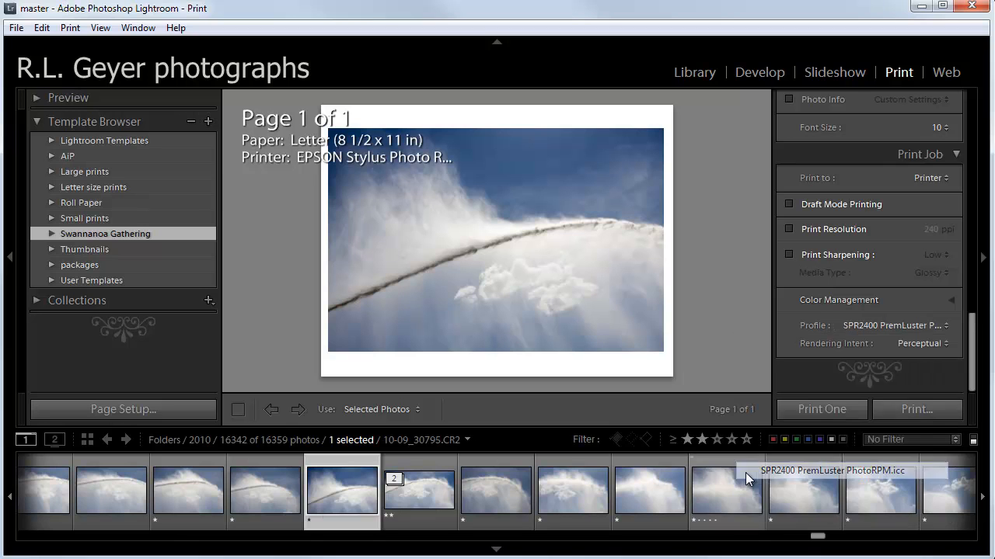
click(894, 325)
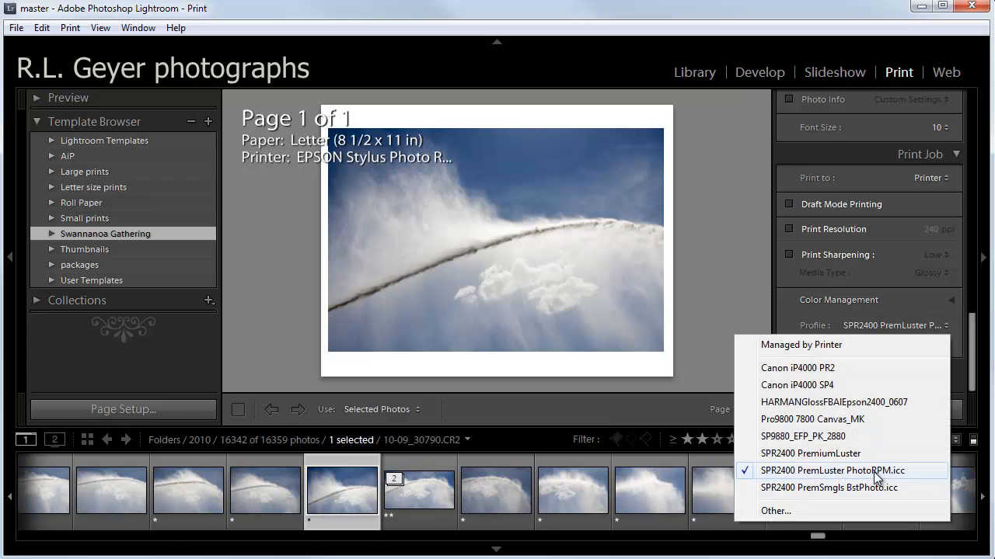
mouse_move(853, 485)
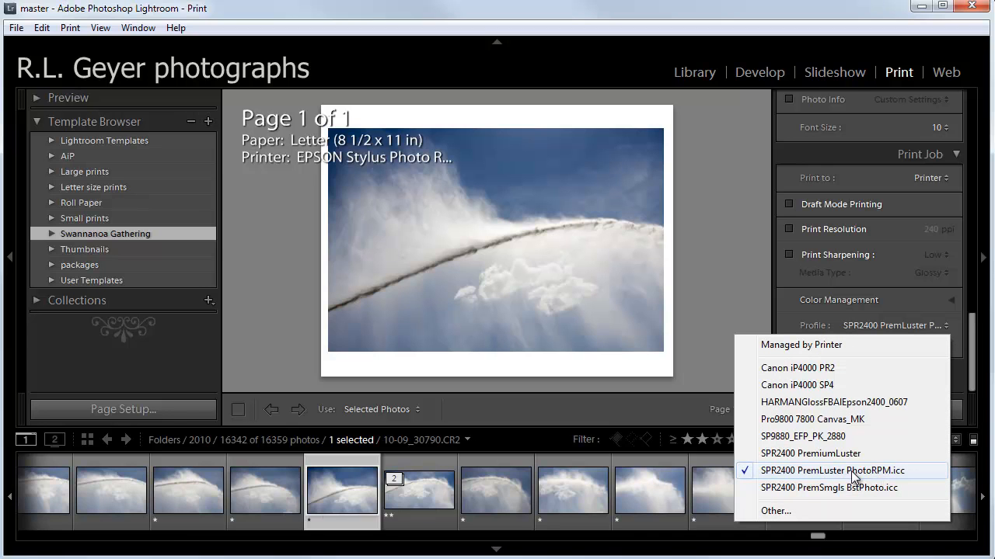
click(831, 469)
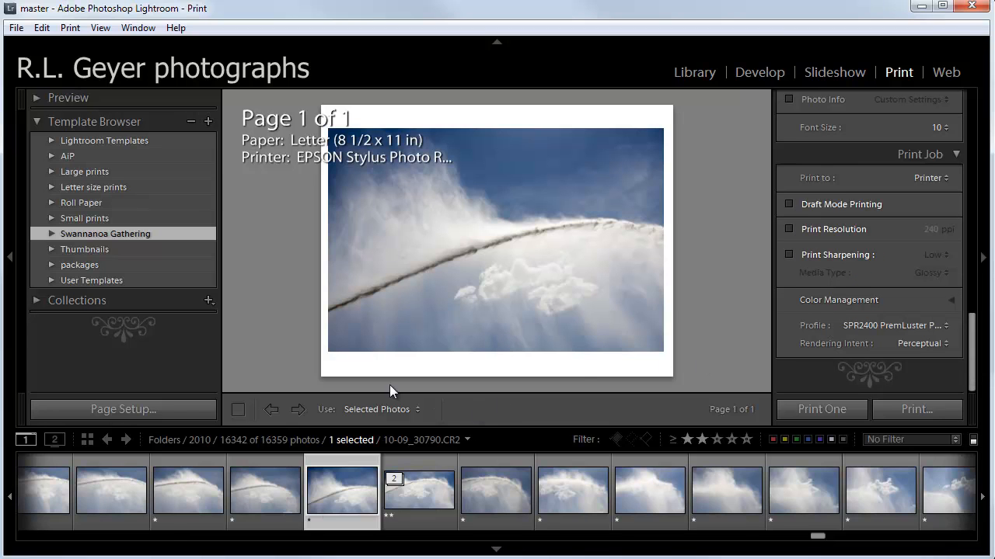
mouse_move(109, 168)
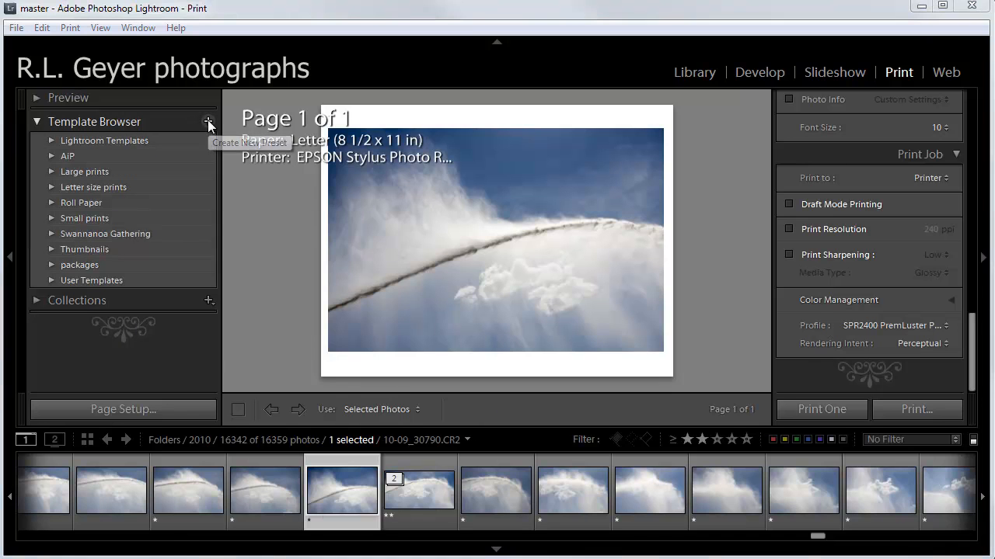
- Create print template 'R2400 Lustre 10.5 wide' filed under the Letter size prints folder
click(208, 121)
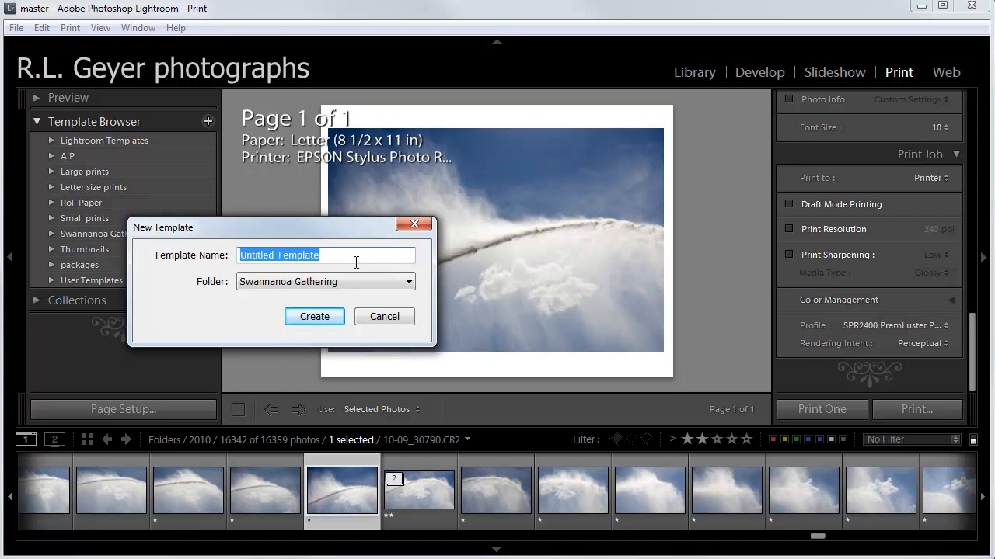
text(R2400)
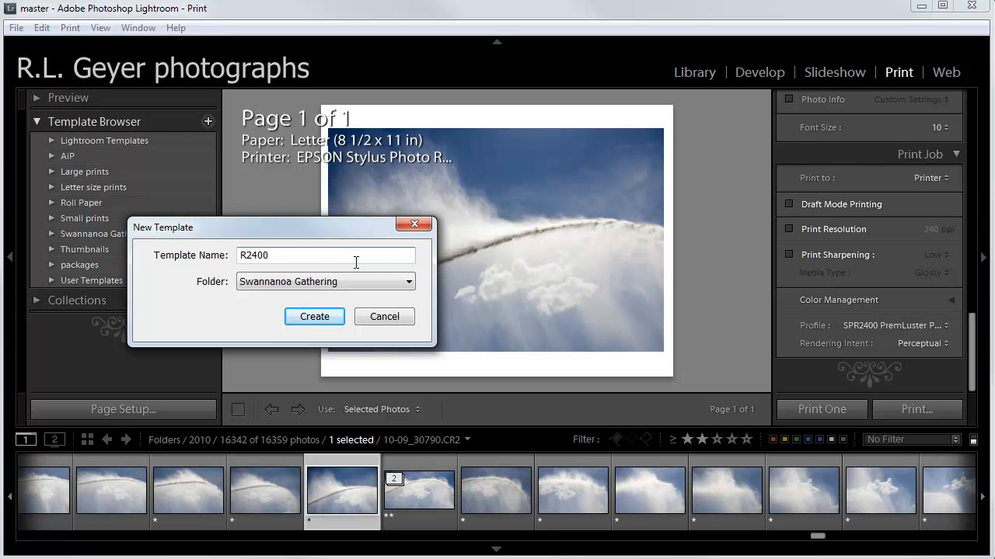
text(Lustre 10.5)
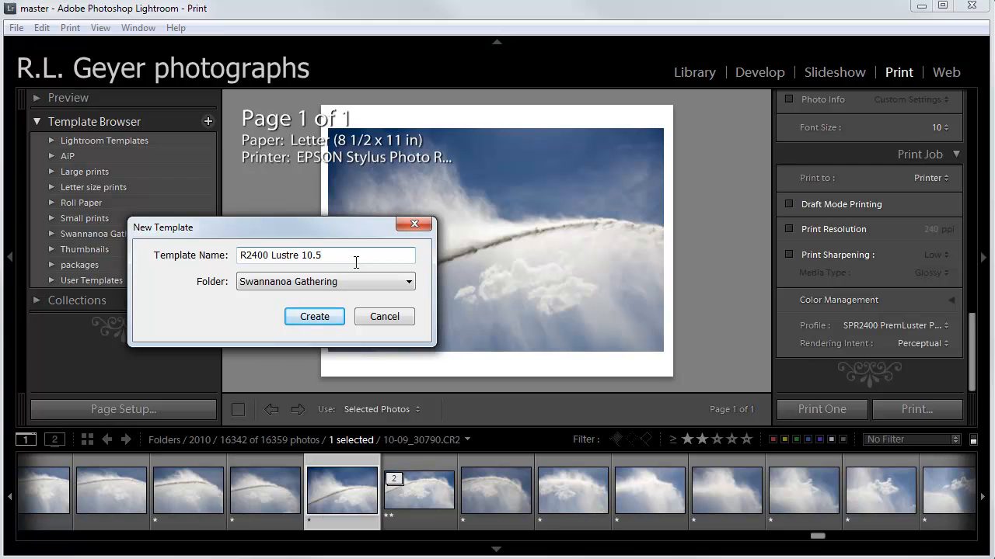
text(wide)
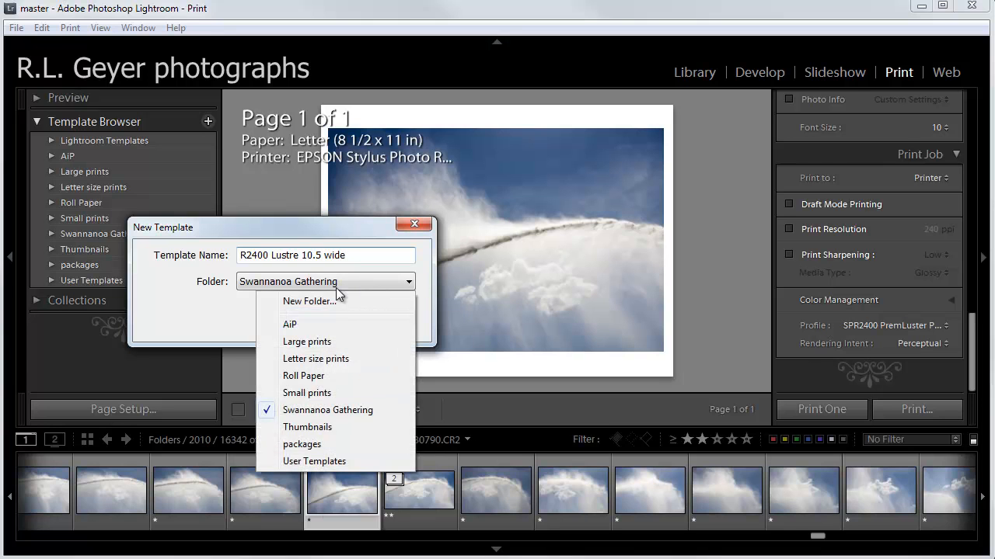
mouse_move(325, 379)
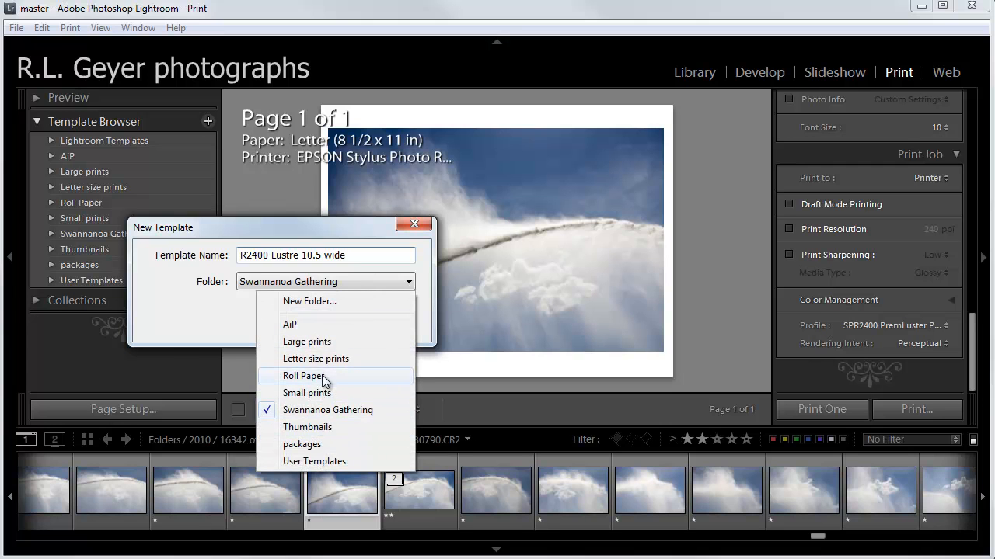
mouse_move(326, 357)
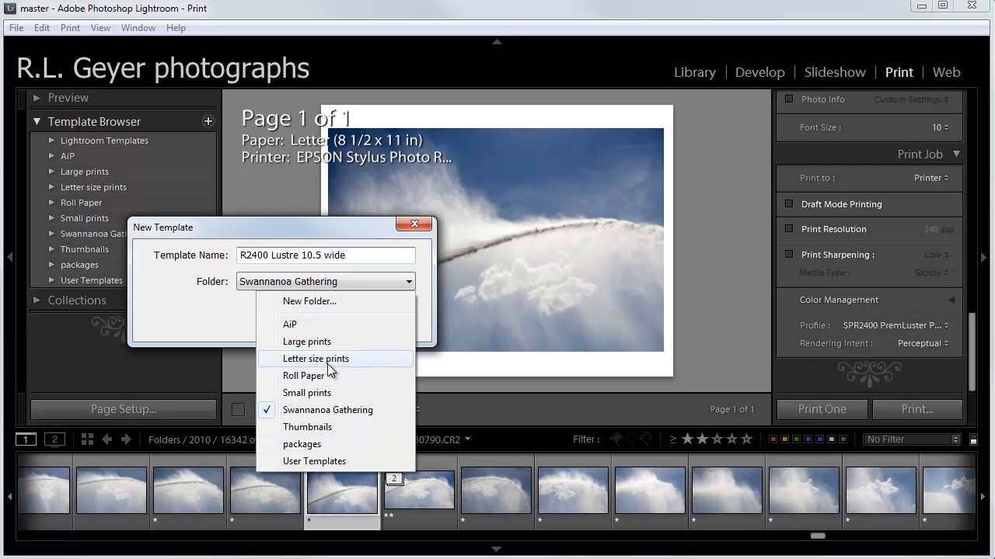
mouse_move(317, 372)
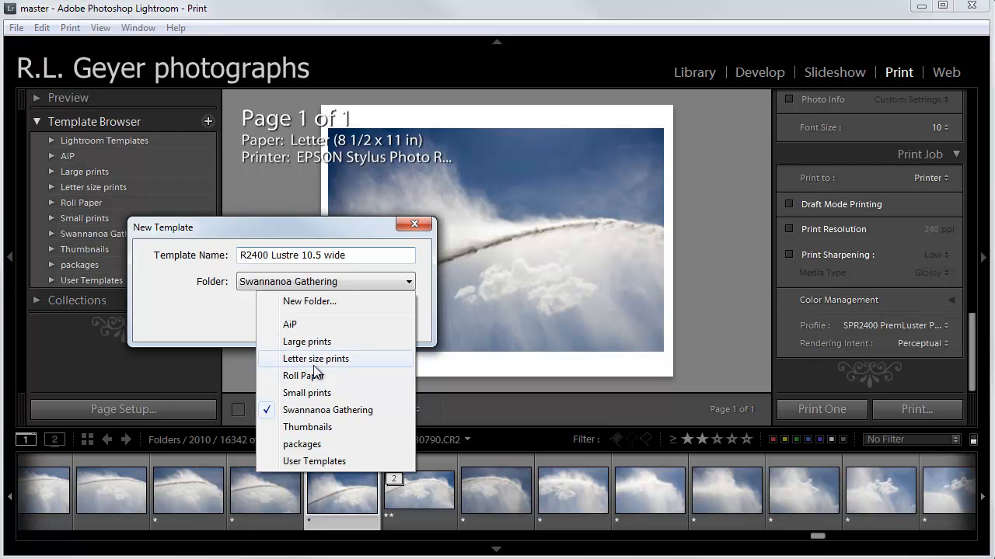
click(316, 357)
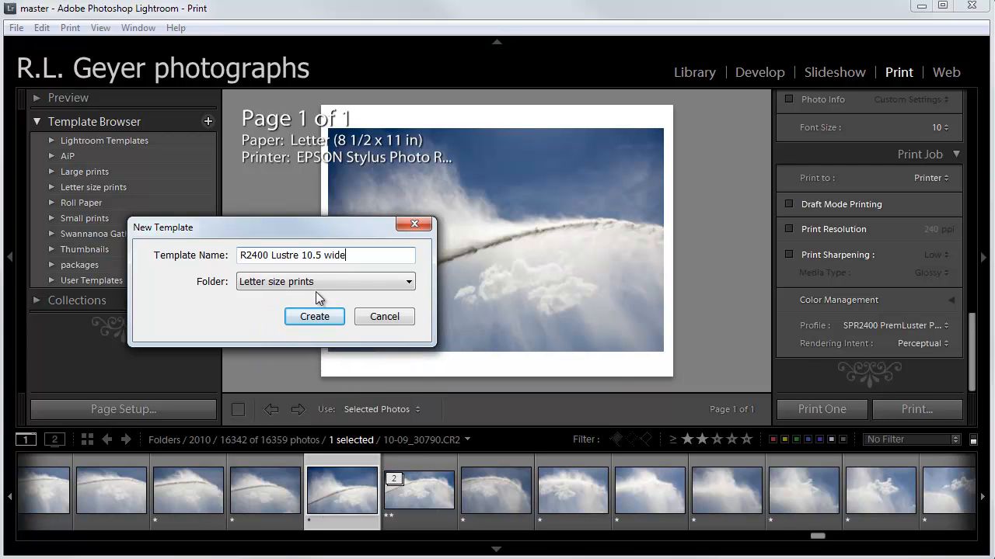
mouse_move(302, 294)
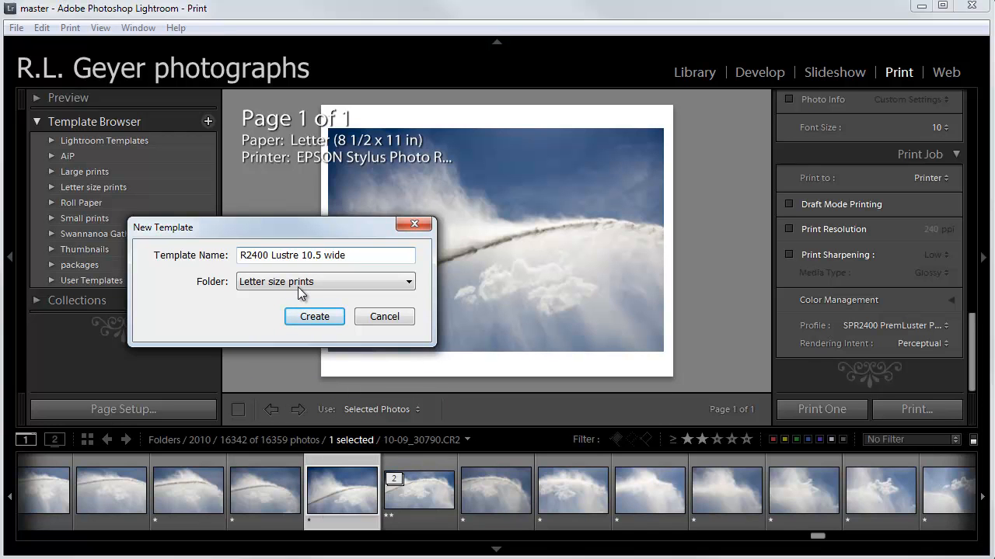
mouse_move(280, 292)
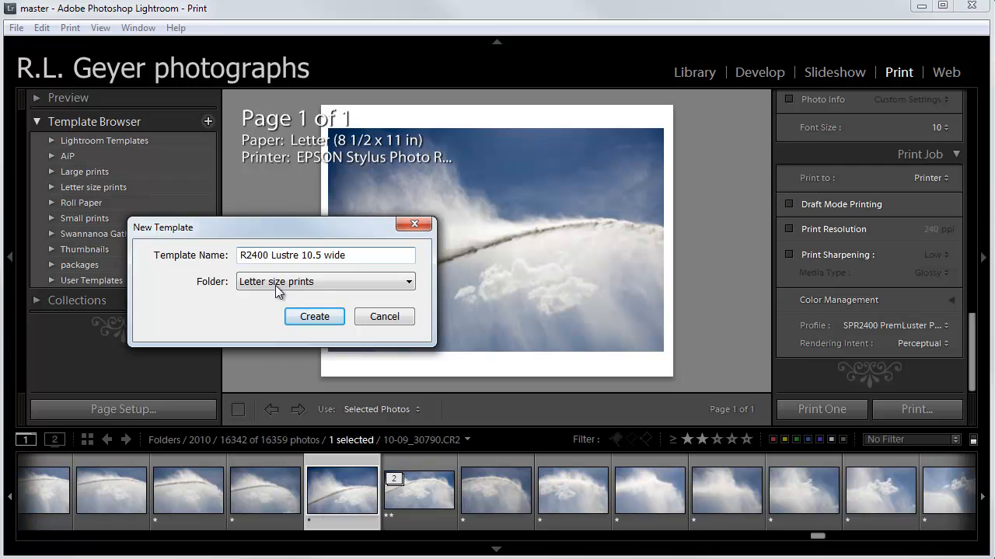
mouse_move(319, 291)
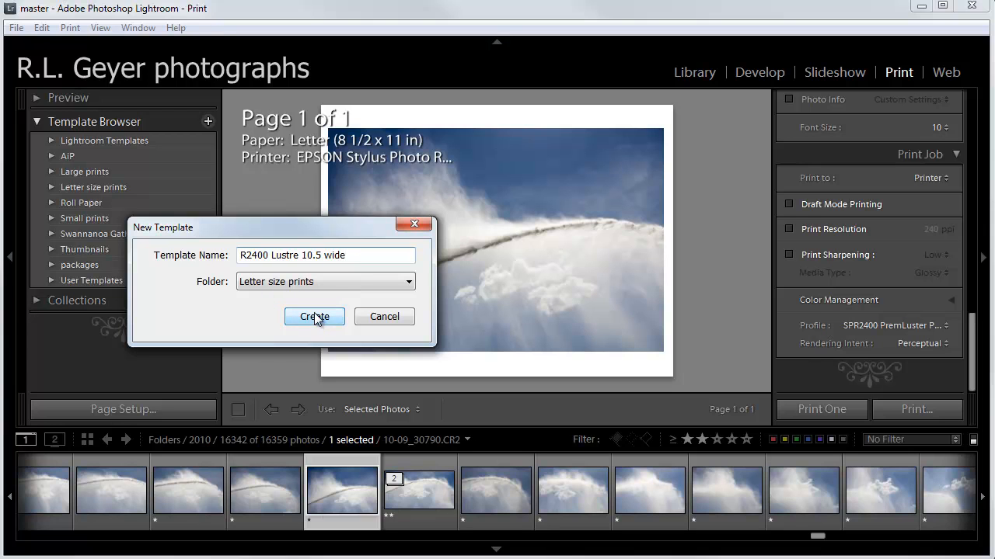
click(314, 317)
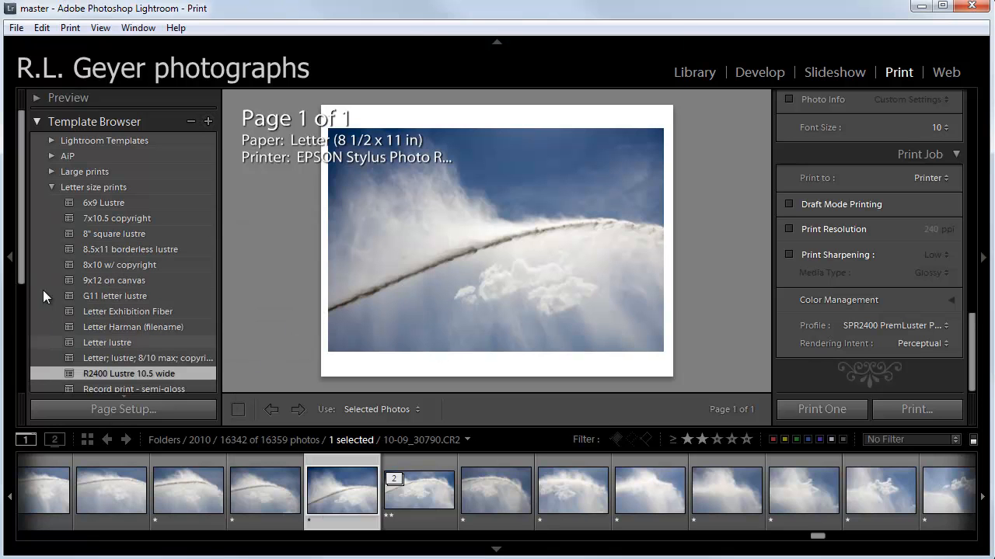
mouse_move(106, 180)
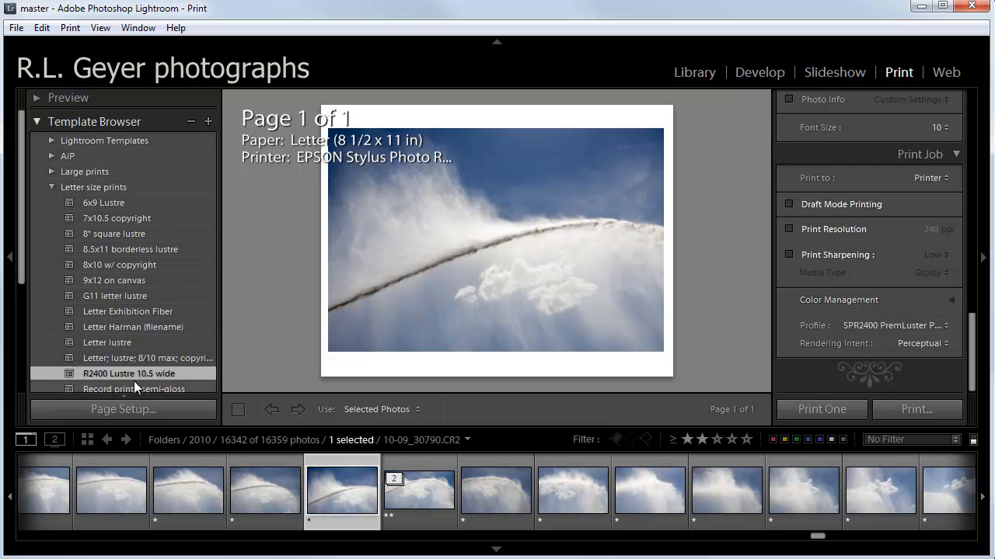
mouse_move(148, 389)
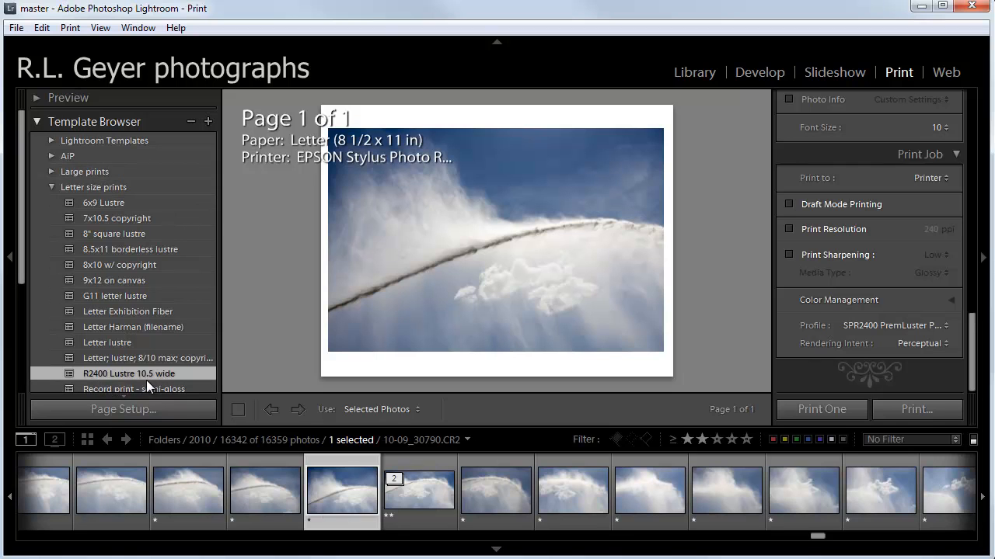
mouse_move(831, 373)
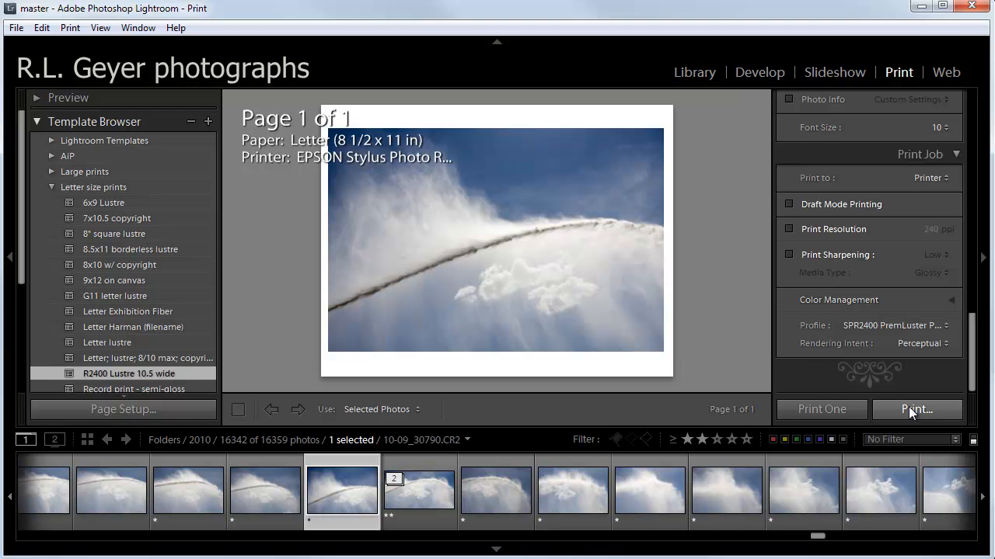
- Review the Epson R2400's paper settings in Properties and send the photo to print
click(917, 411)
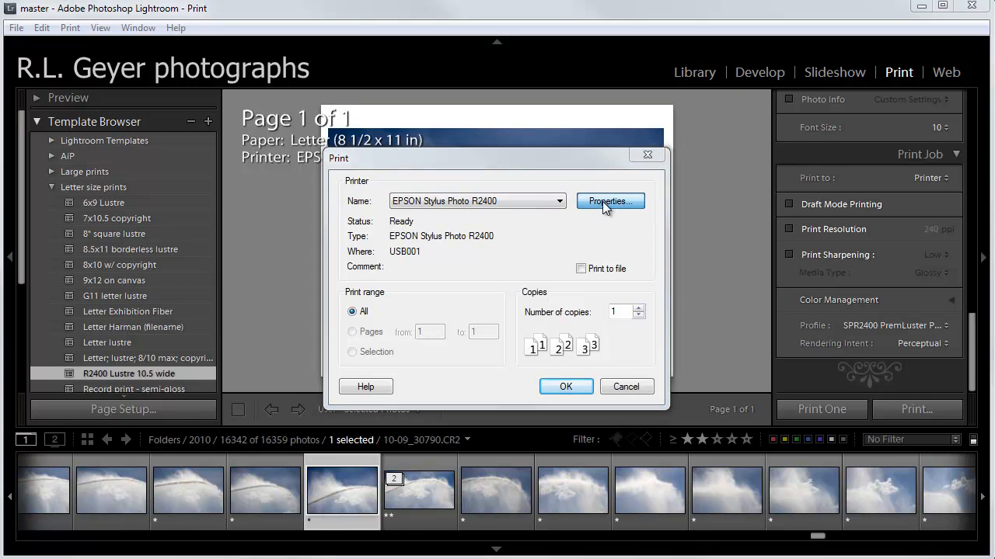
click(609, 202)
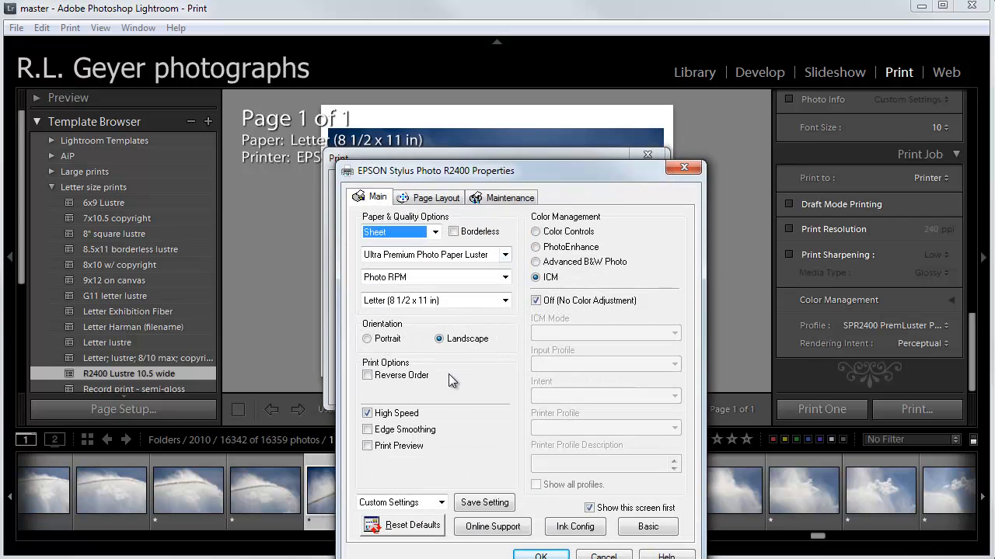
mouse_move(473, 255)
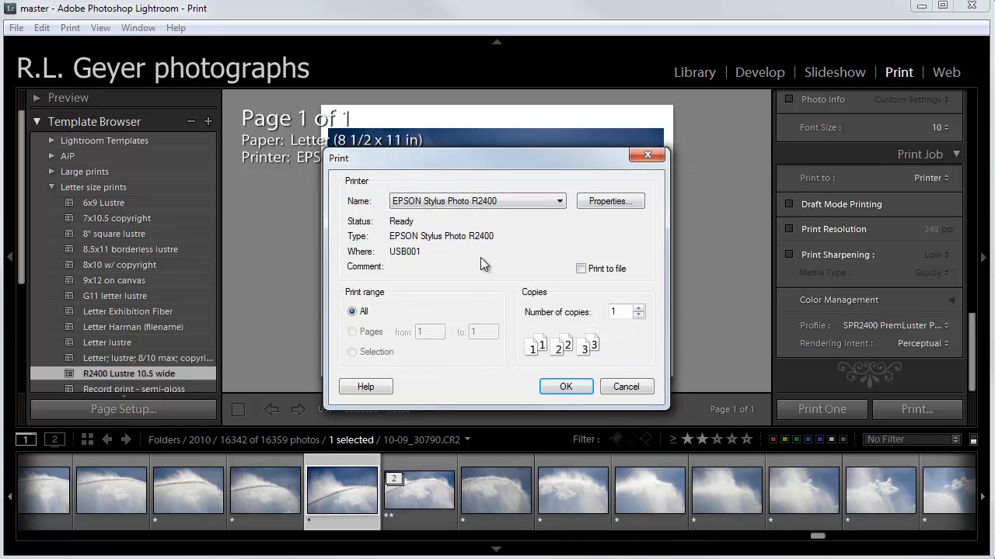
click(566, 385)
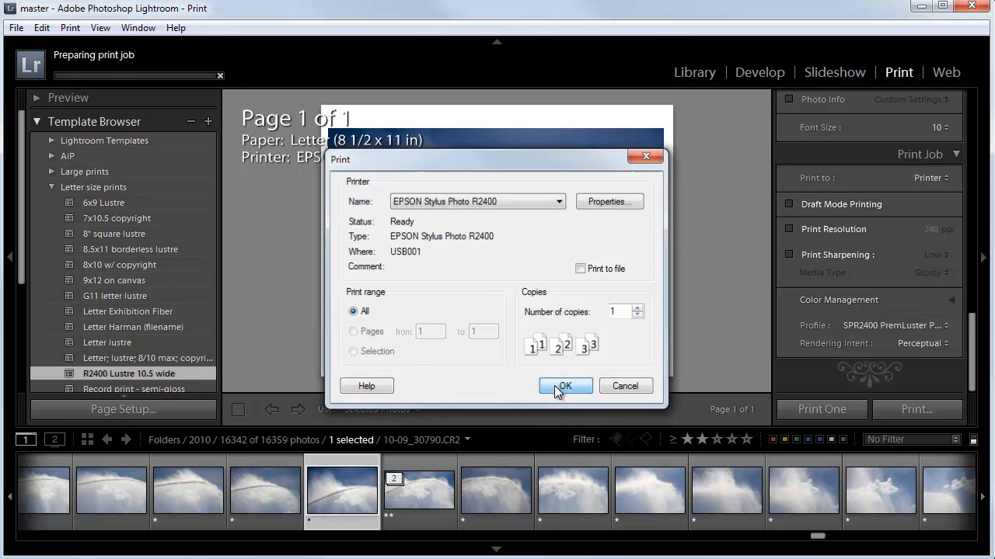
click(566, 385)
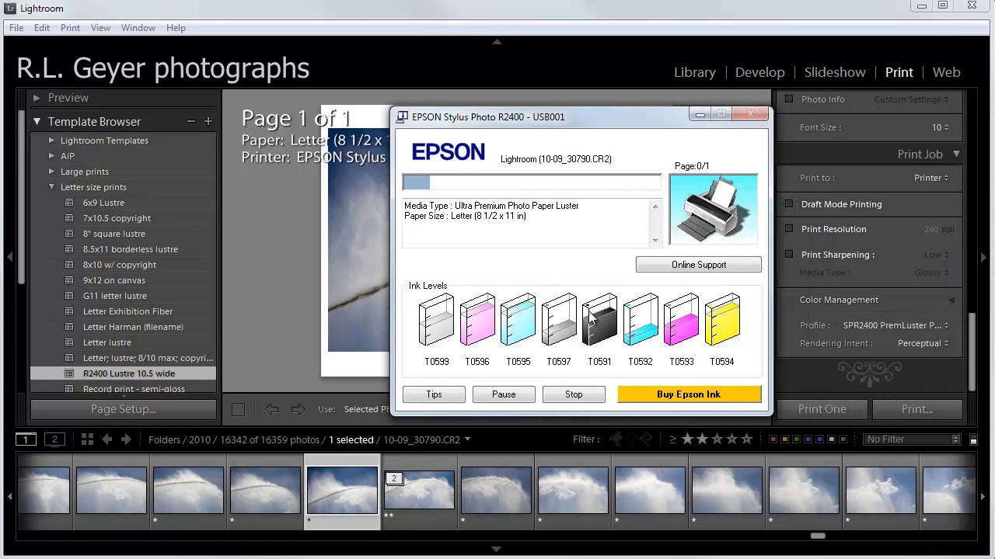
mouse_move(287, 320)
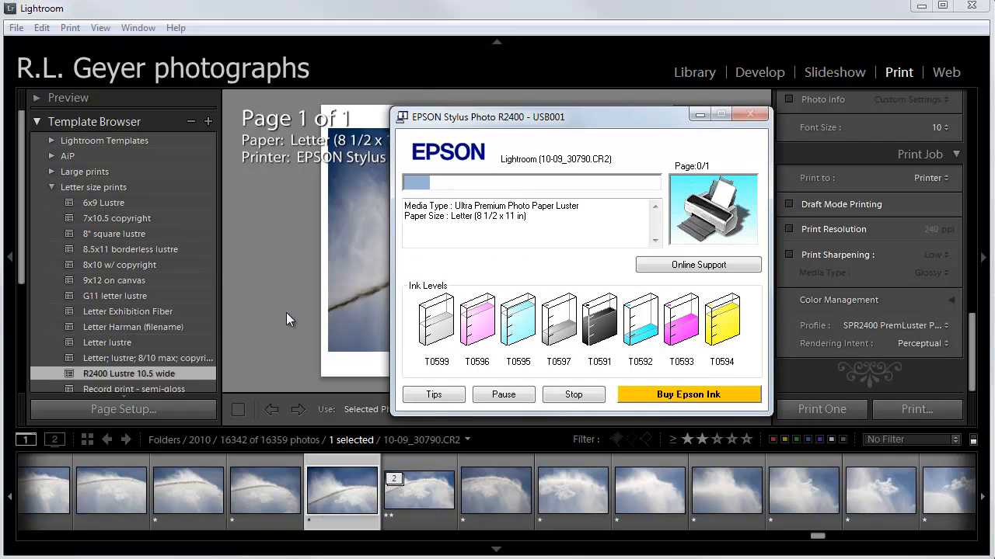